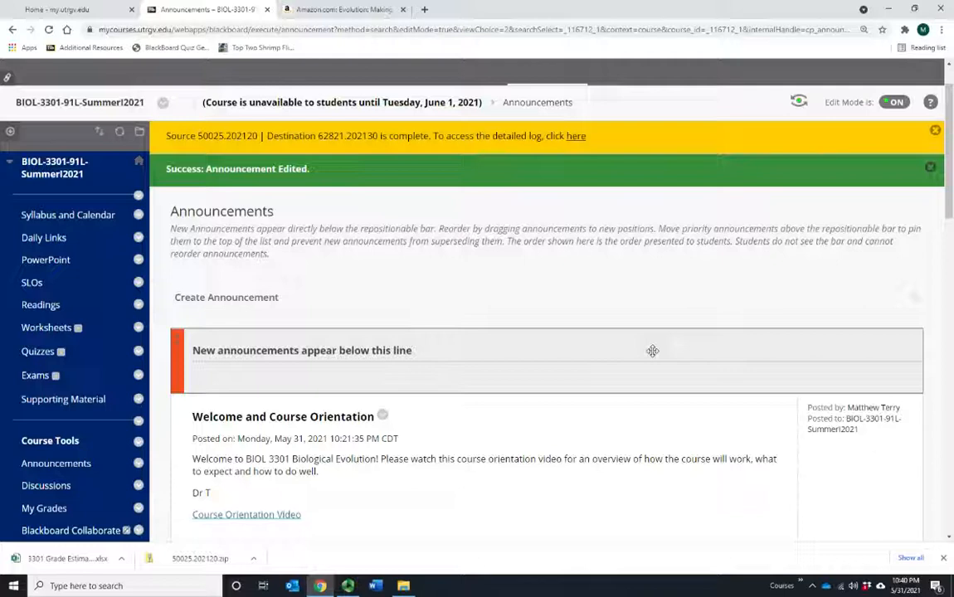
mouse_move(647, 345)
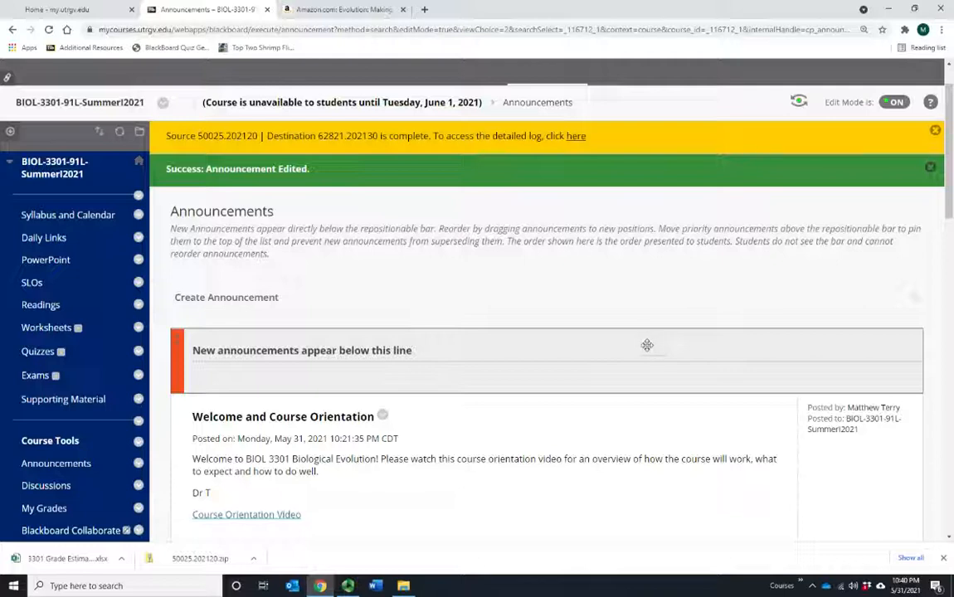
mouse_move(246, 285)
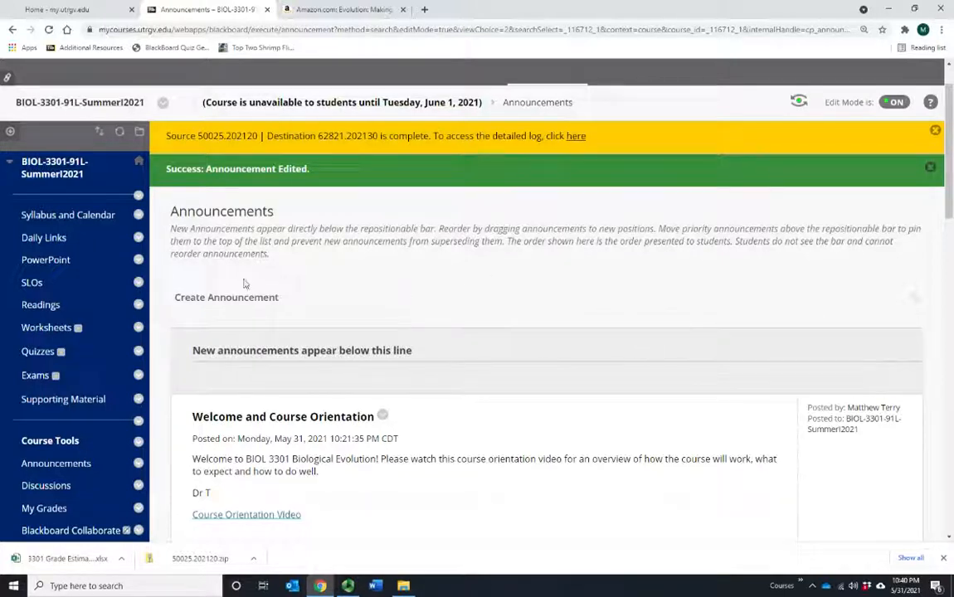
mouse_move(657, 311)
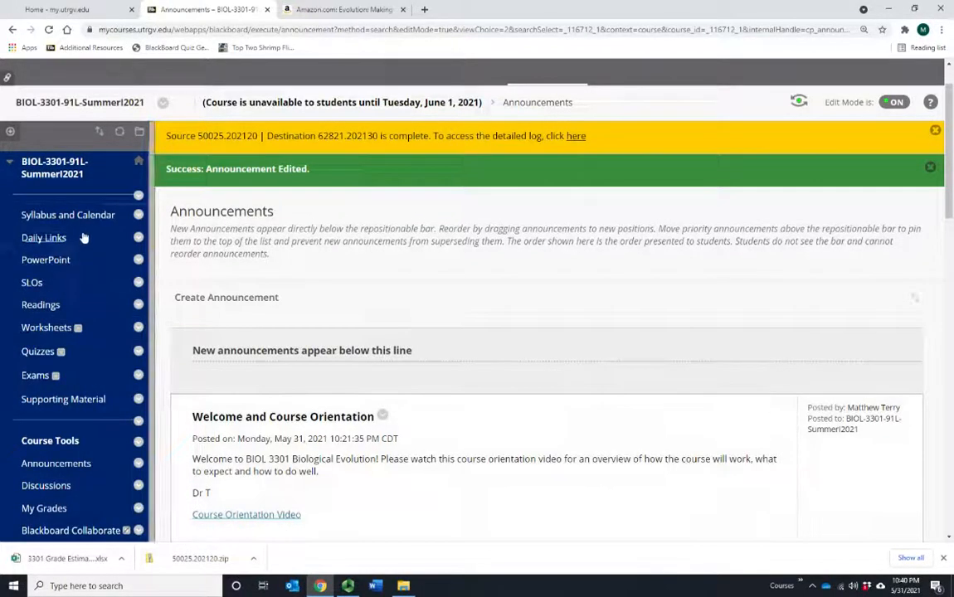
mouse_move(63, 398)
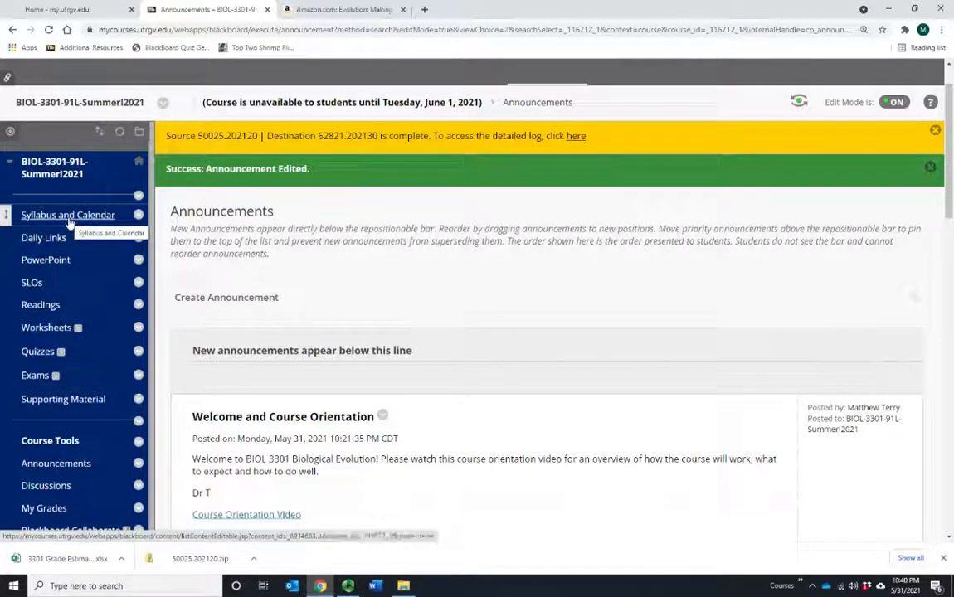
Step: Download the Syllabus BIOL3301 Summer 2021 file from Syllabus and Calendar and open it in Word
left_click(68, 214)
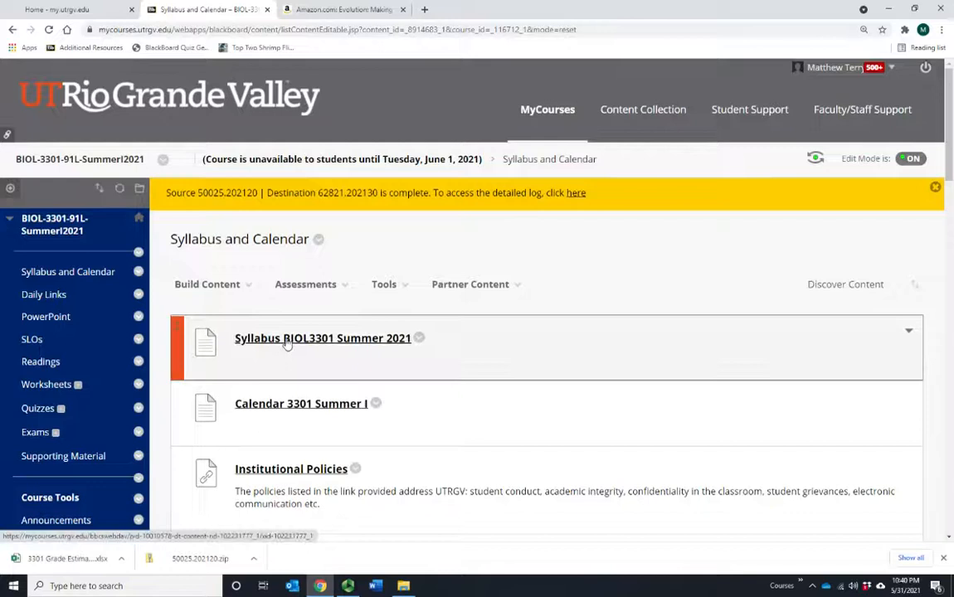
left_click(322, 338)
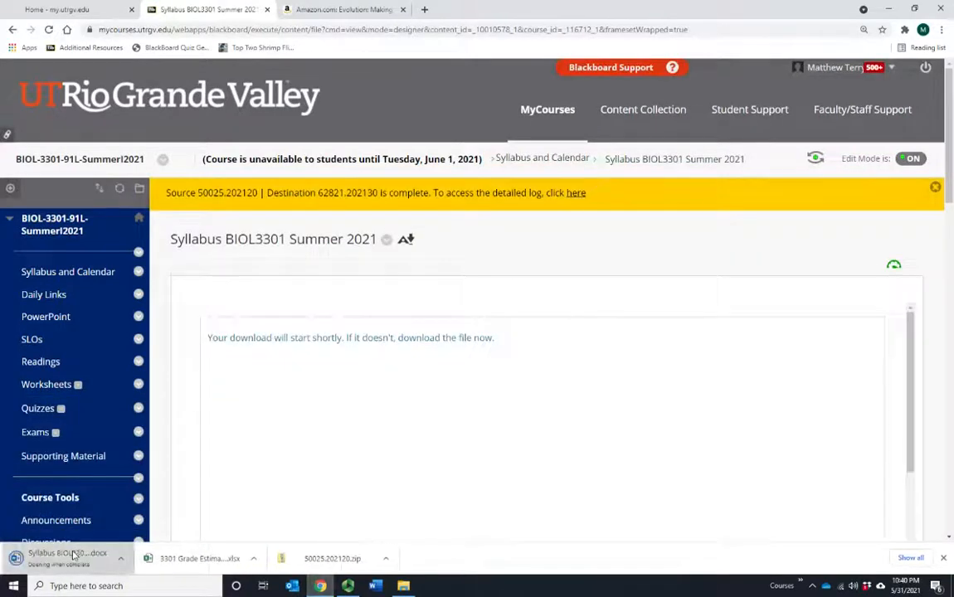
left_click(66, 558)
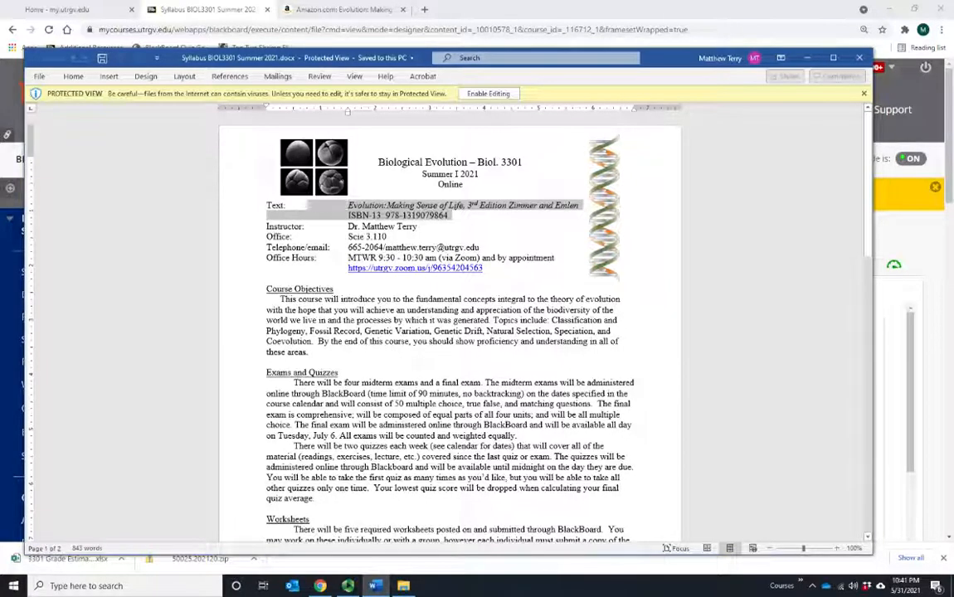
Step: Show the Amazon listing for Evolution: Making Sense of Life, Third Edition
left_click(336, 10)
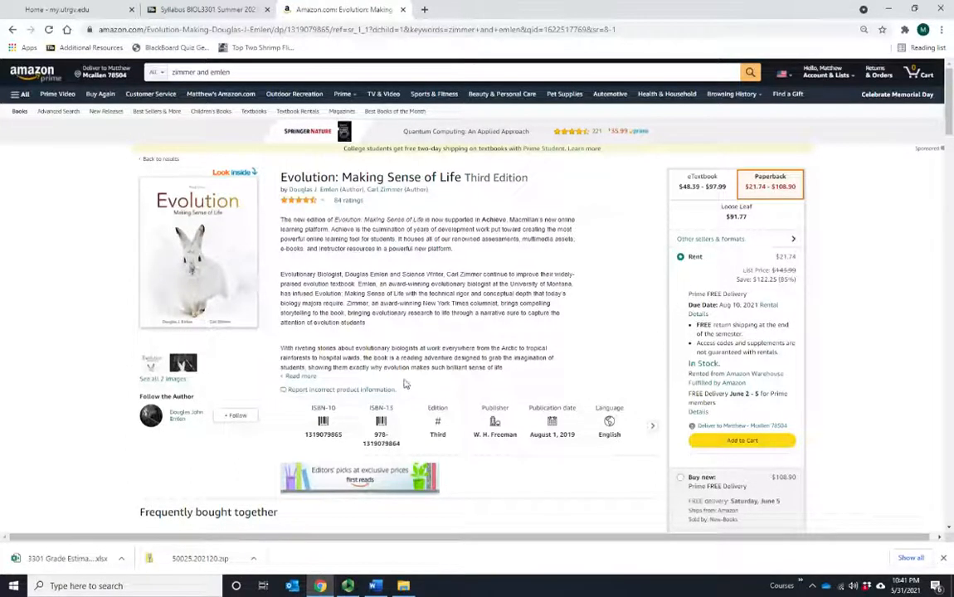
mouse_move(452, 395)
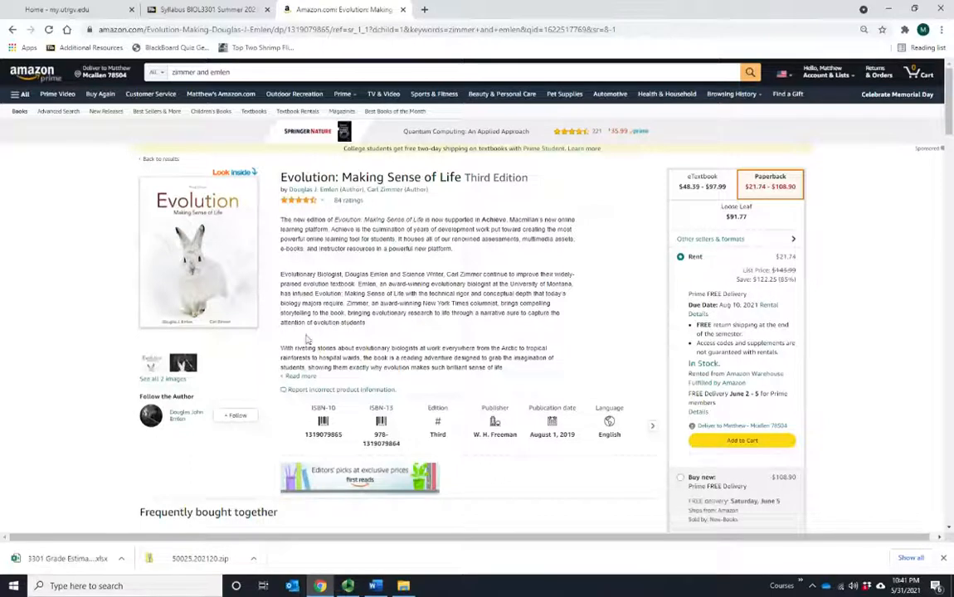
mouse_move(247, 296)
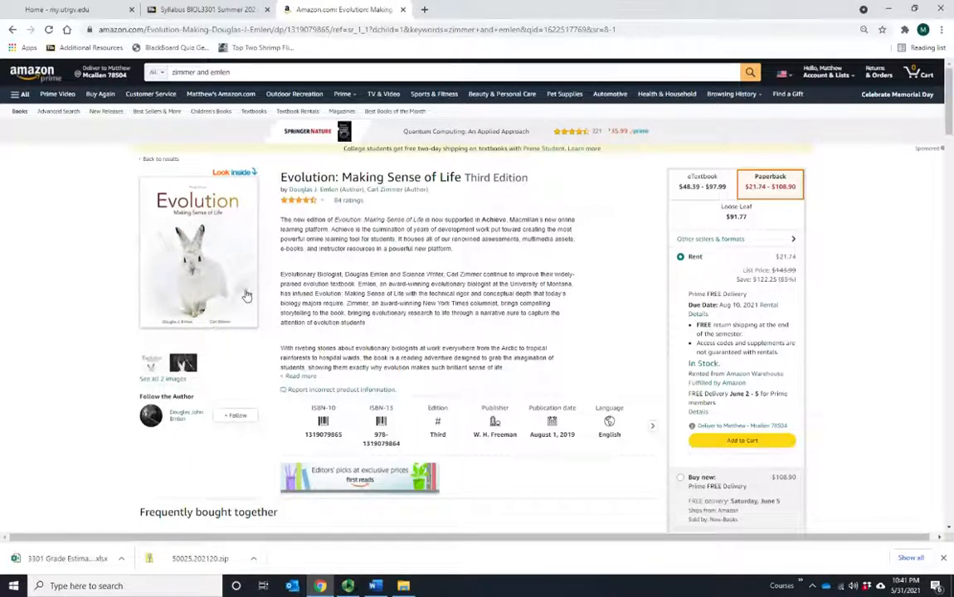
mouse_move(332, 312)
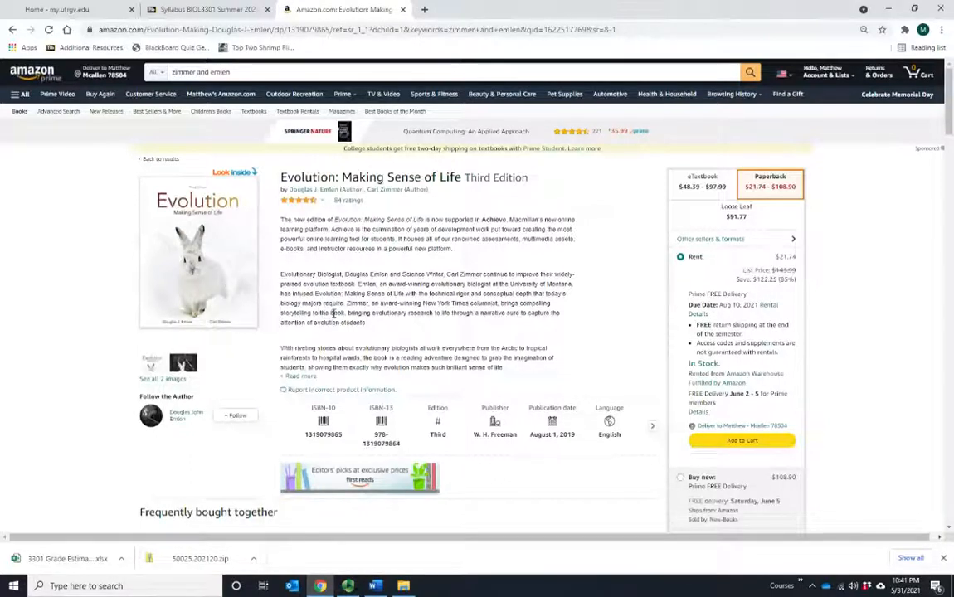
mouse_move(388, 311)
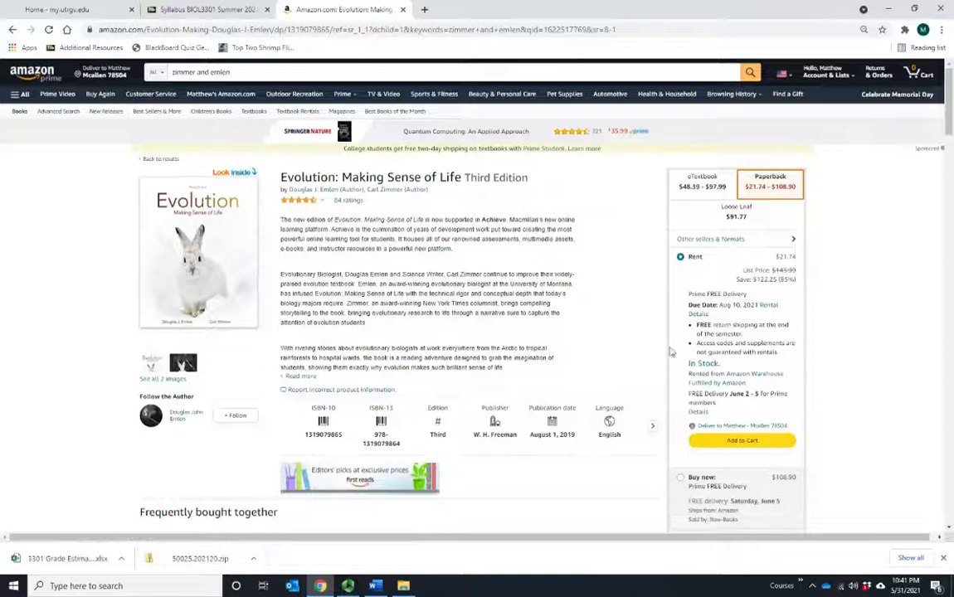
mouse_move(455, 322)
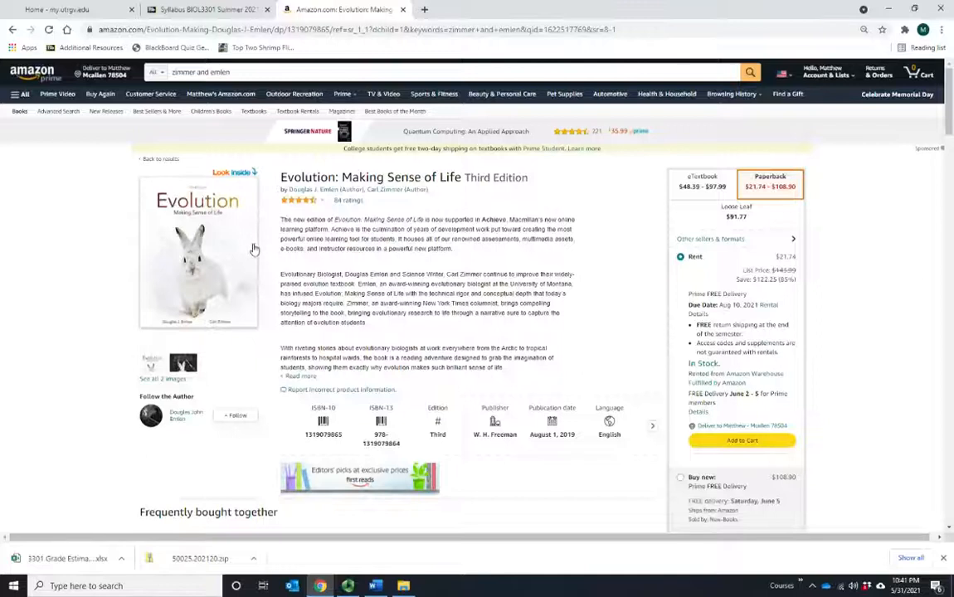
mouse_move(269, 266)
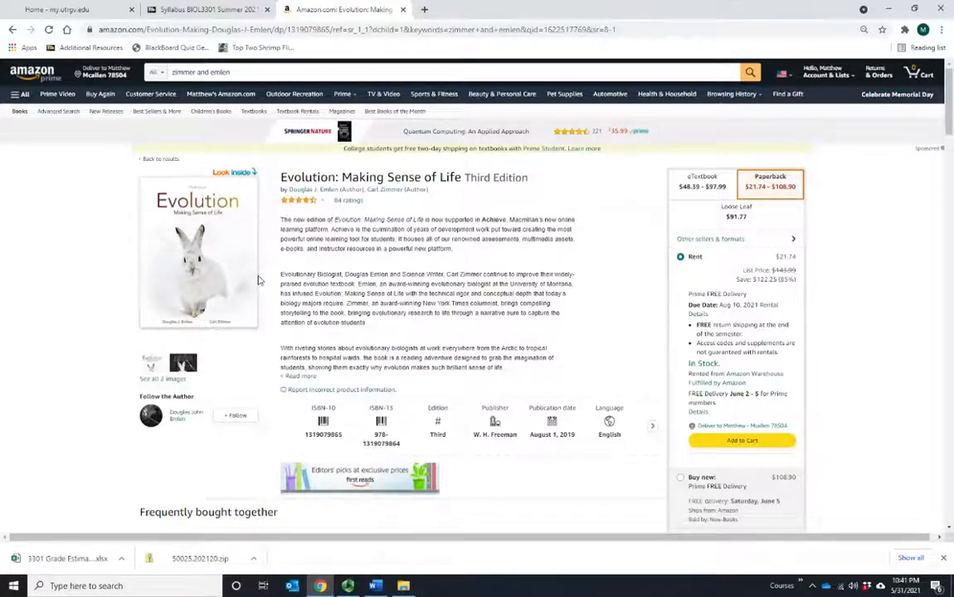
mouse_move(205, 312)
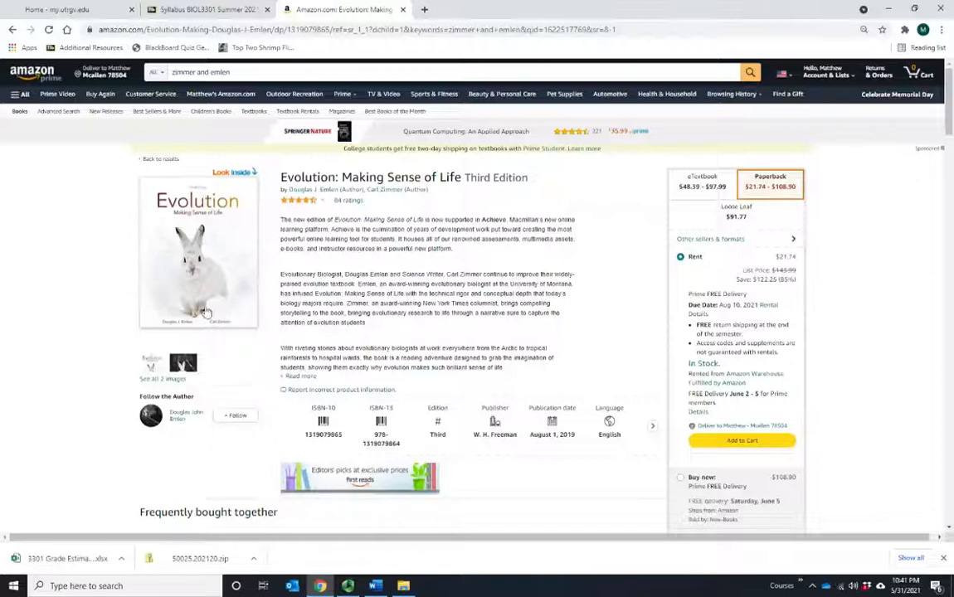
mouse_move(244, 302)
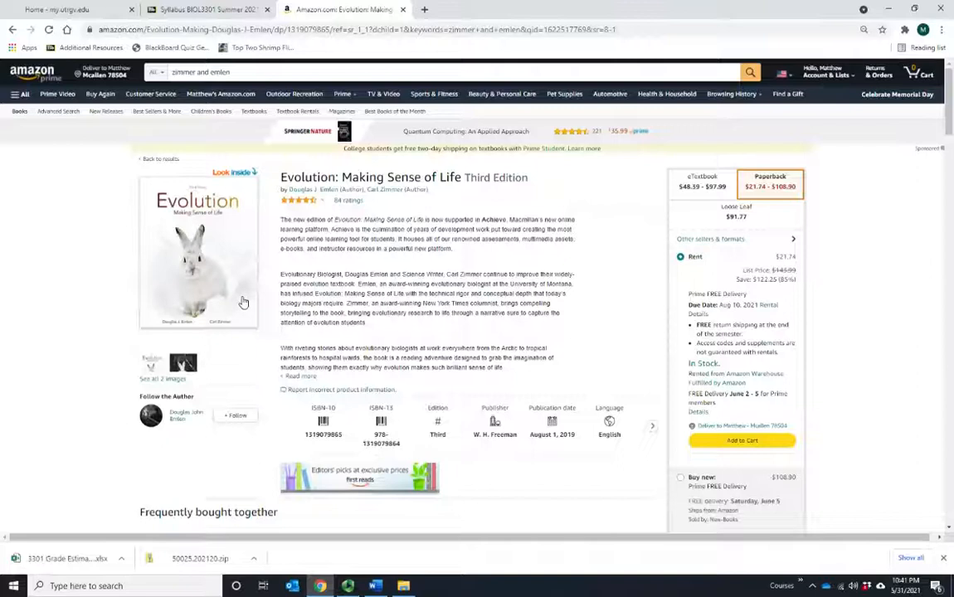
mouse_move(235, 301)
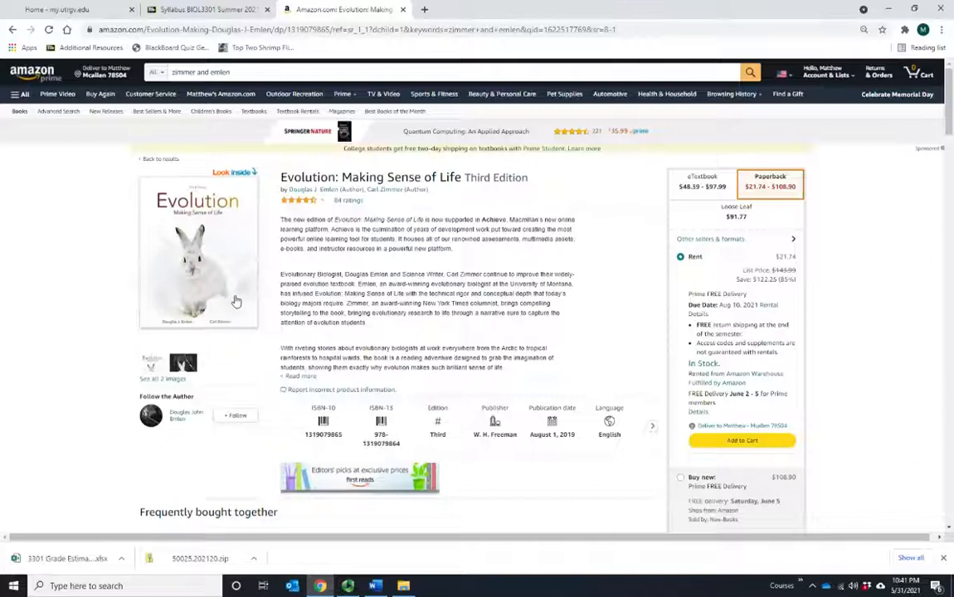
mouse_move(229, 295)
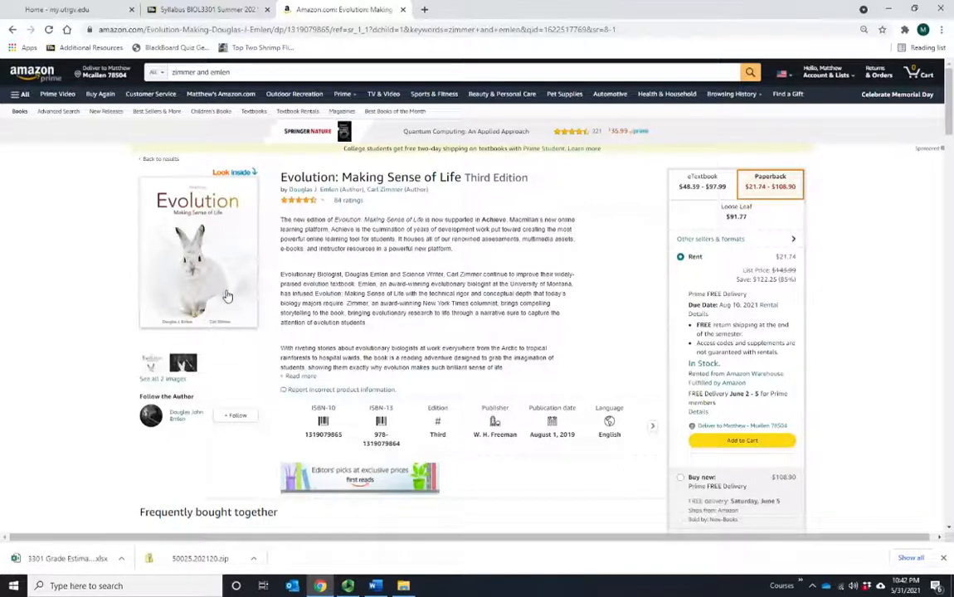
mouse_move(183, 269)
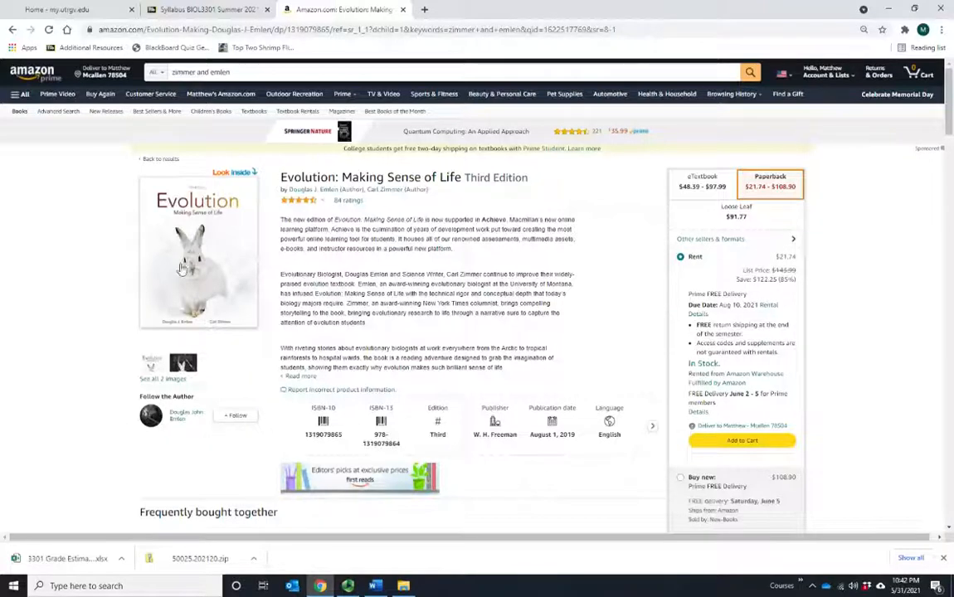
mouse_move(259, 262)
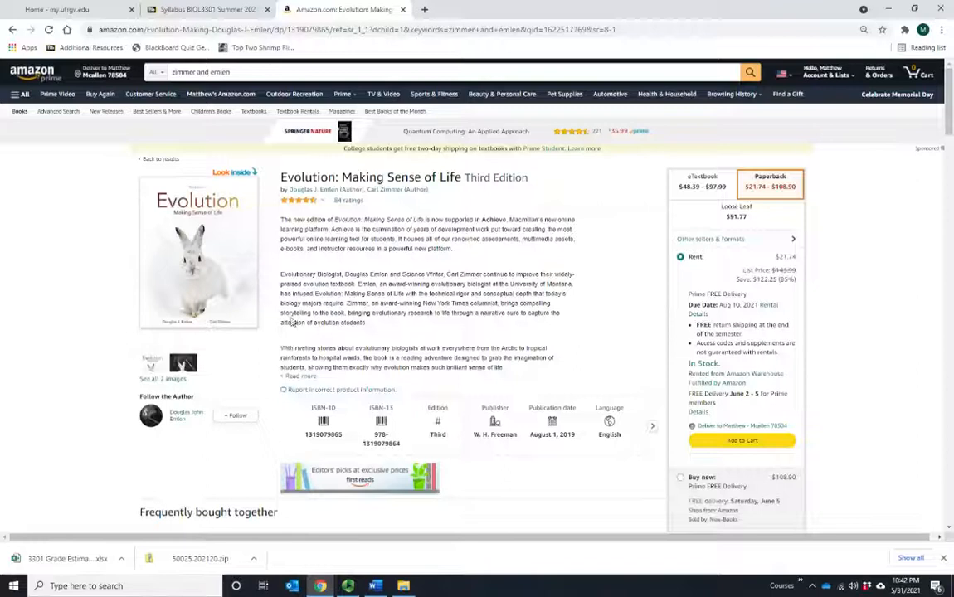
mouse_move(266, 279)
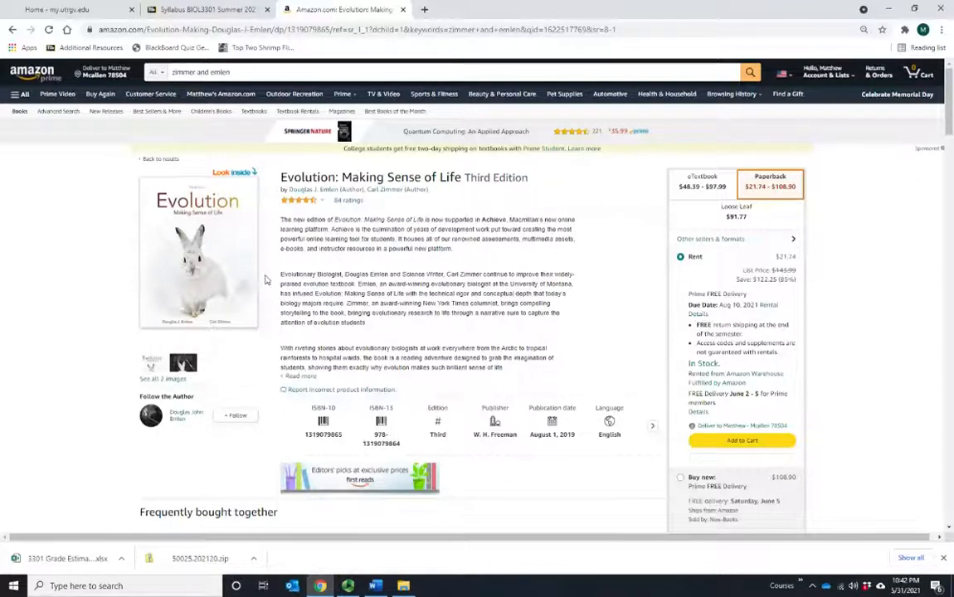
mouse_move(258, 302)
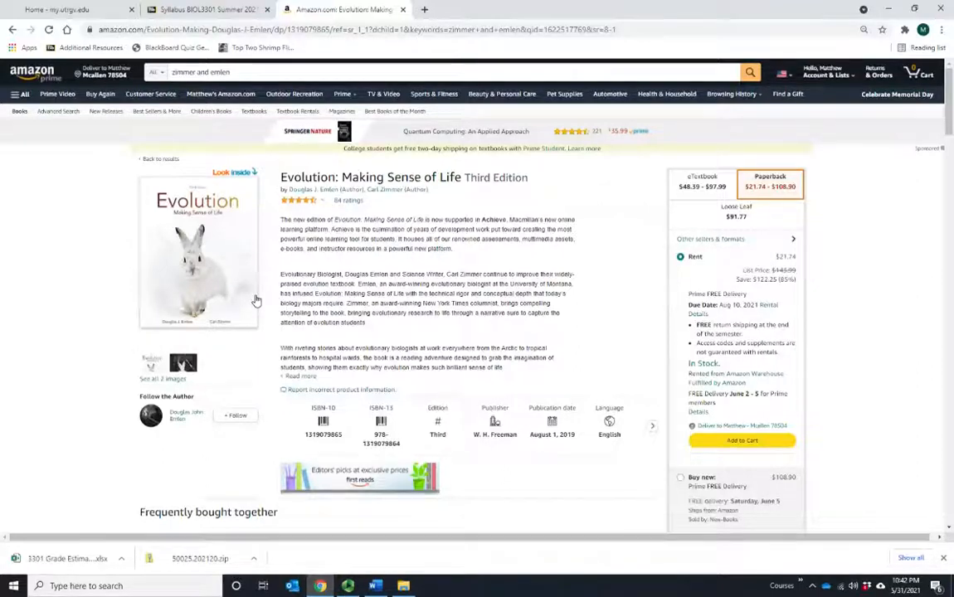
mouse_move(275, 265)
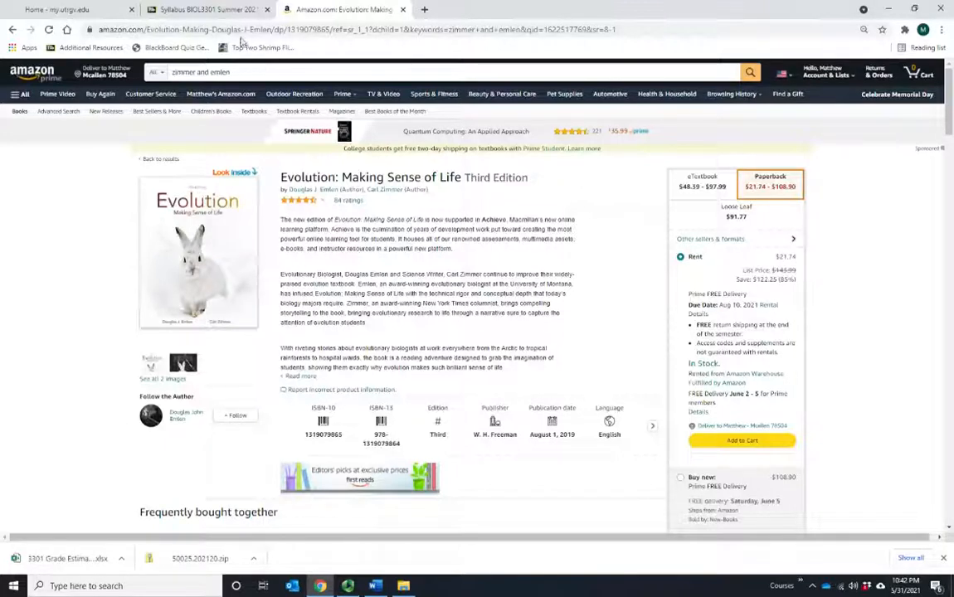
Step: Return to the Word syllabus and scroll past course objectives to the exams and quizzes sections
left_click(207, 10)
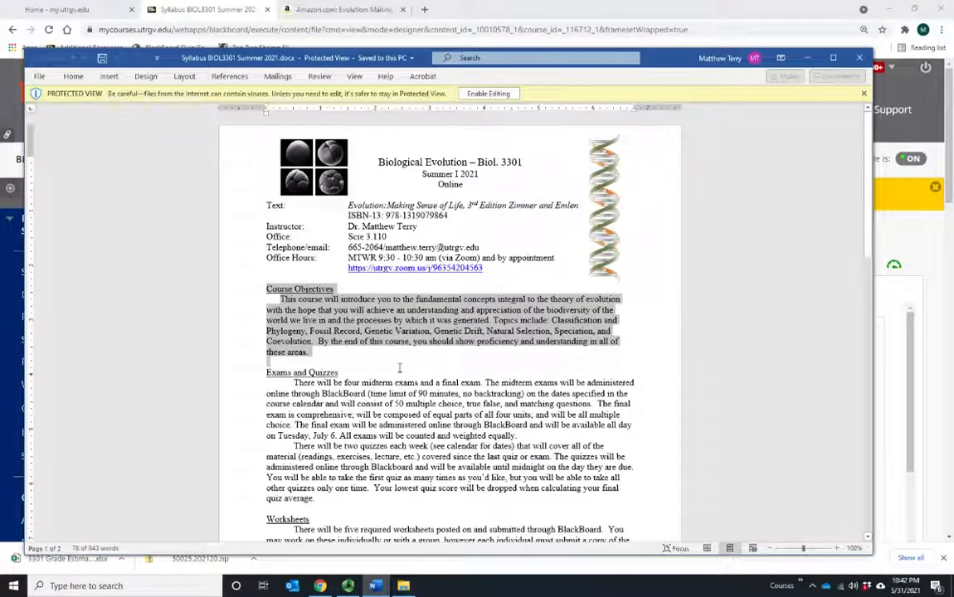
mouse_move(400, 372)
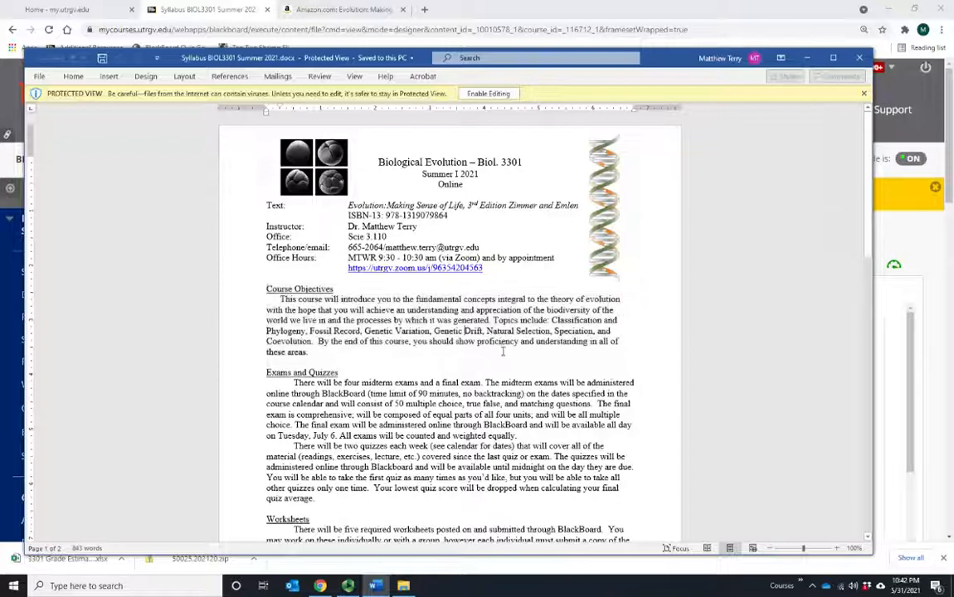
scroll("down", 3)
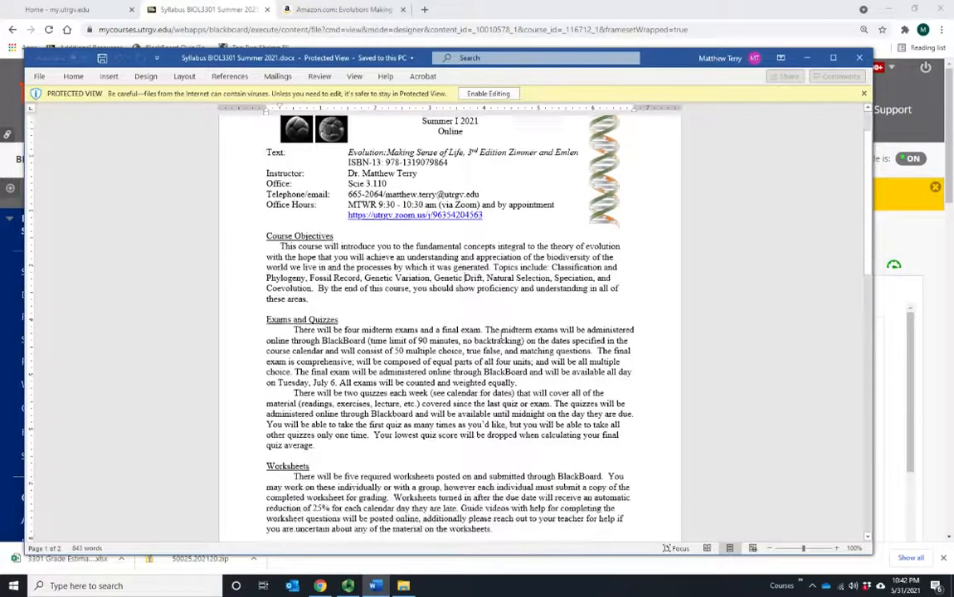
scroll("down", 3)
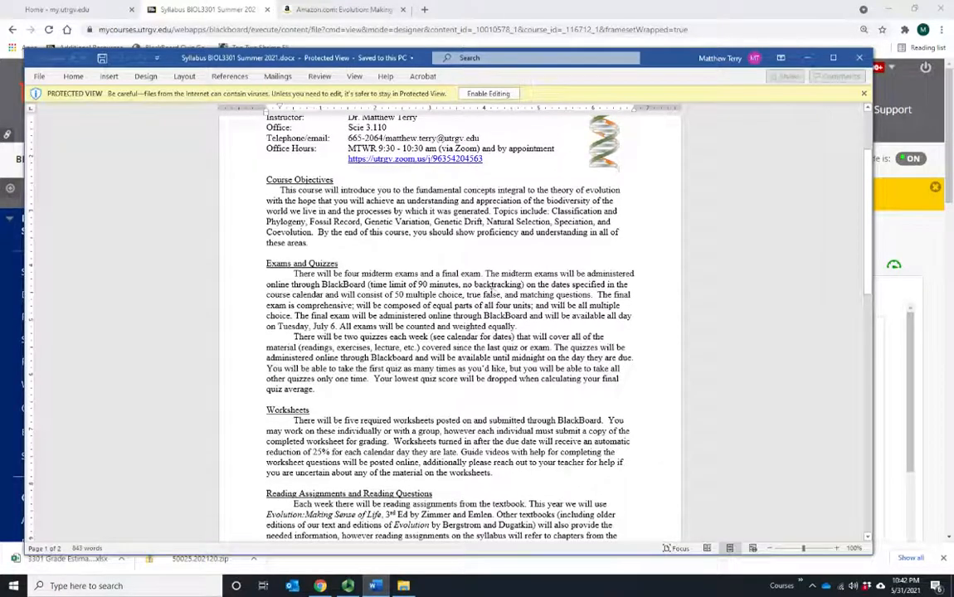
double_click(302, 262)
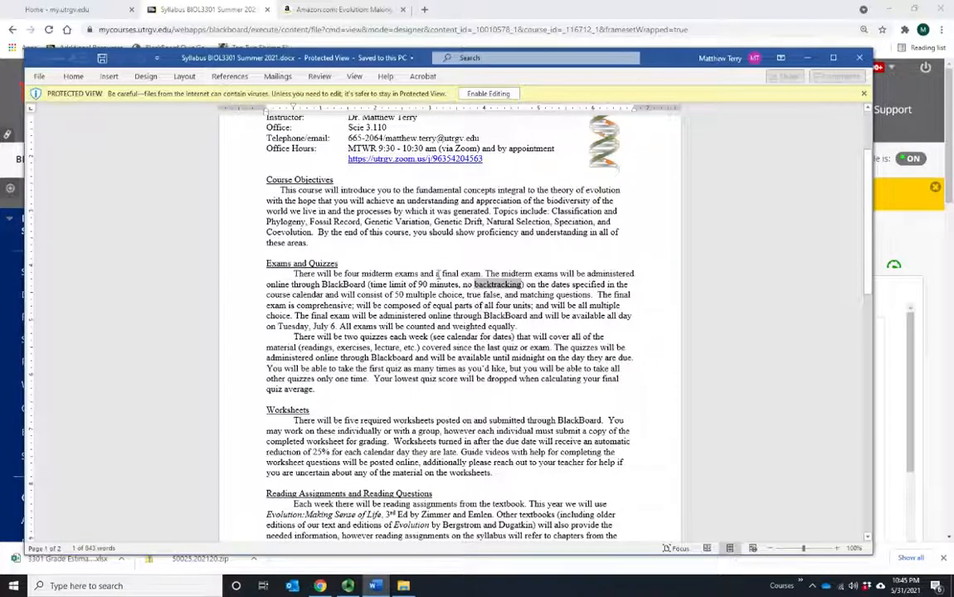
double_click(458, 272)
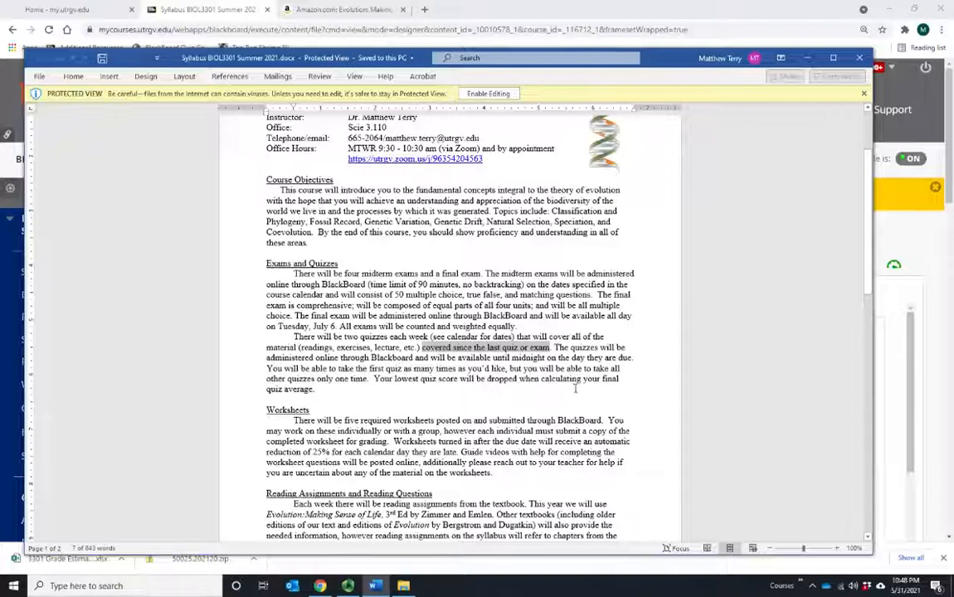
mouse_move(557, 390)
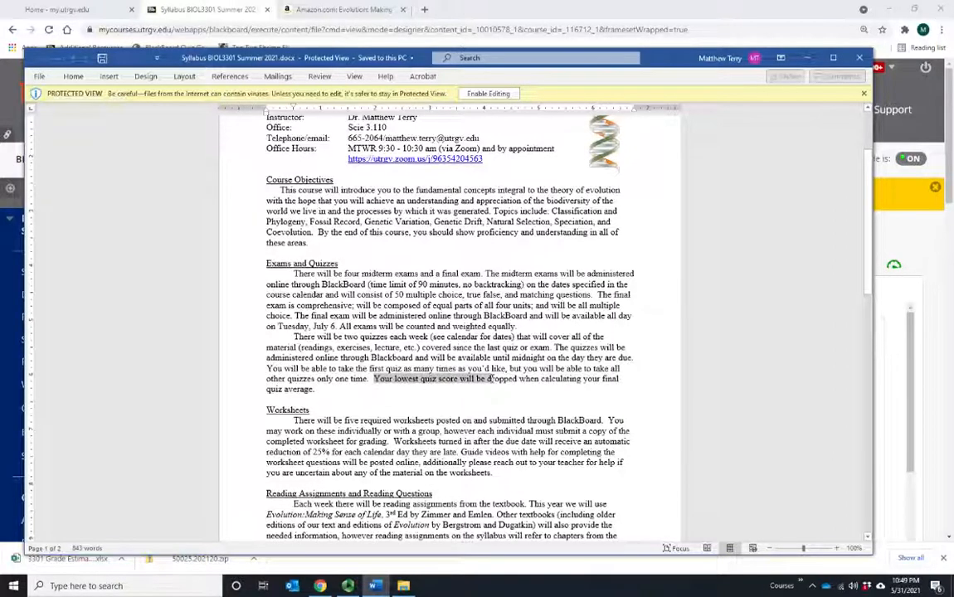
scroll("down", 3)
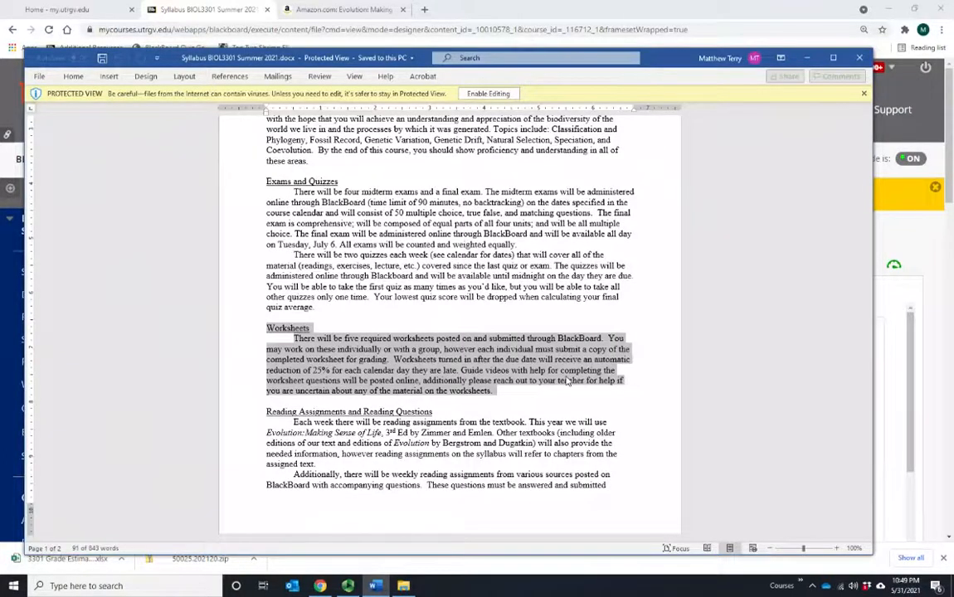
scroll("up", 3)
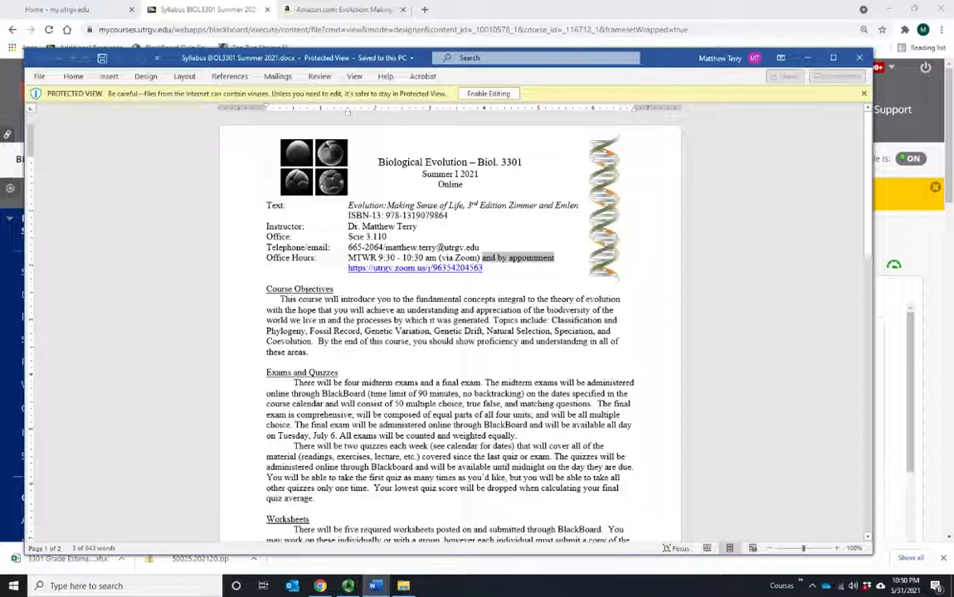
scroll("down", 3)
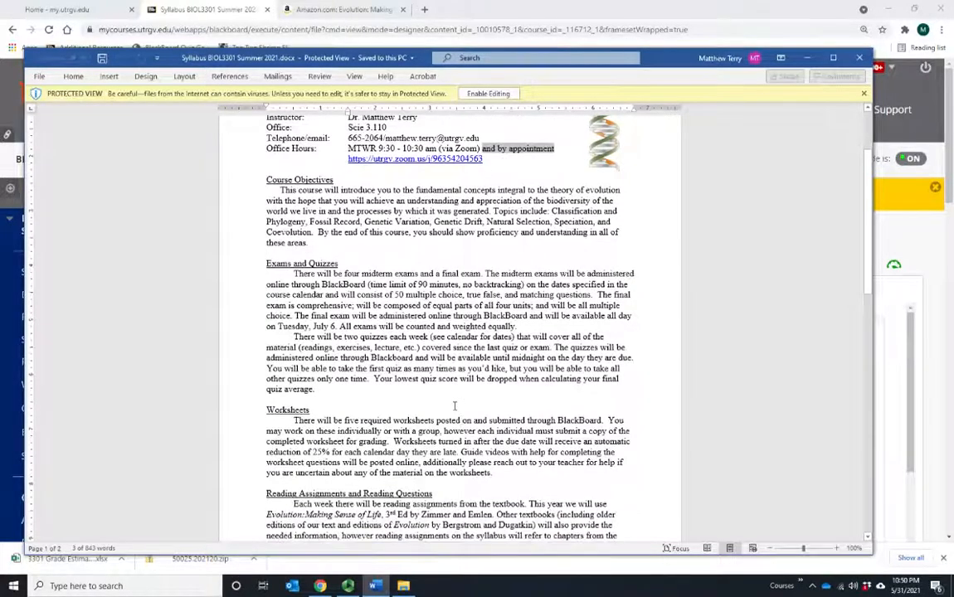
scroll("down", 3)
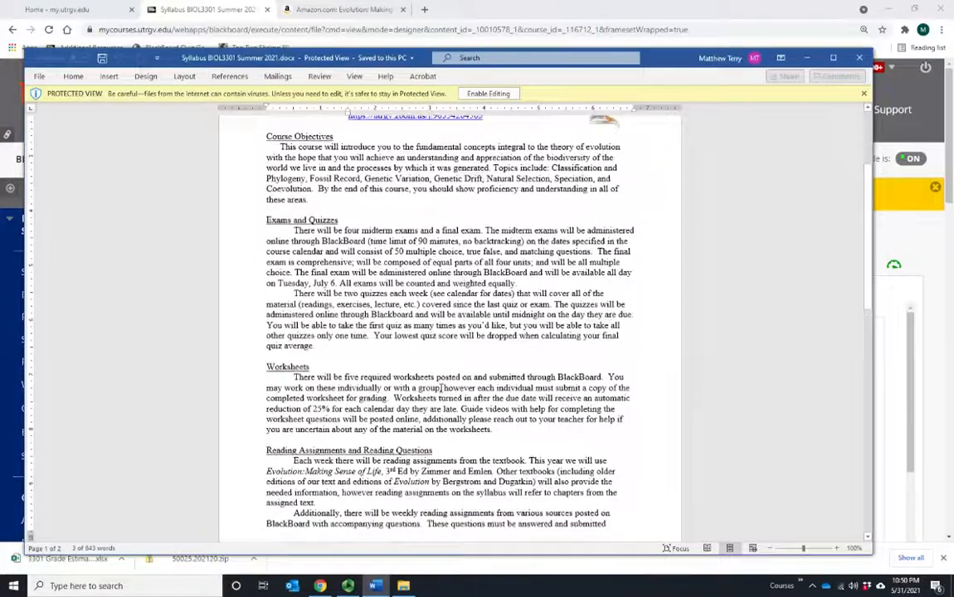
scroll("up", 3)
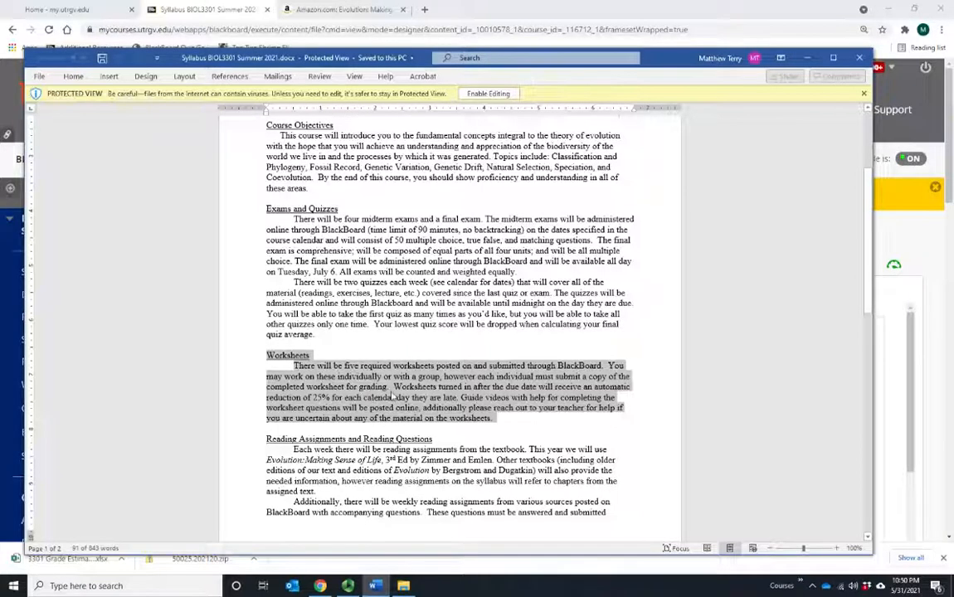
left_click(448, 382)
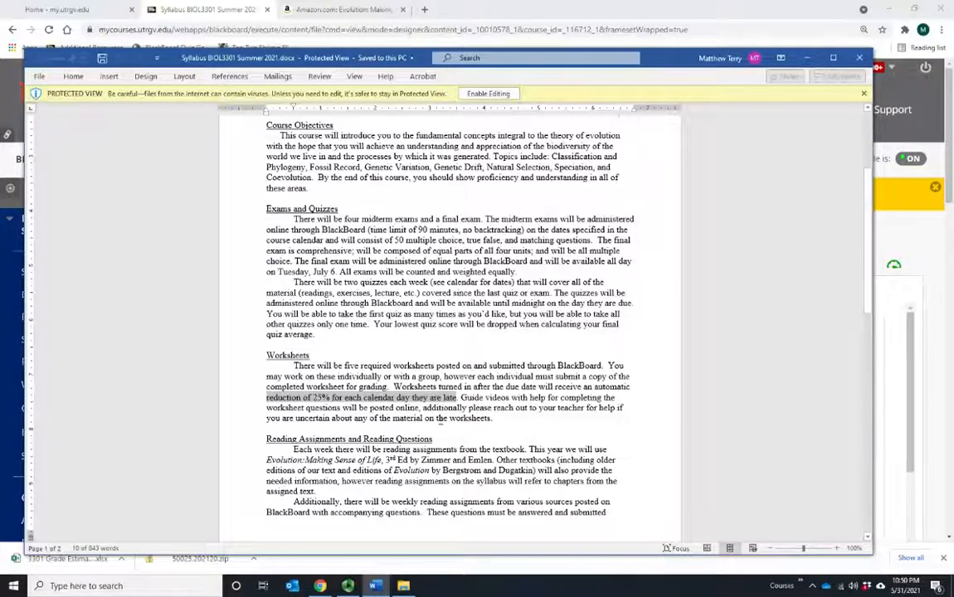
scroll("down", 3)
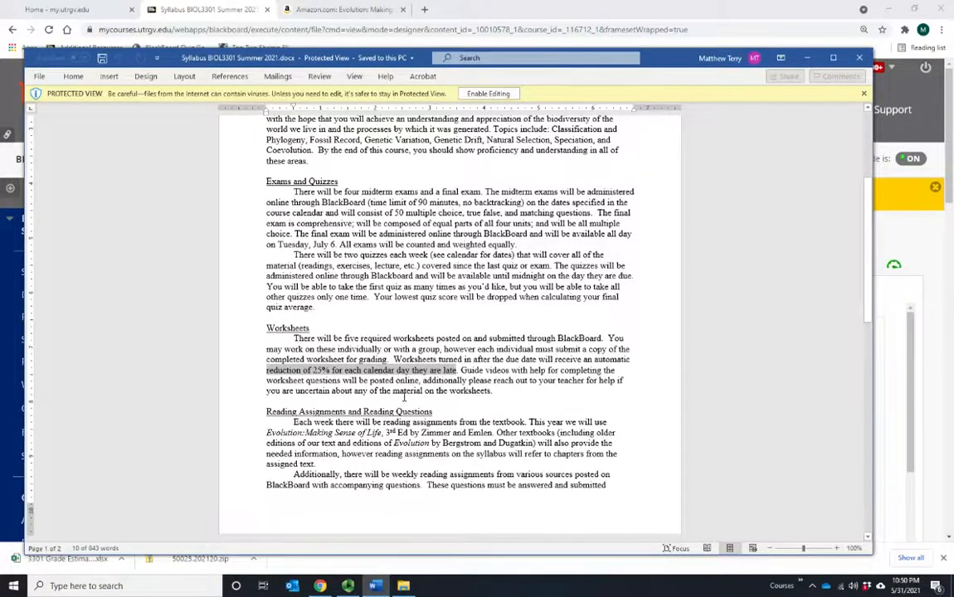
scroll("down", 3)
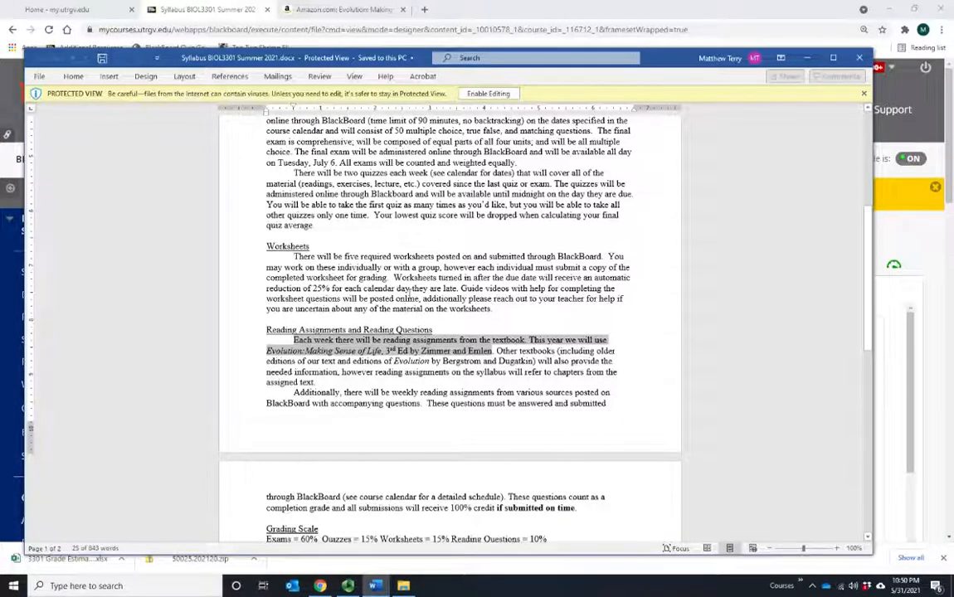
scroll("down", 3)
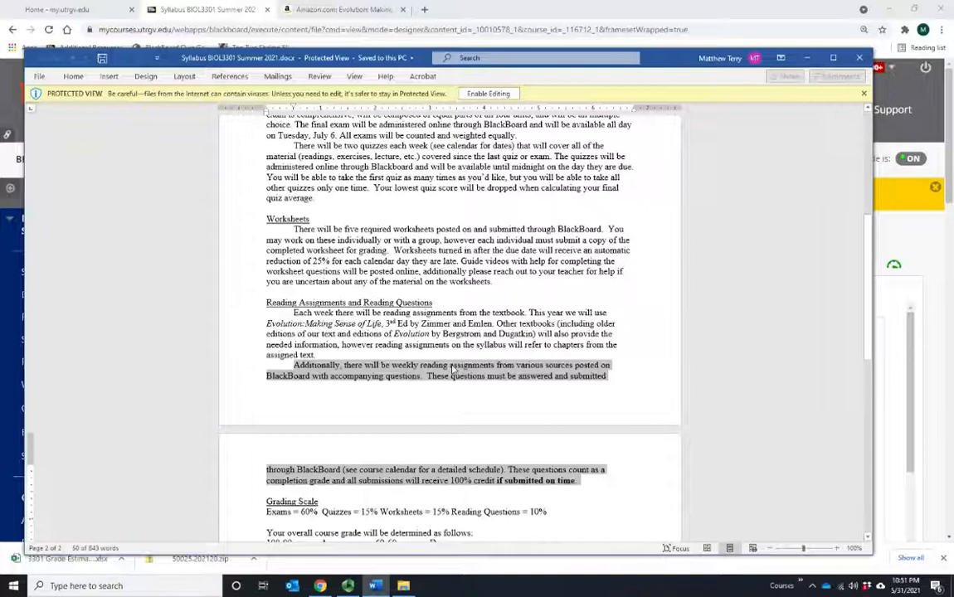
mouse_move(481, 385)
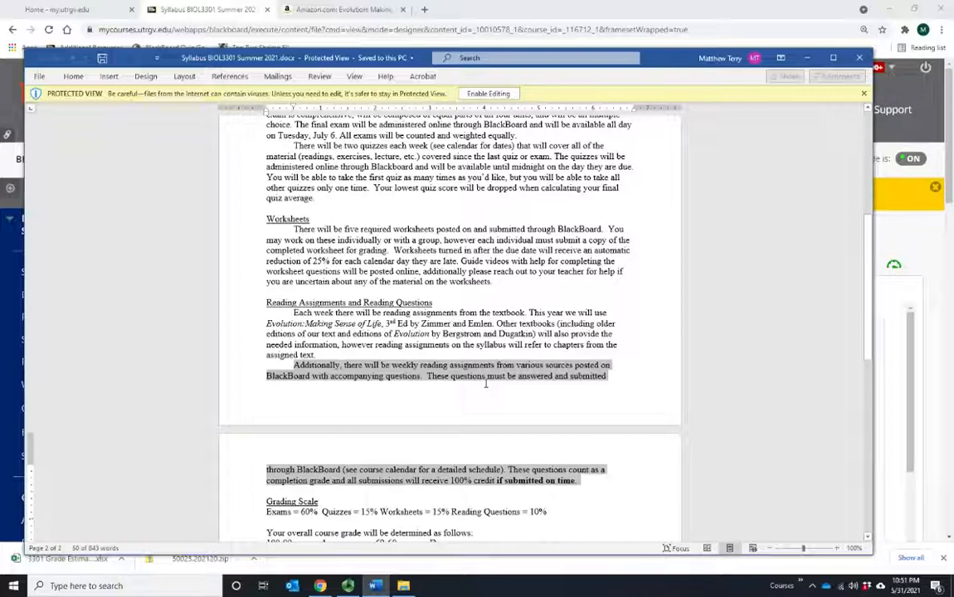
mouse_move(515, 378)
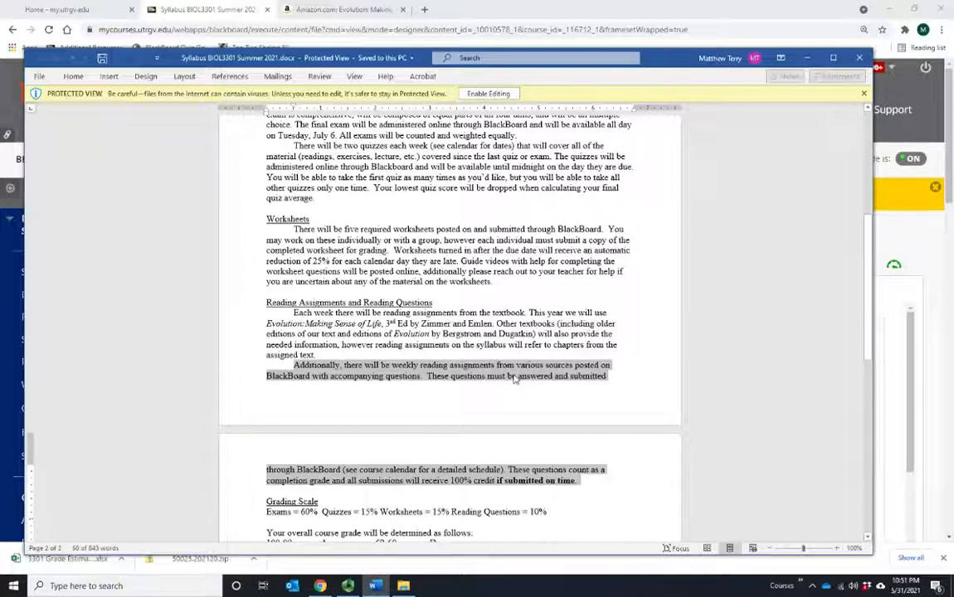
mouse_move(509, 392)
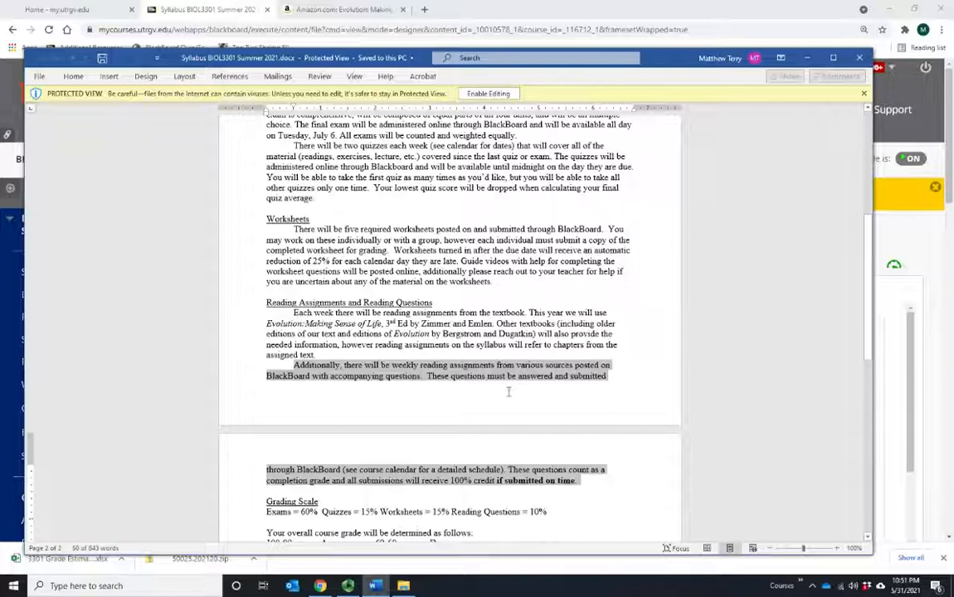
mouse_move(310, 381)
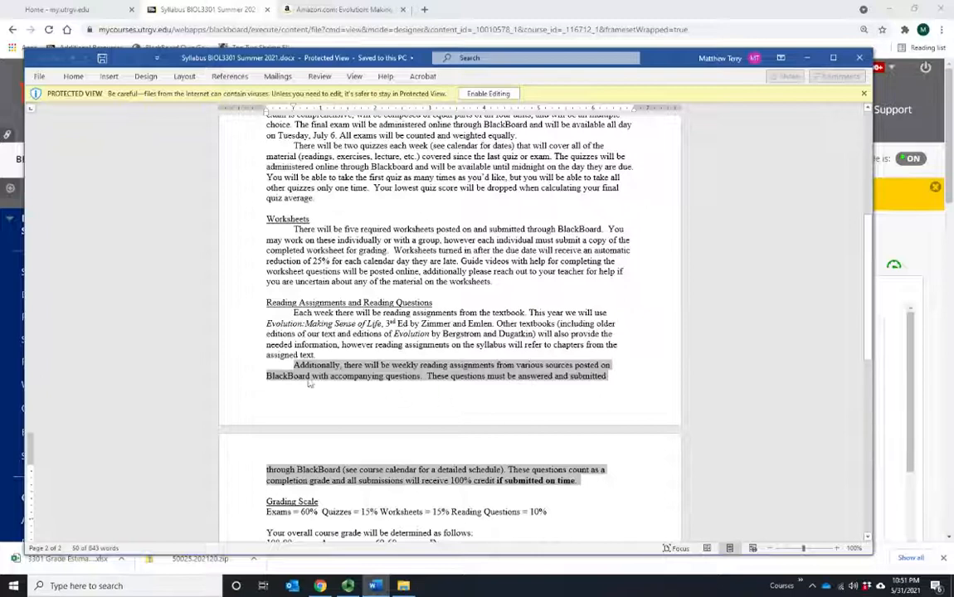
left_click(624, 481)
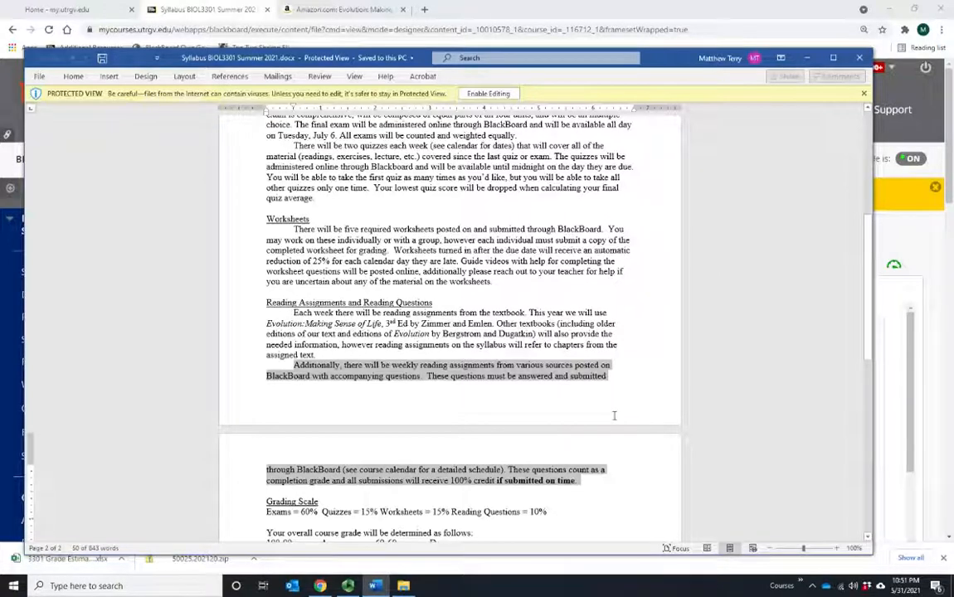
mouse_move(564, 415)
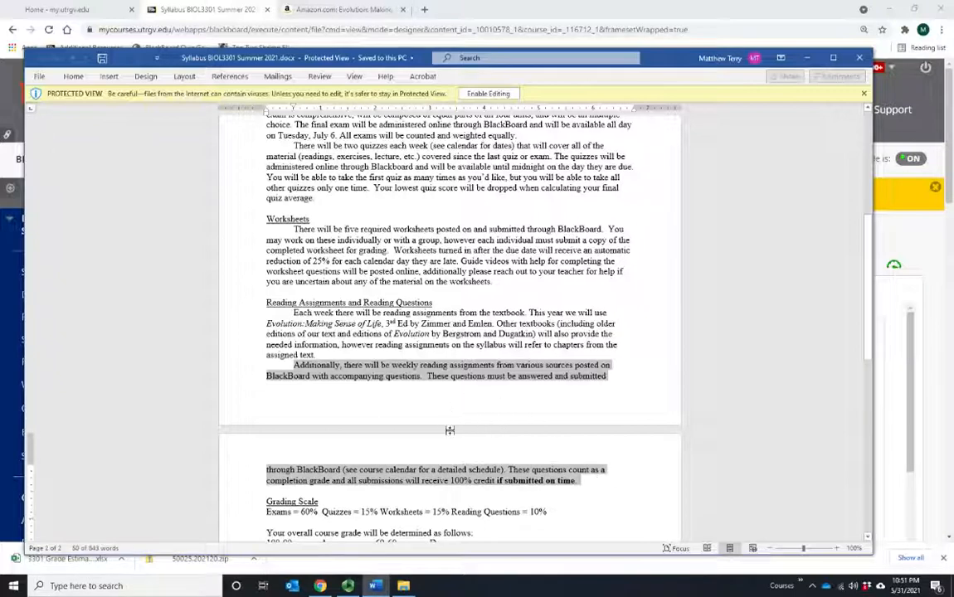
mouse_move(438, 403)
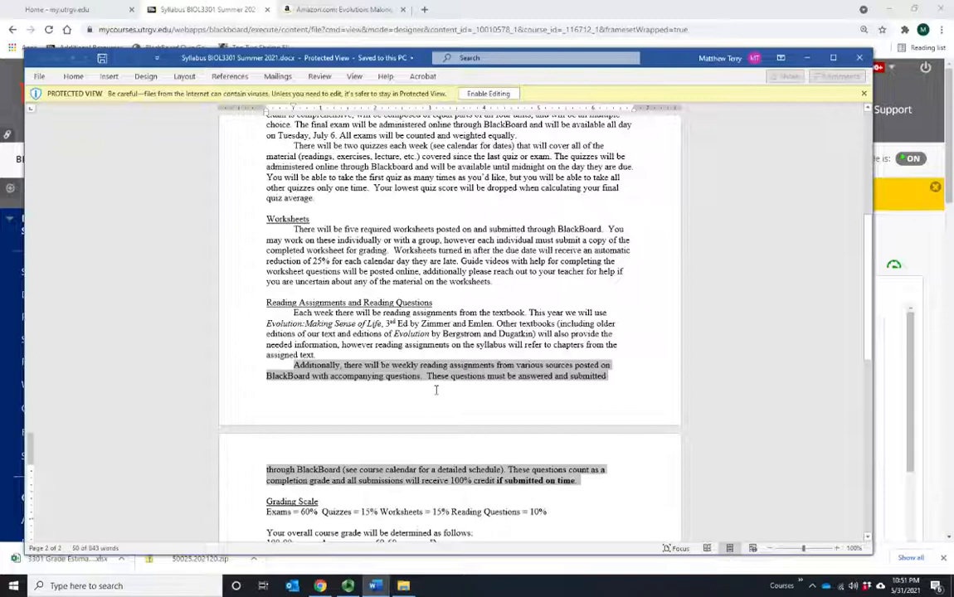
mouse_move(445, 365)
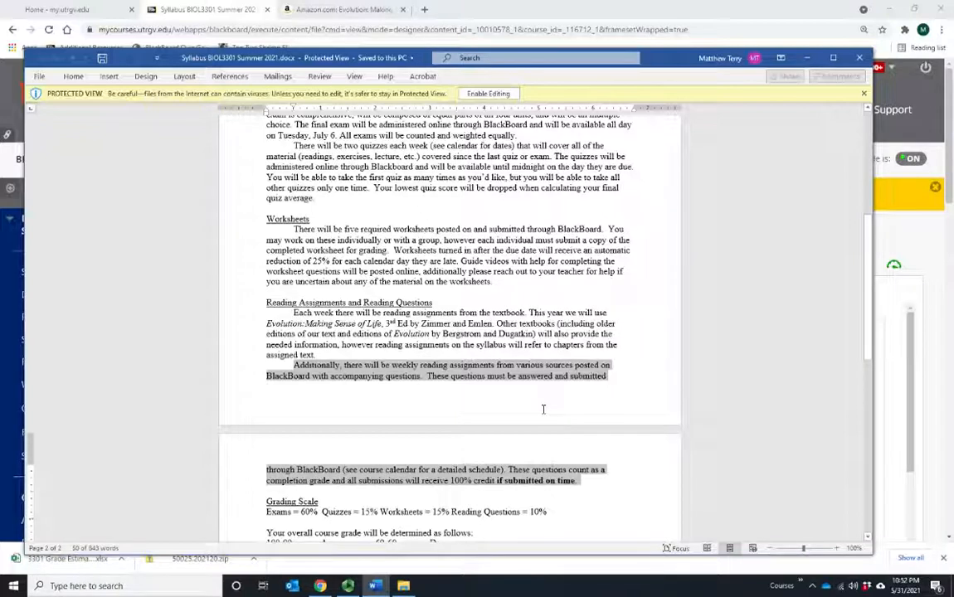
mouse_move(623, 378)
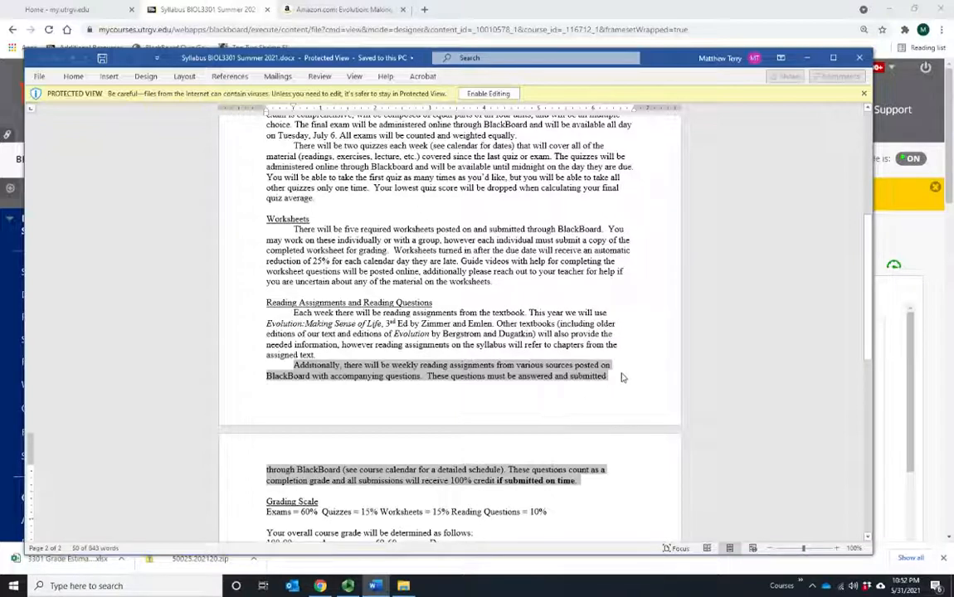
mouse_move(627, 375)
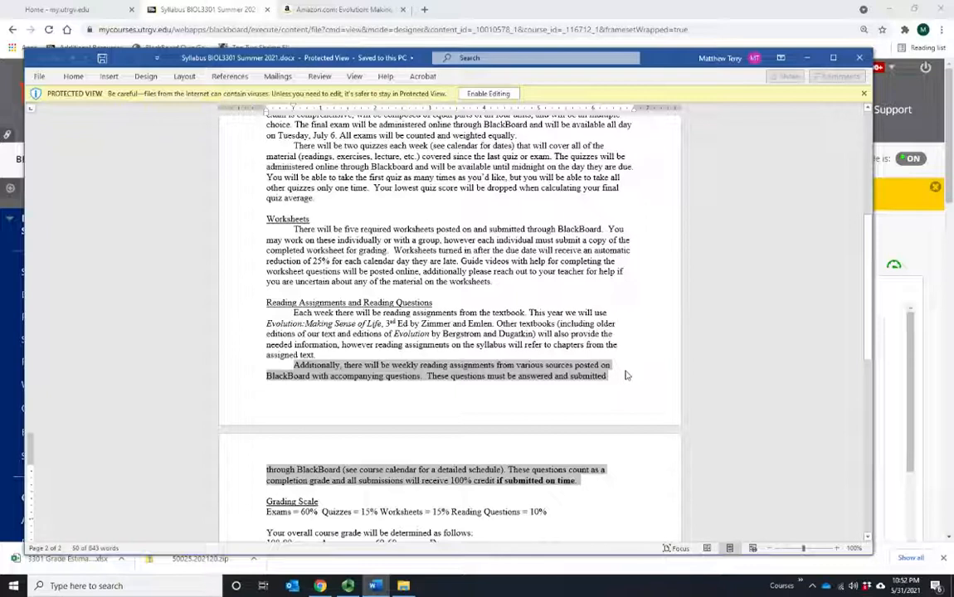
mouse_move(786, 445)
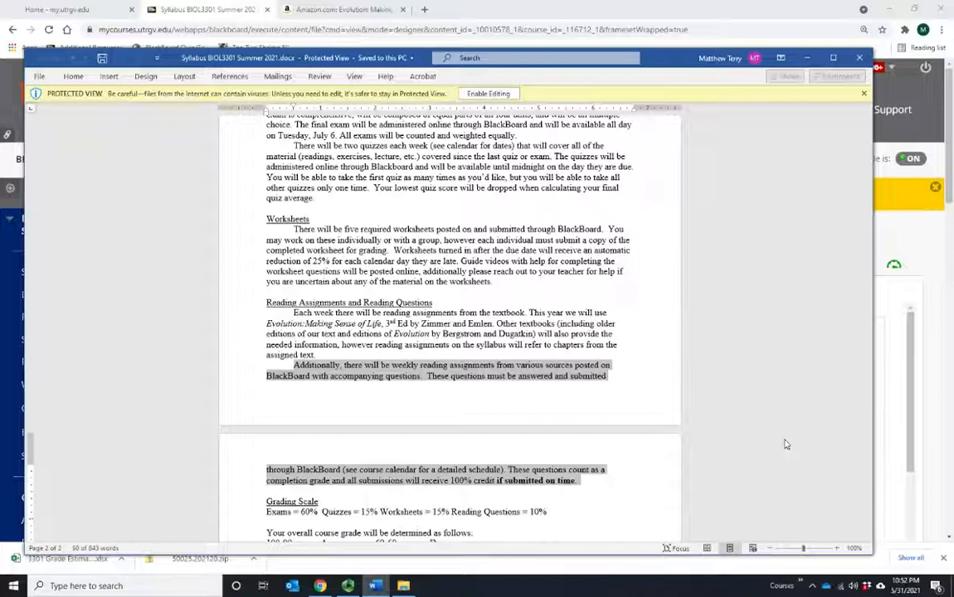
mouse_move(785, 423)
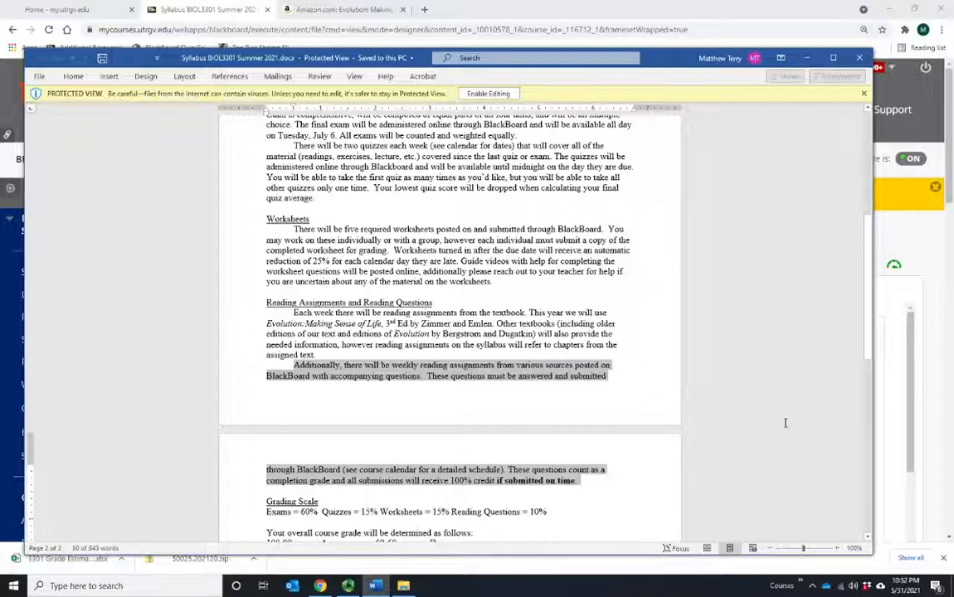
mouse_move(558, 413)
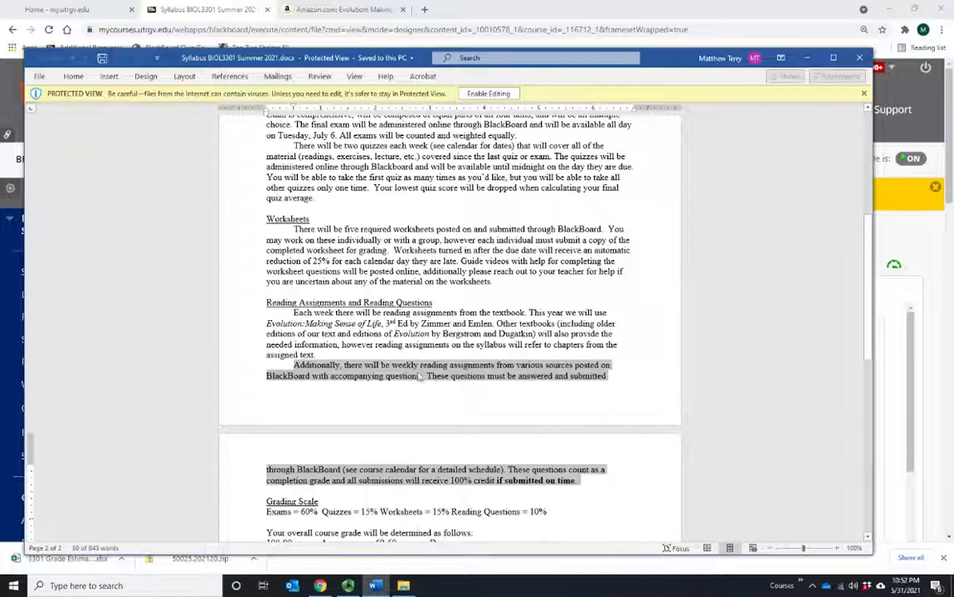
scroll("down", 3)
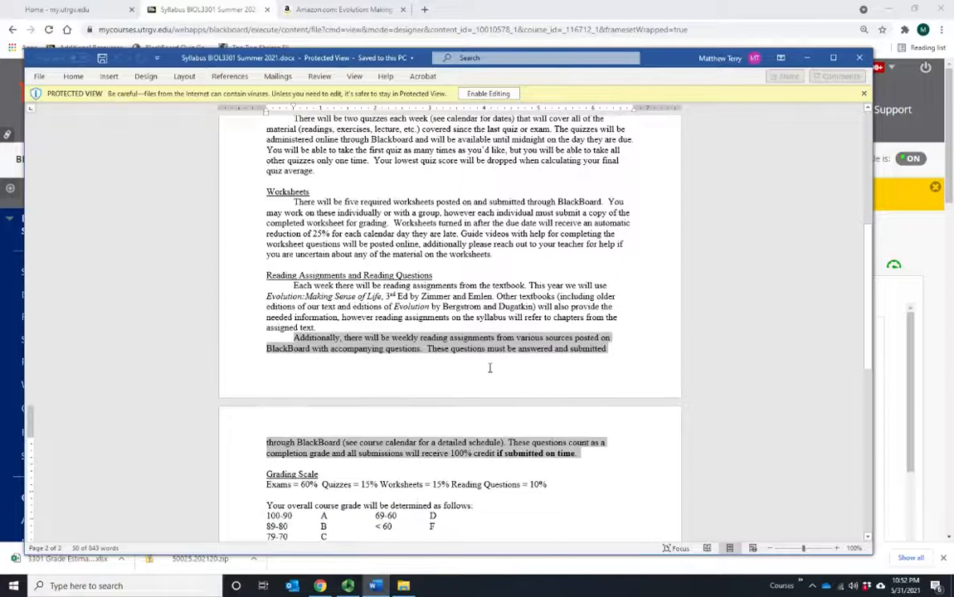
scroll("down", 3)
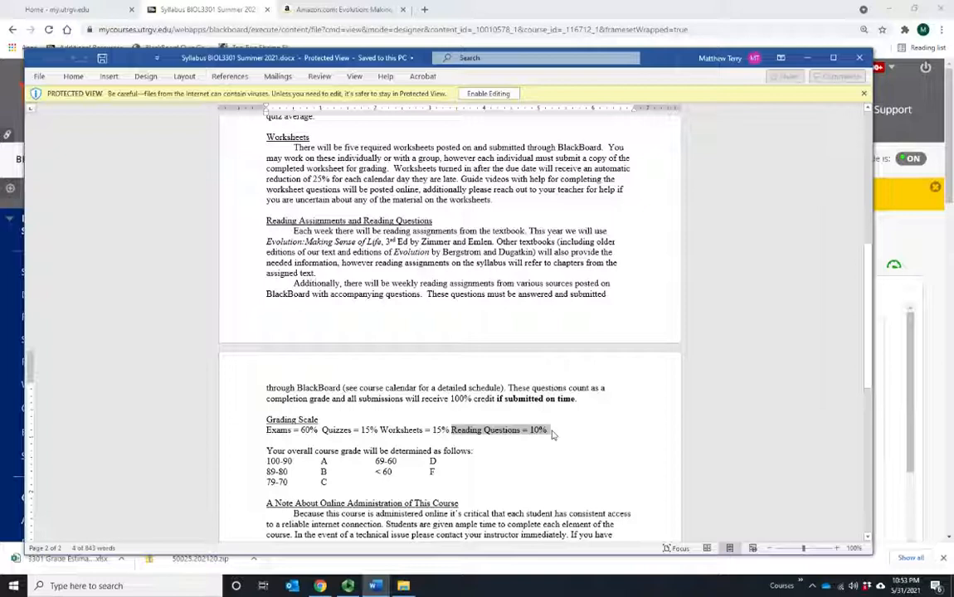
left_click(401, 434)
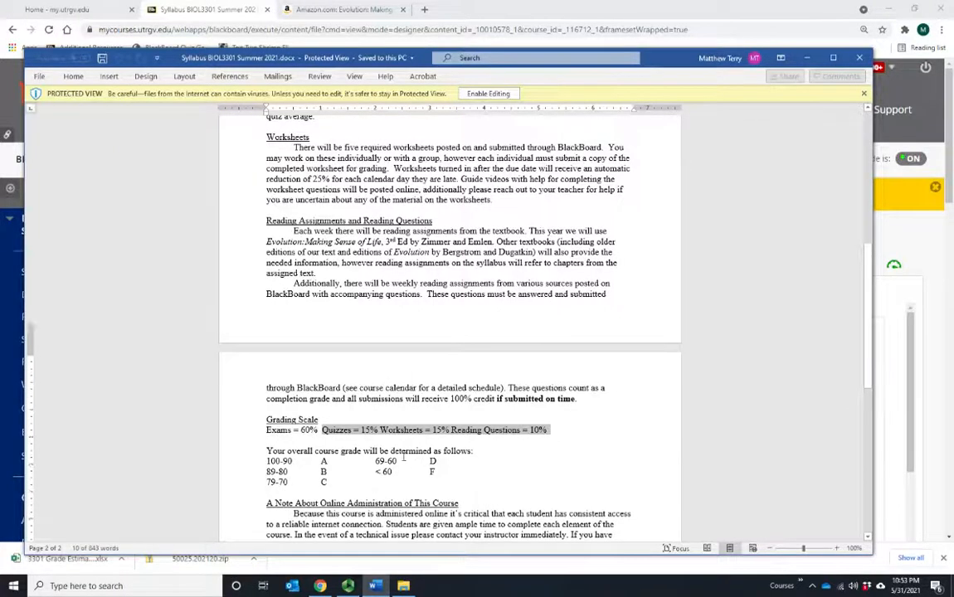
scroll("down", 3)
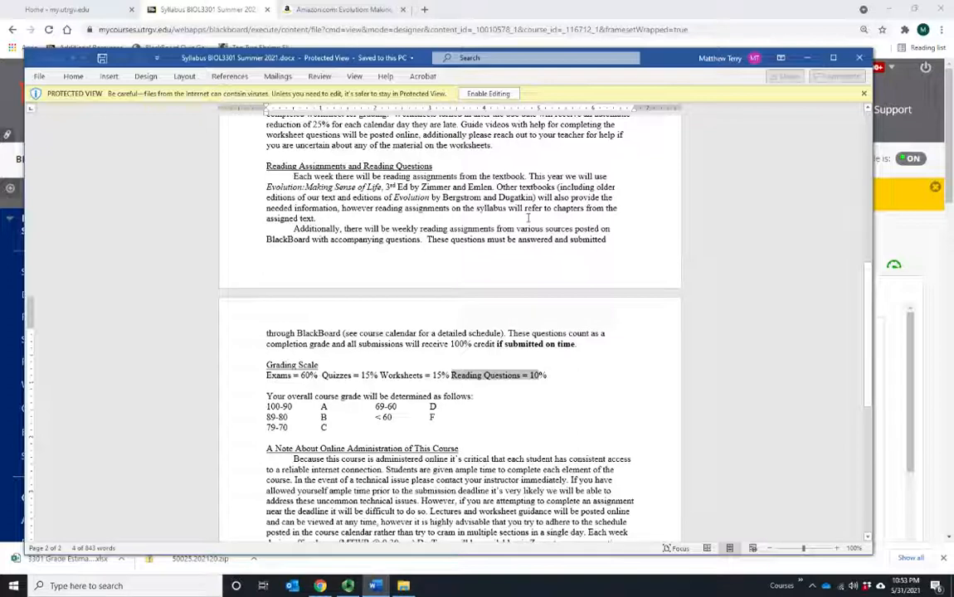
mouse_move(530, 226)
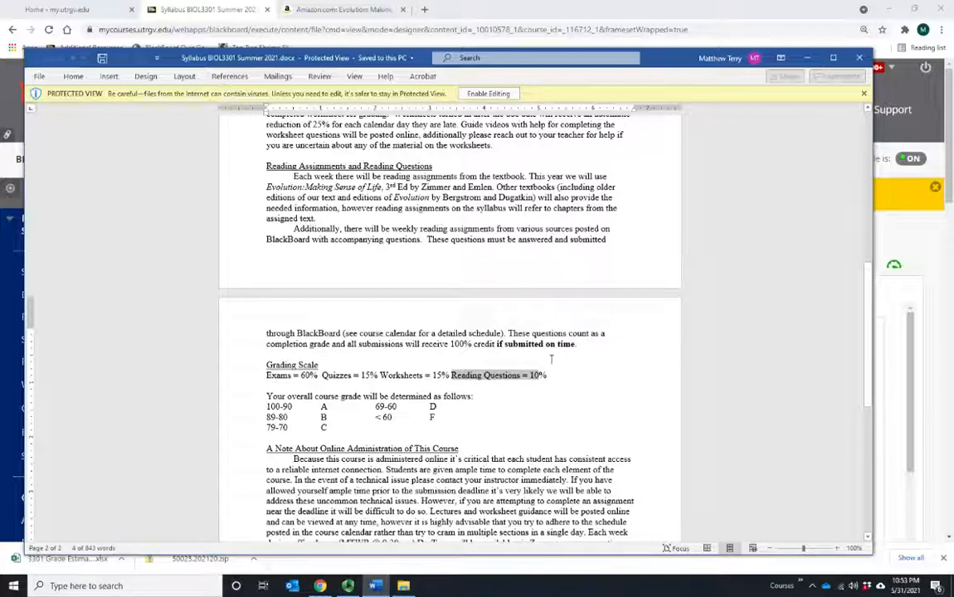
mouse_move(521, 395)
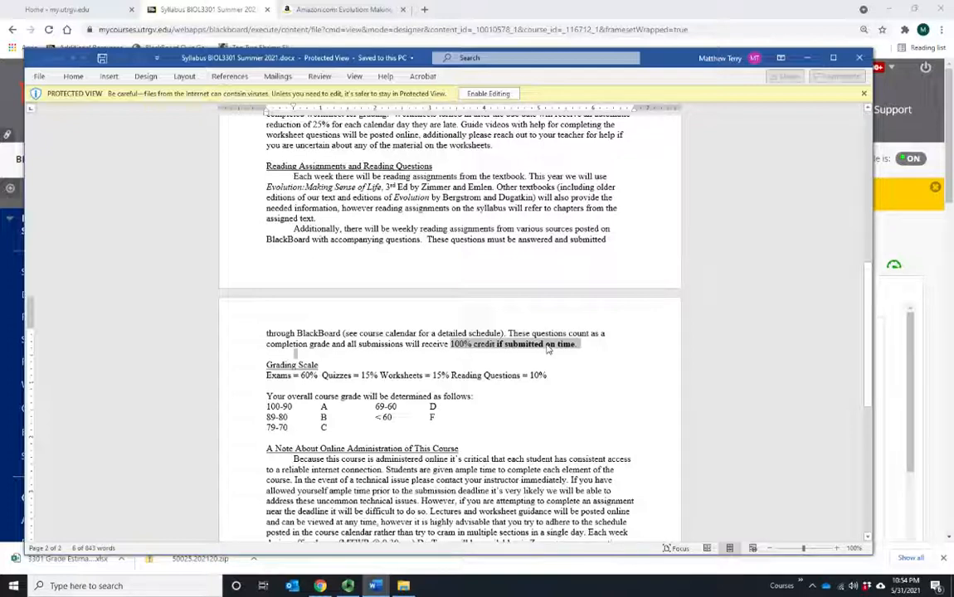
mouse_move(581, 352)
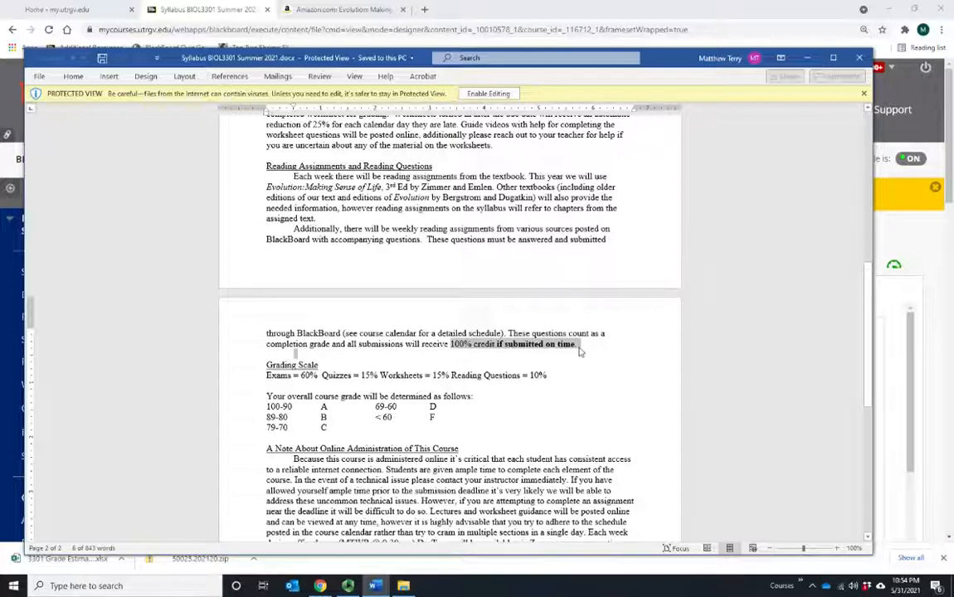
scroll("down", 3)
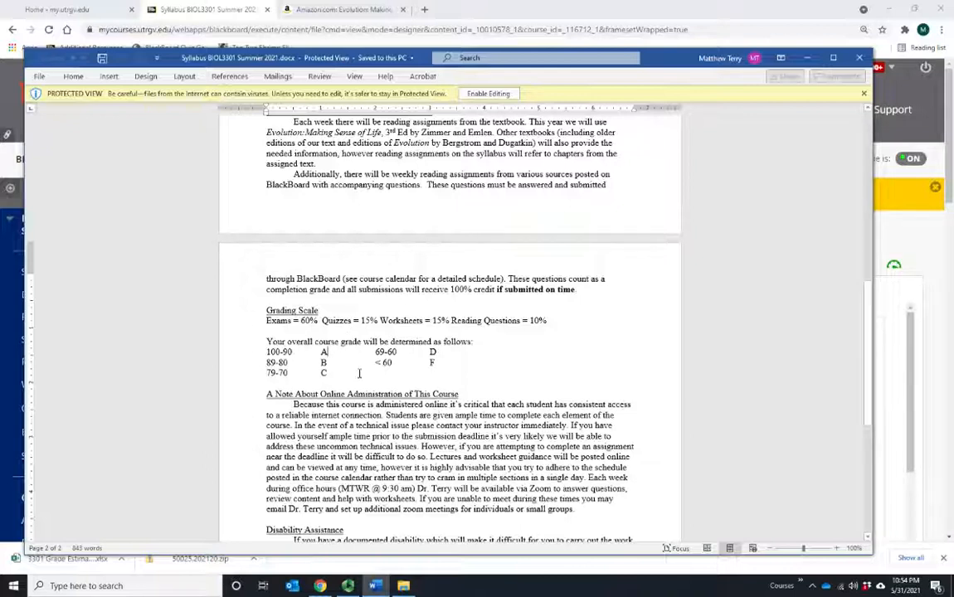
mouse_move(371, 357)
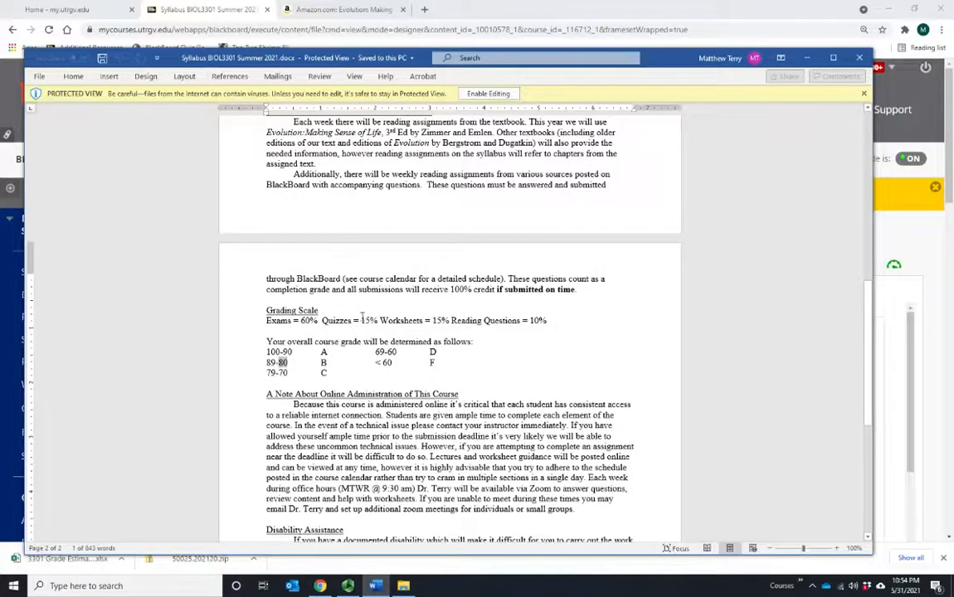
scroll("down", 3)
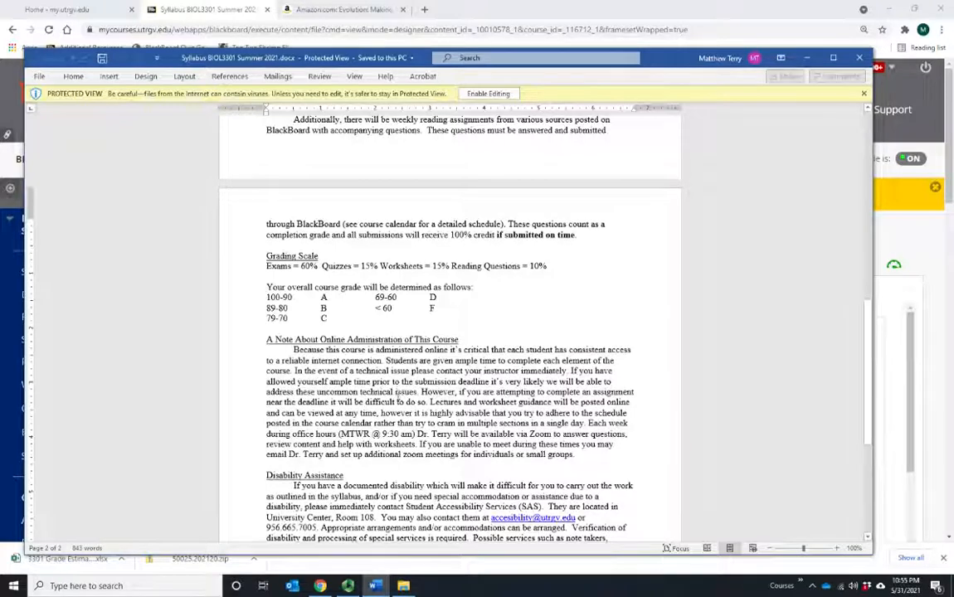
scroll("down", 3)
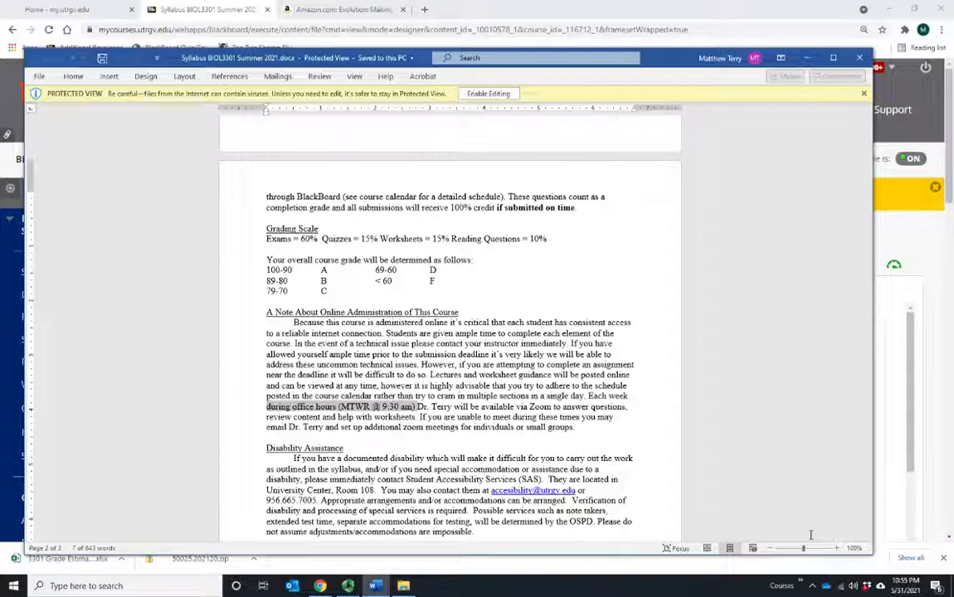
scroll("up", 3)
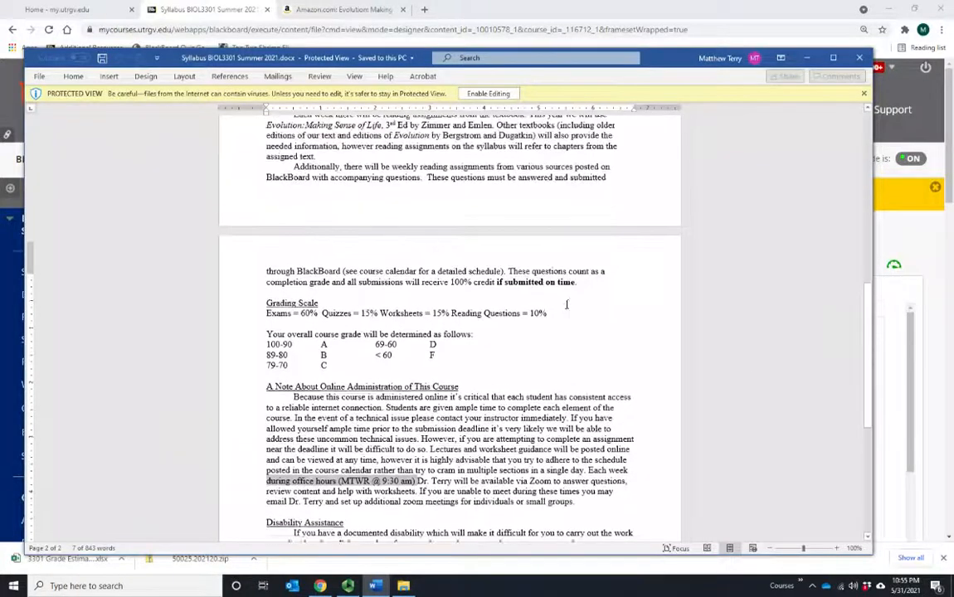
scroll("up", 3)
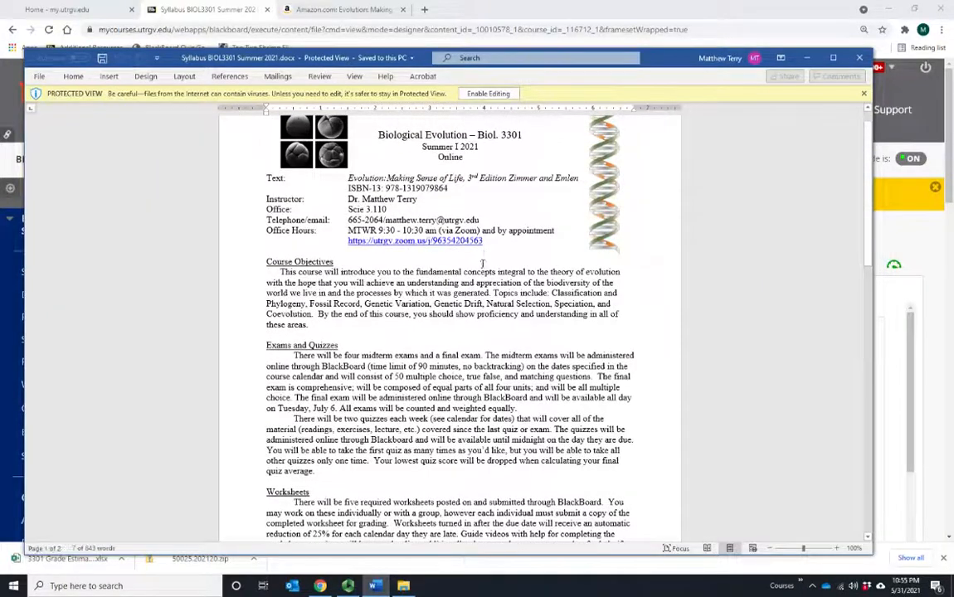
scroll("down", 3)
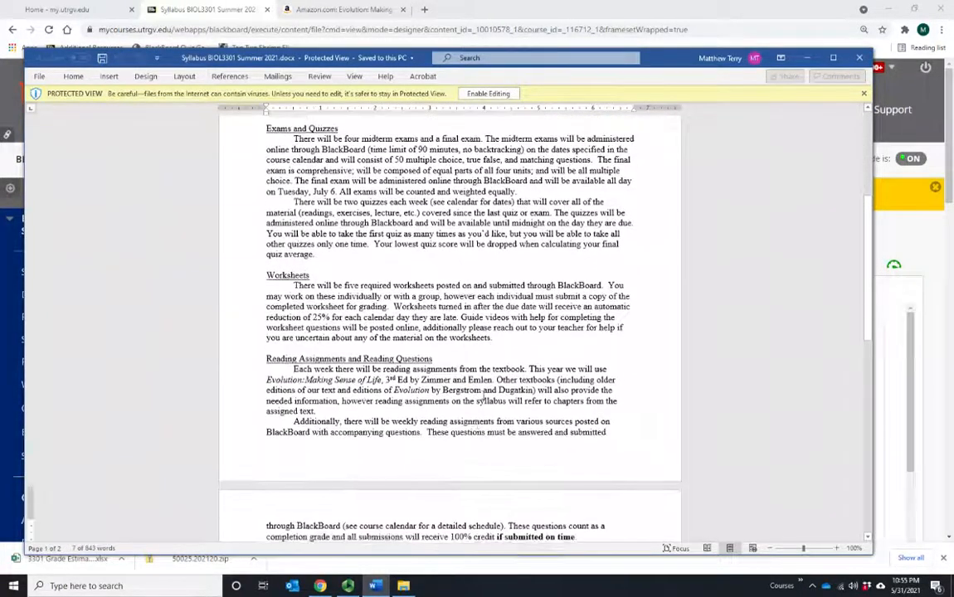
scroll("down", 3)
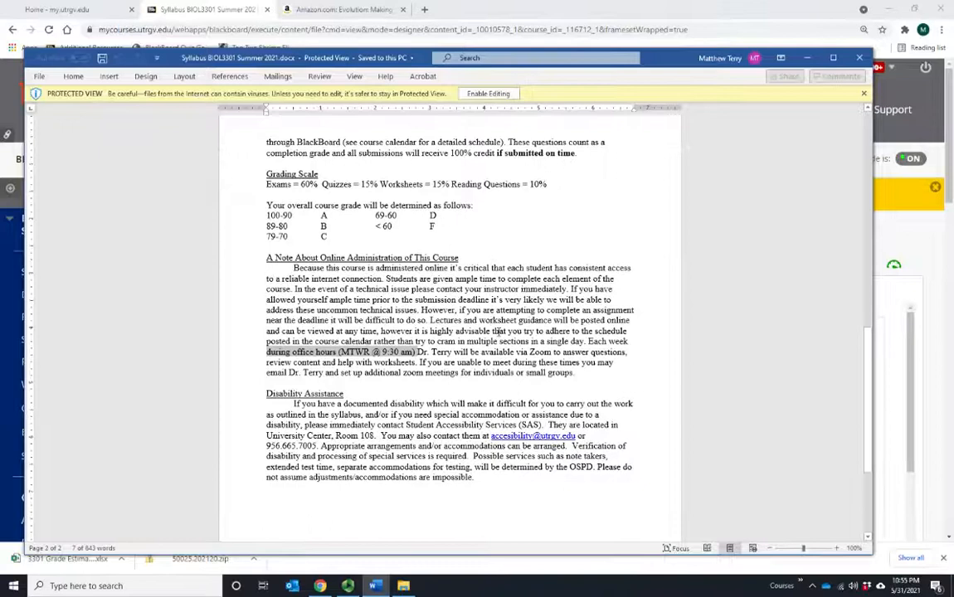
scroll("down", 3)
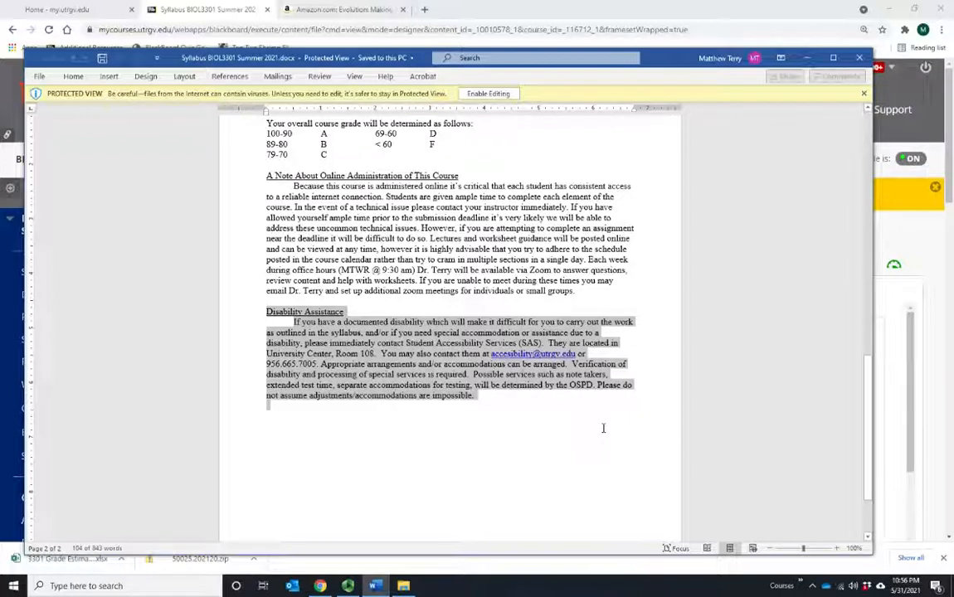
mouse_move(549, 452)
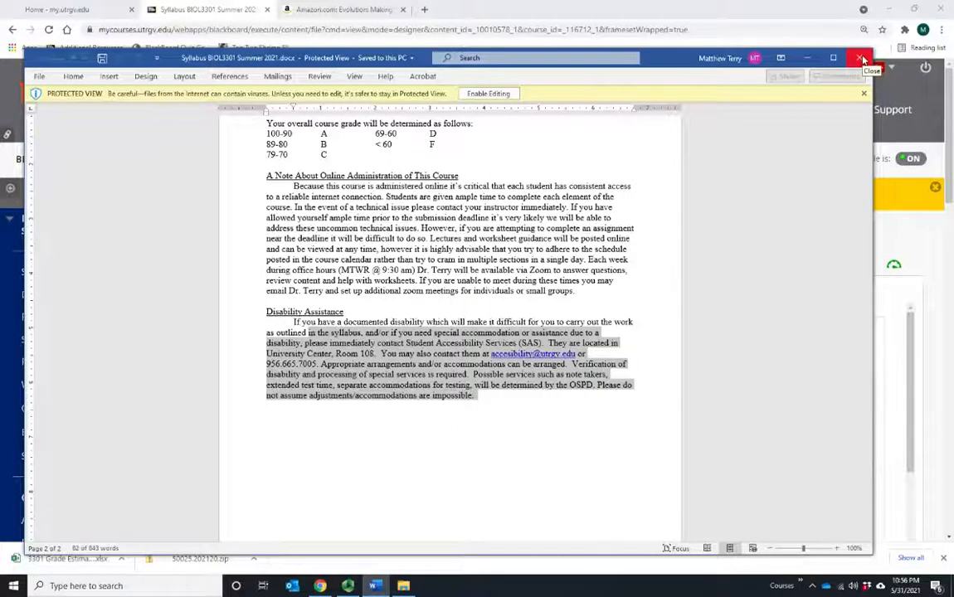
Step: Close the Word syllabus to return to the Blackboard Syllabus page
left_click(859, 56)
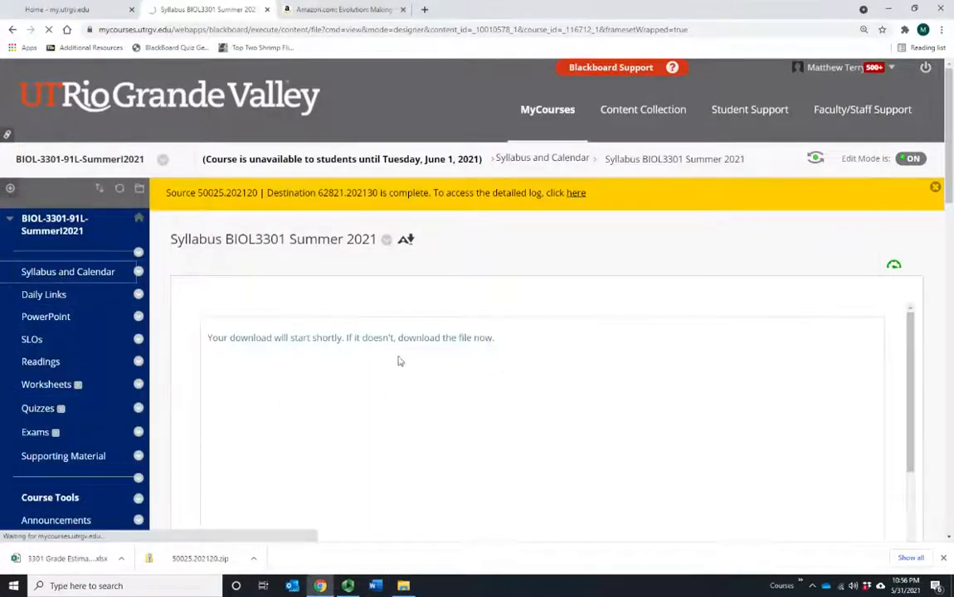
mouse_move(68, 272)
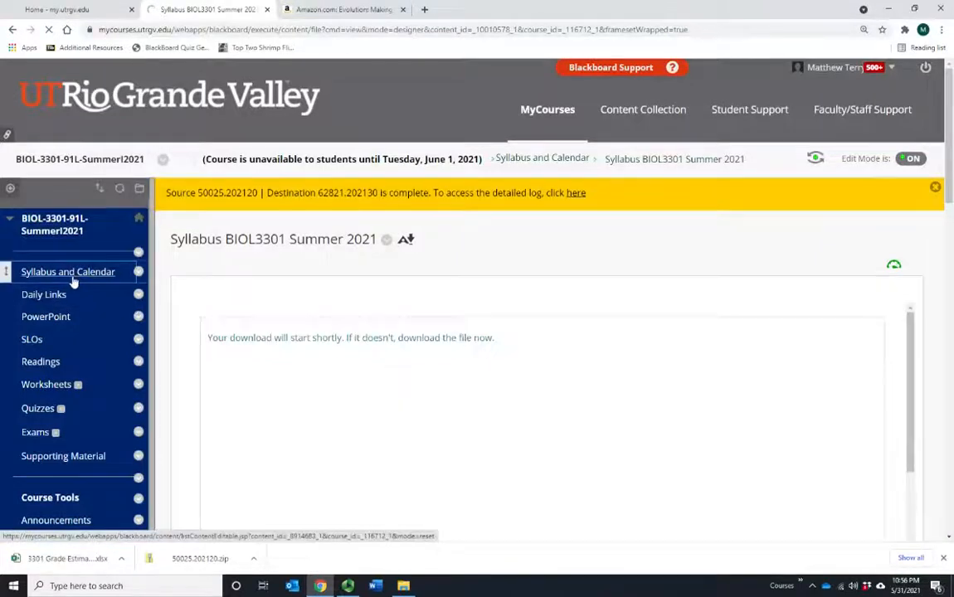
mouse_move(68, 272)
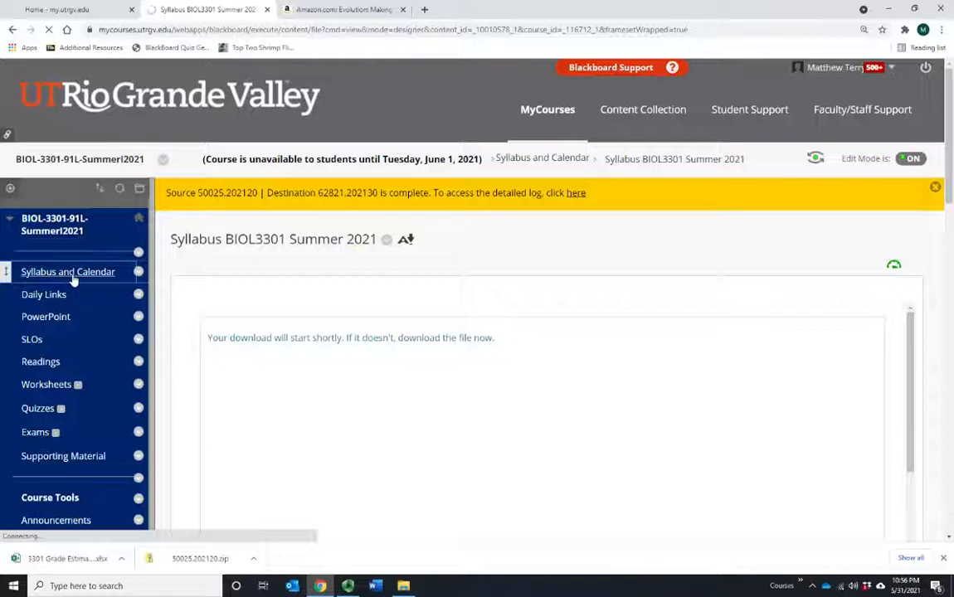
mouse_move(557, 385)
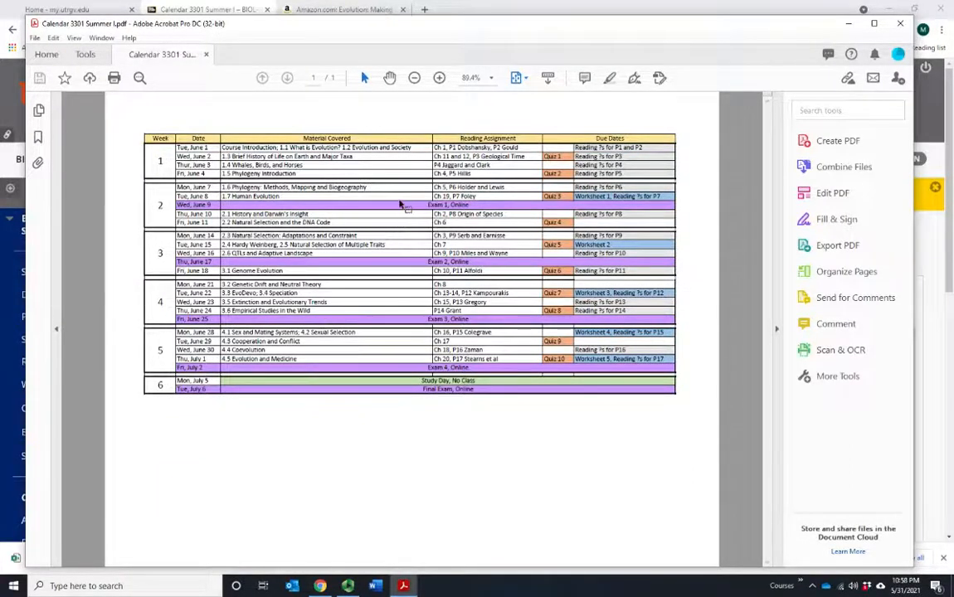
Step: Open the Calendar 3301 Summer PDF in Adobe Acrobat to view the six-week schedule
left_click(438, 78)
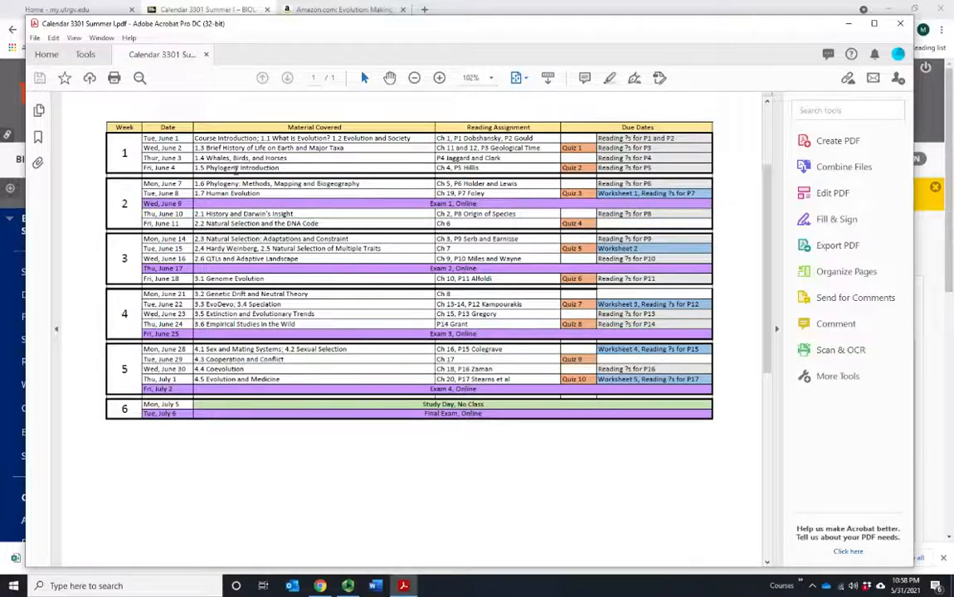
mouse_move(362, 34)
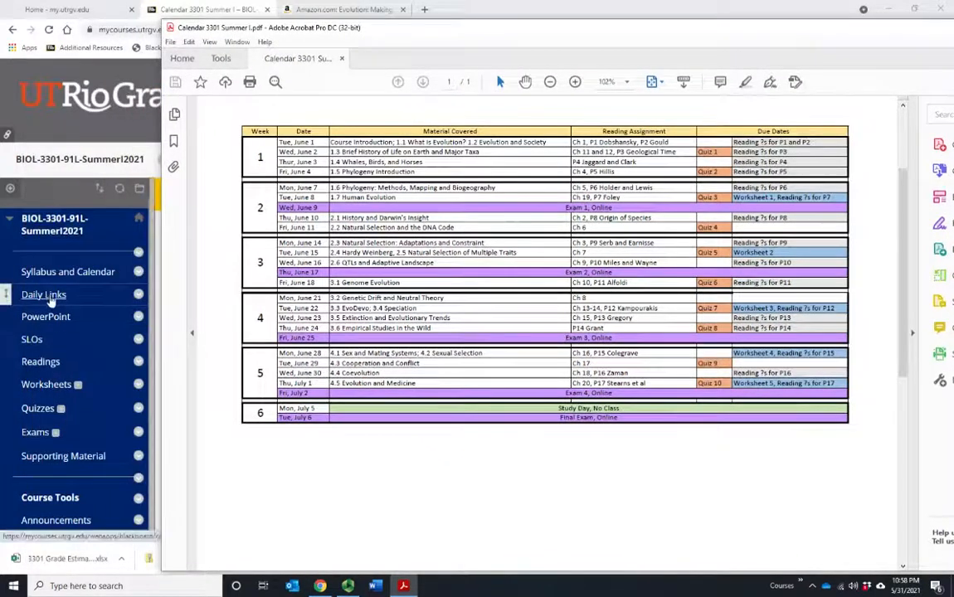
mouse_move(47, 296)
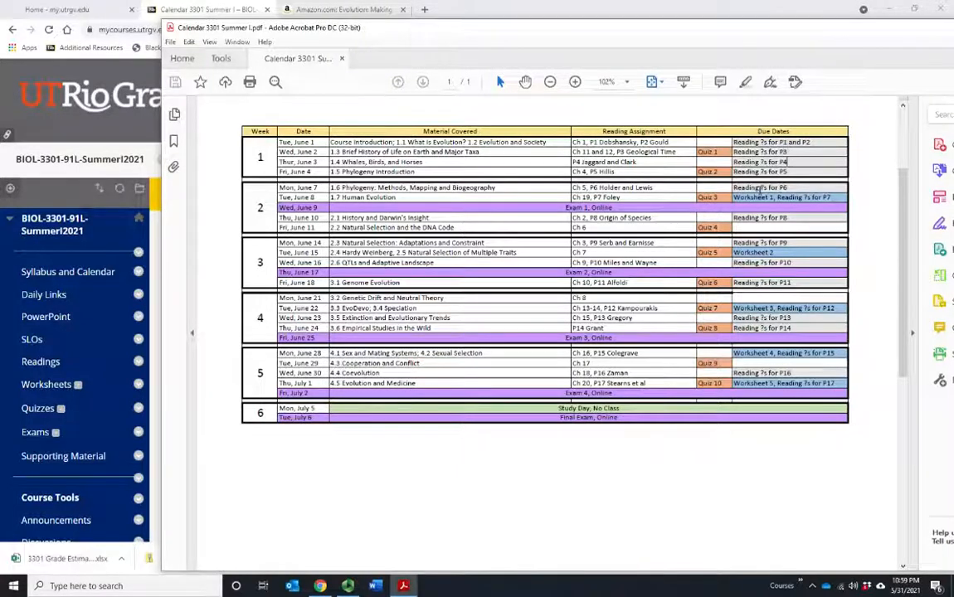
mouse_move(755, 229)
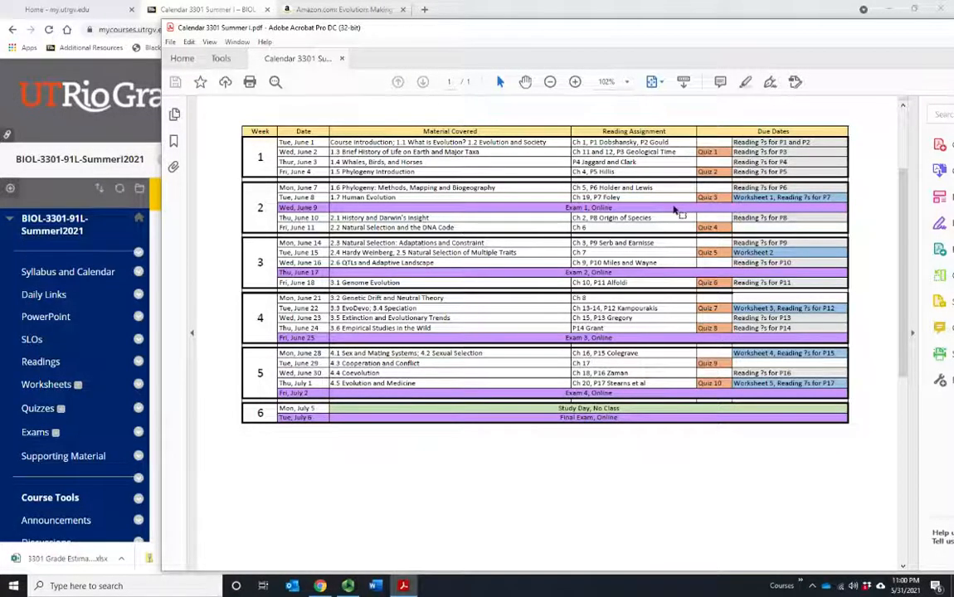
mouse_move(668, 199)
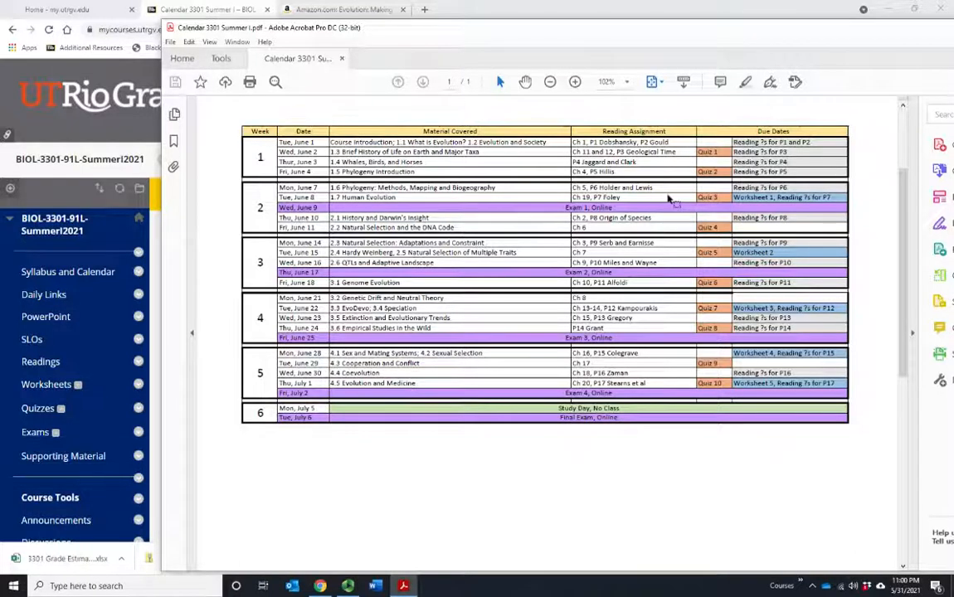
mouse_move(687, 174)
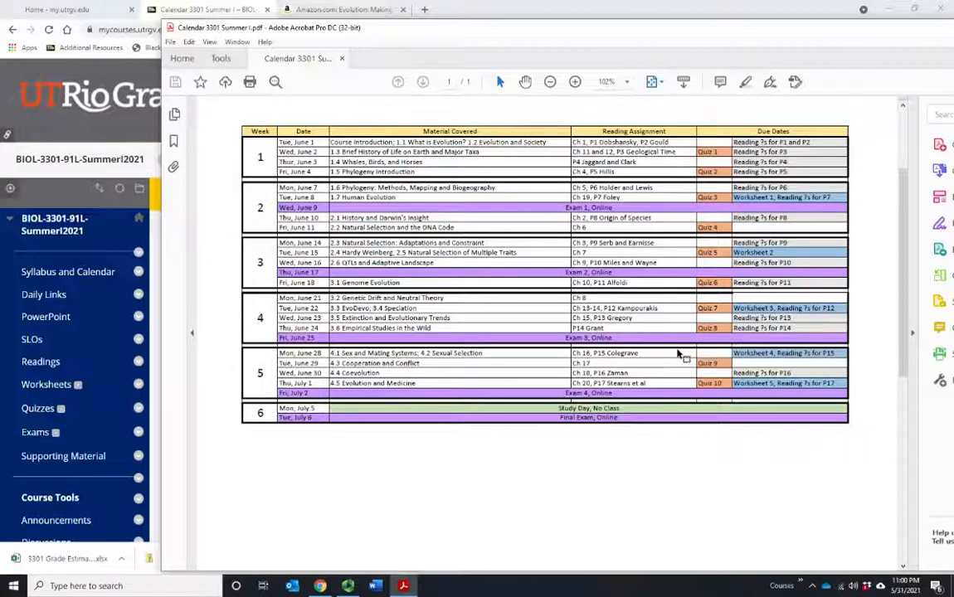
mouse_move(572, 7)
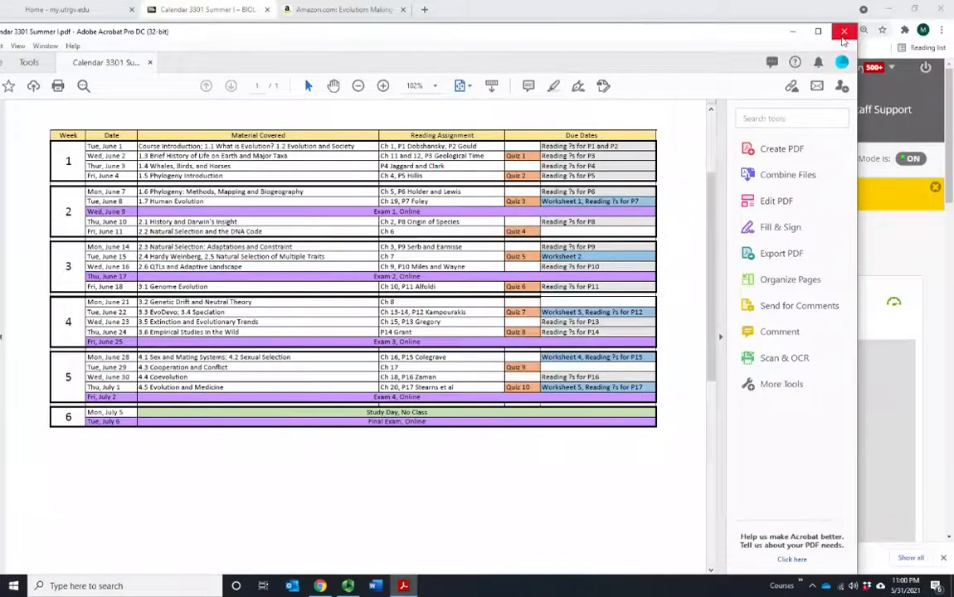
Step: Show the Daily Links course area listing the weekly unit folders and exam notices
left_click(843, 31)
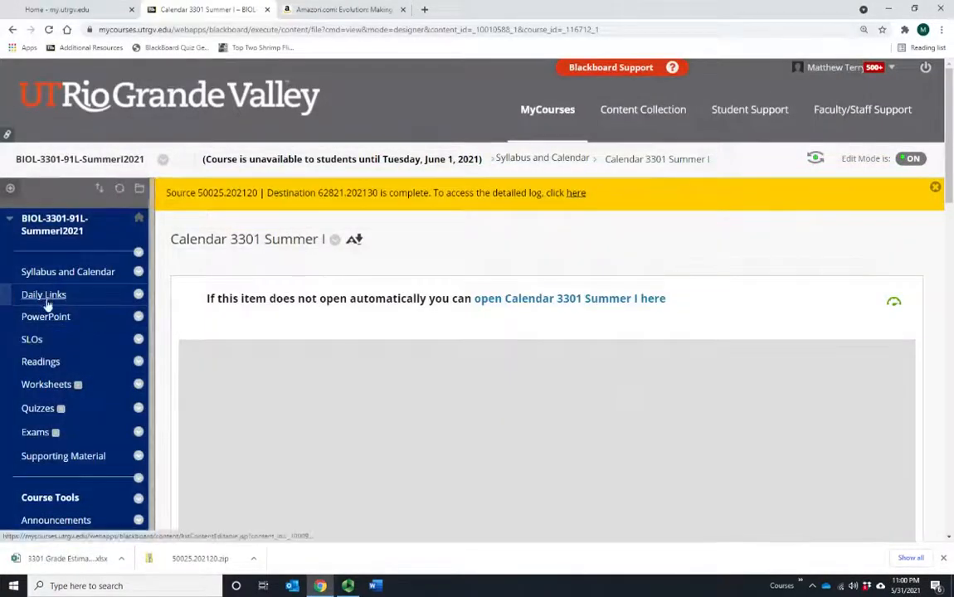
mouse_move(43, 295)
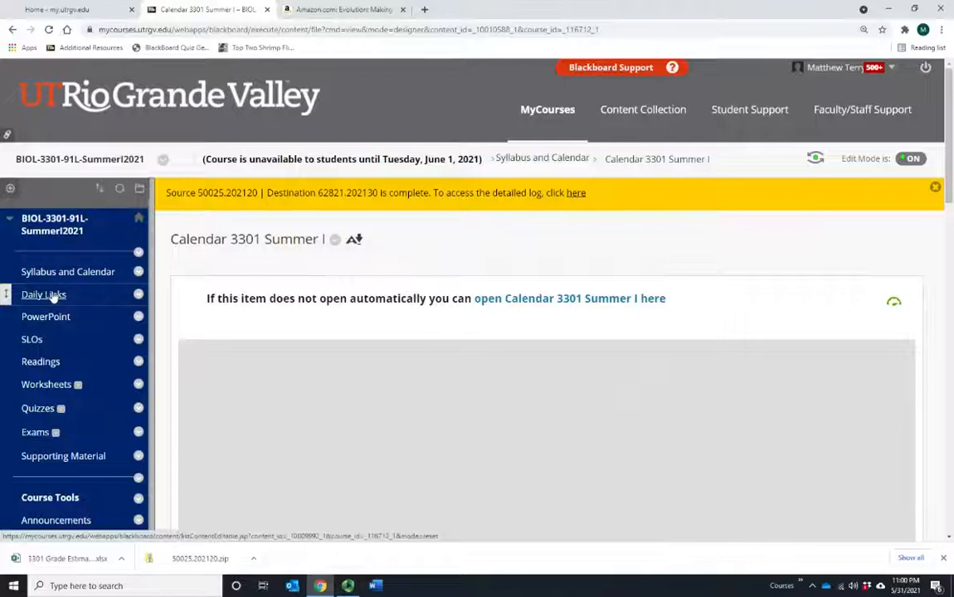
left_click(43, 296)
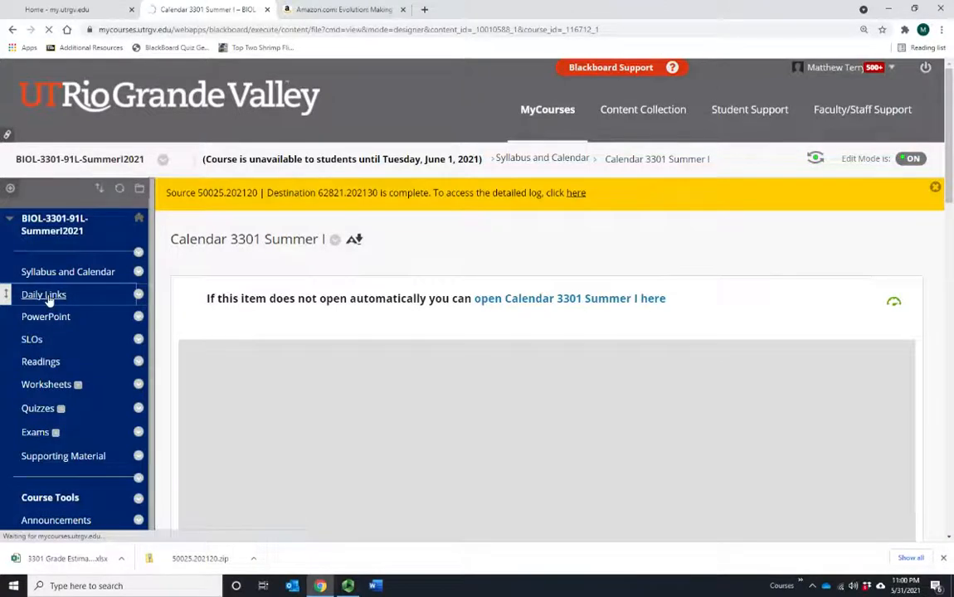
left_click(44, 295)
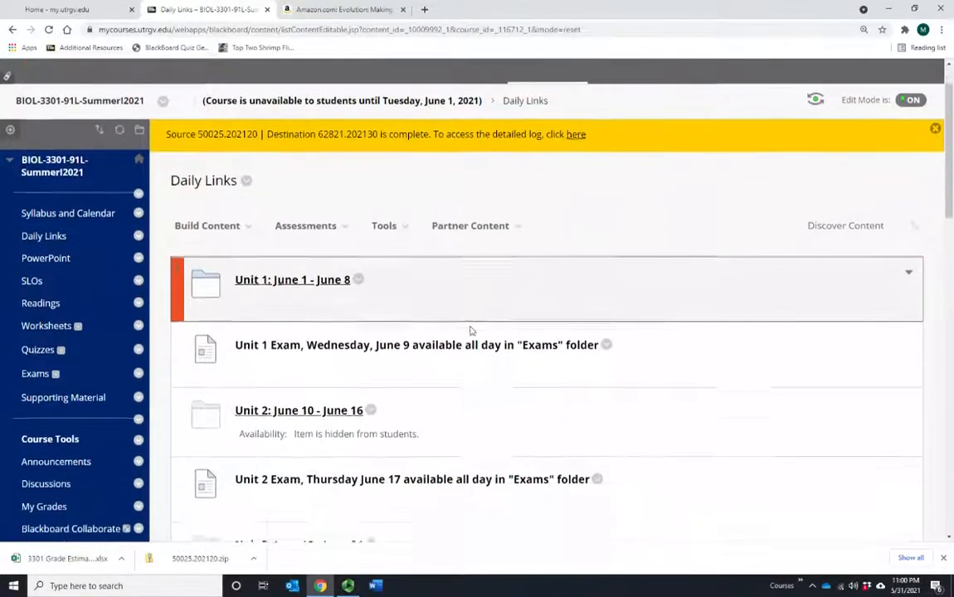
scroll("down", 3)
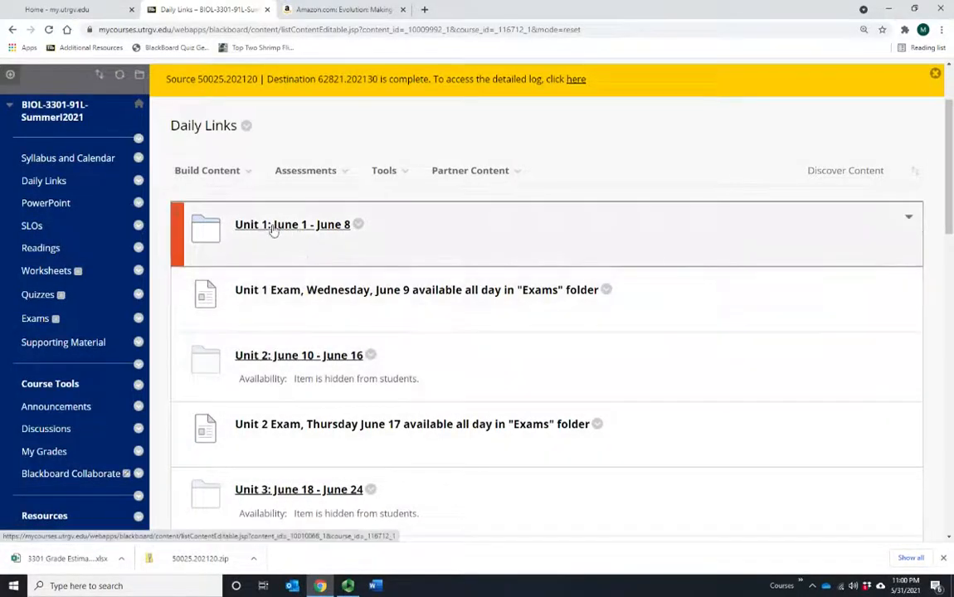
left_click(292, 224)
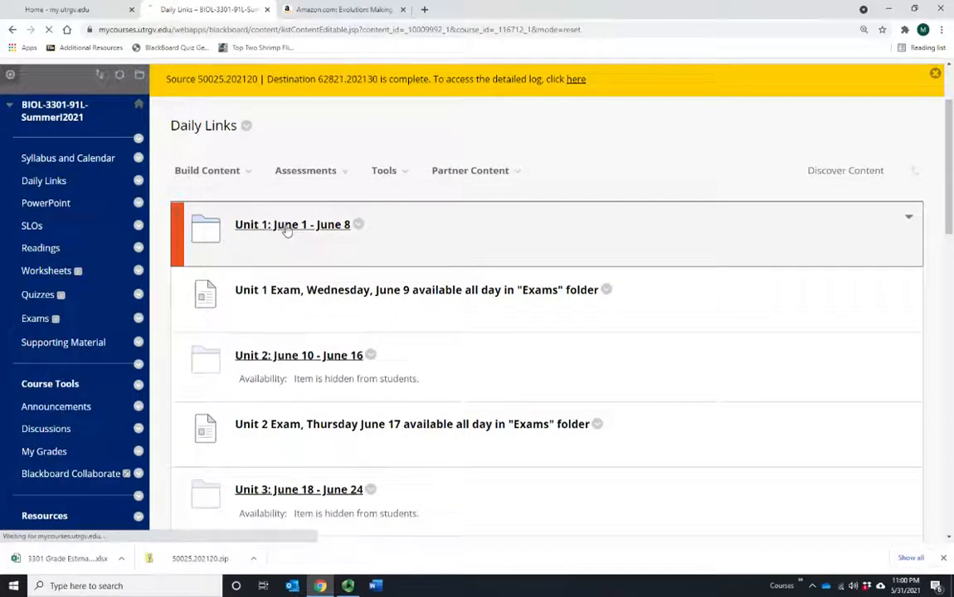
Step: Browse the Unit 1: June 1 - June 8 folder's six day folders through Human Evolution
left_click(292, 224)
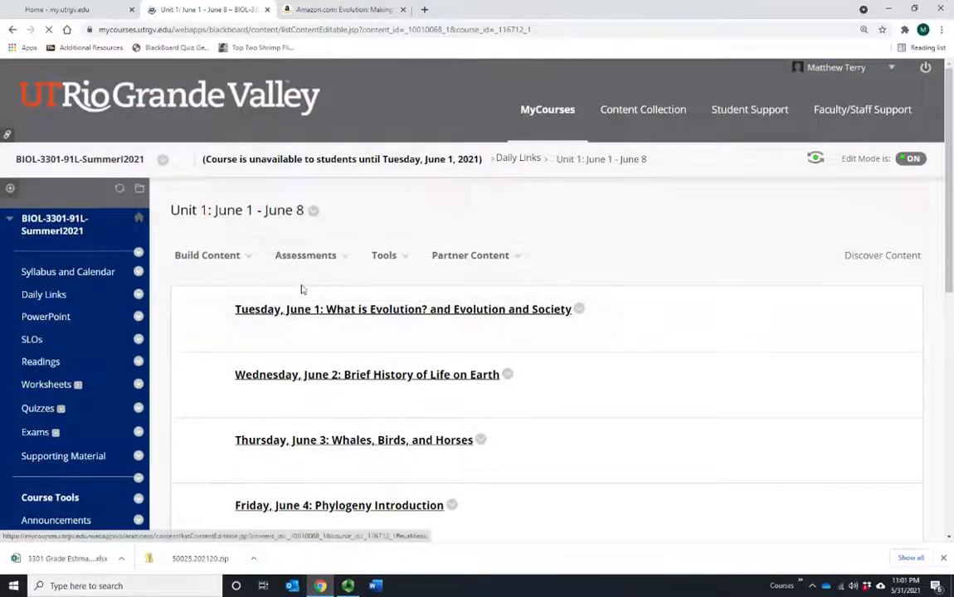
scroll("down", 3)
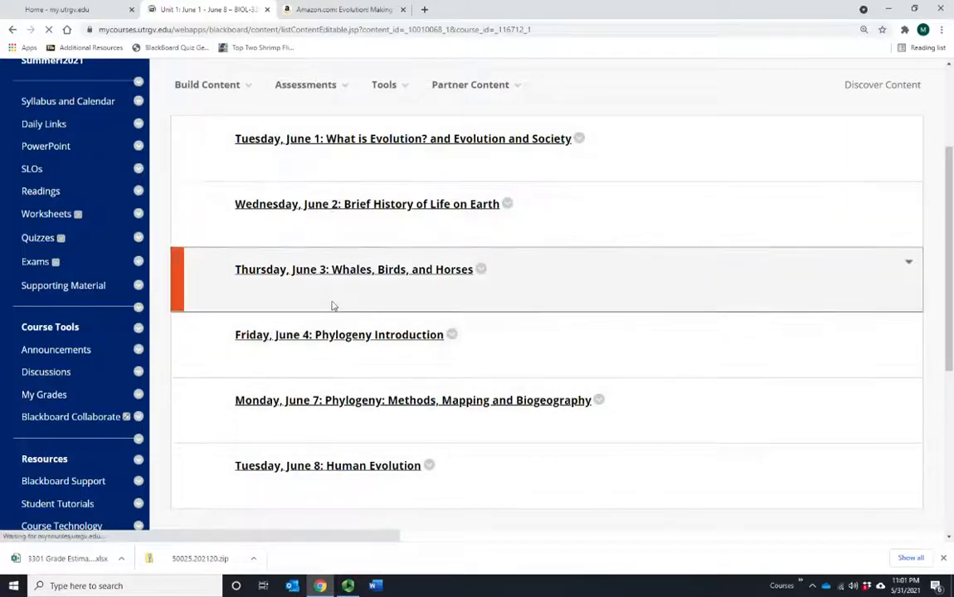
scroll("down", 3)
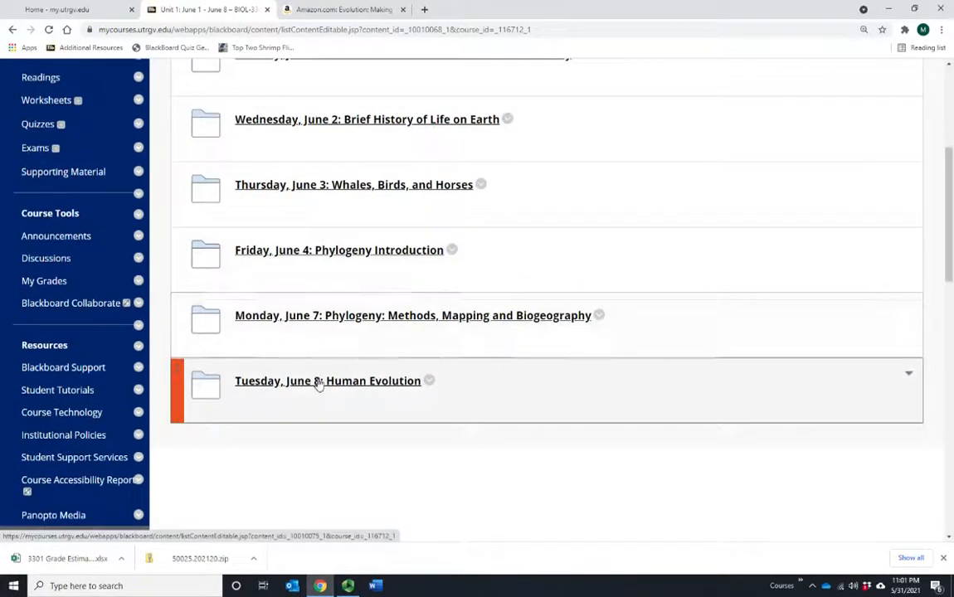
scroll("up", 3)
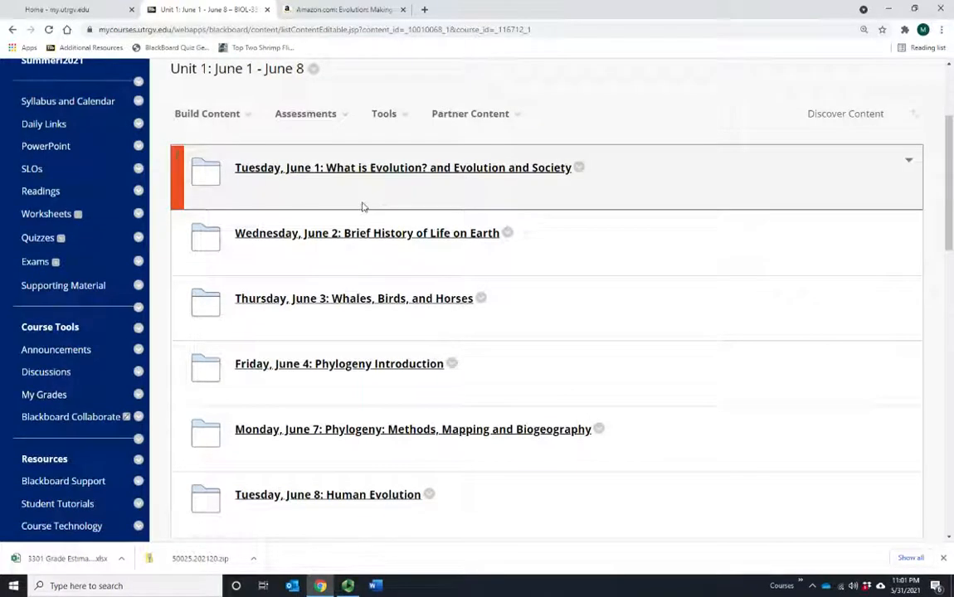
mouse_move(368, 171)
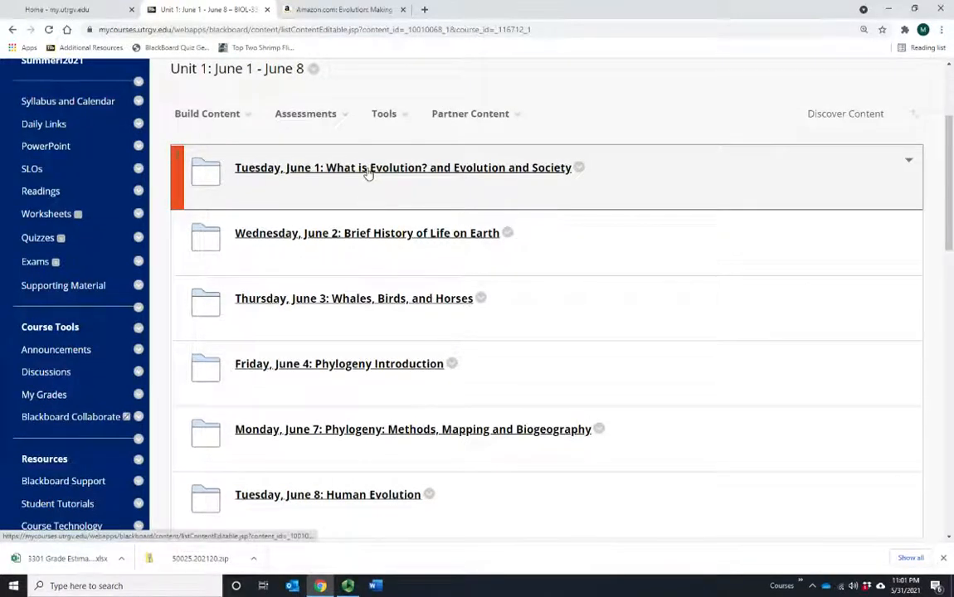
left_click(402, 168)
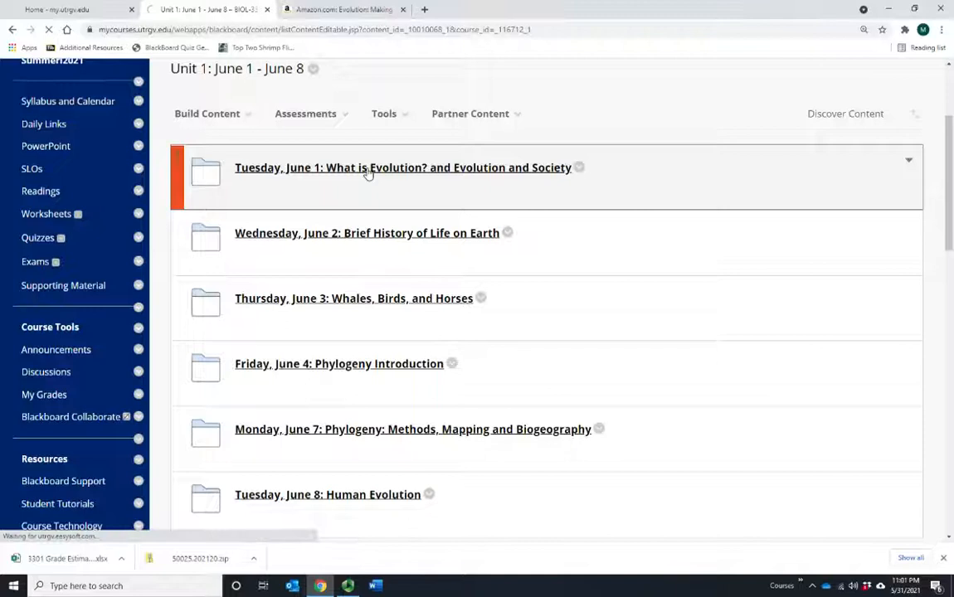
Step: Browse the Tuesday, June 1 folder's nine tasks from the orientation video to the Unit 1.2 video
left_click(401, 167)
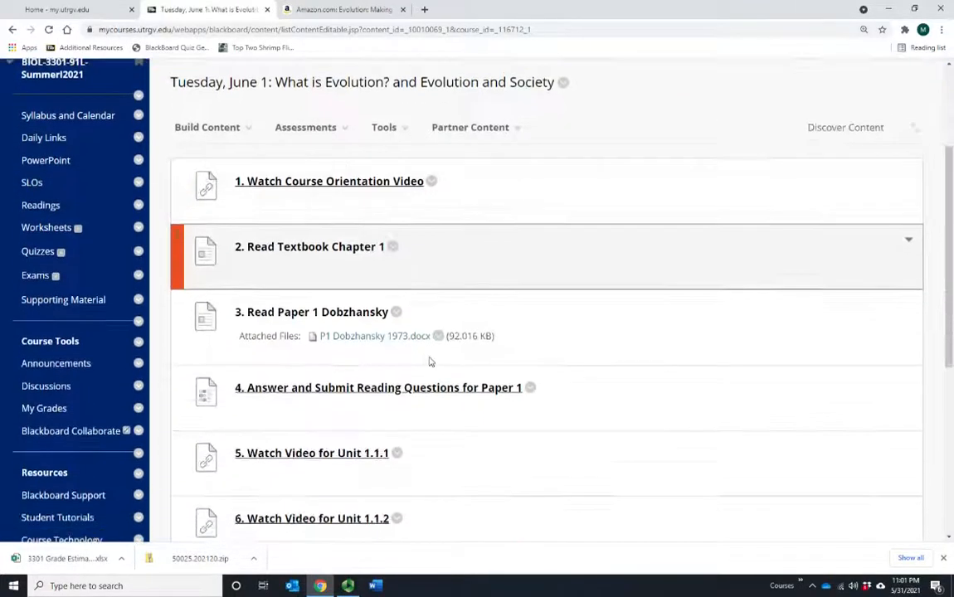
scroll("down", 3)
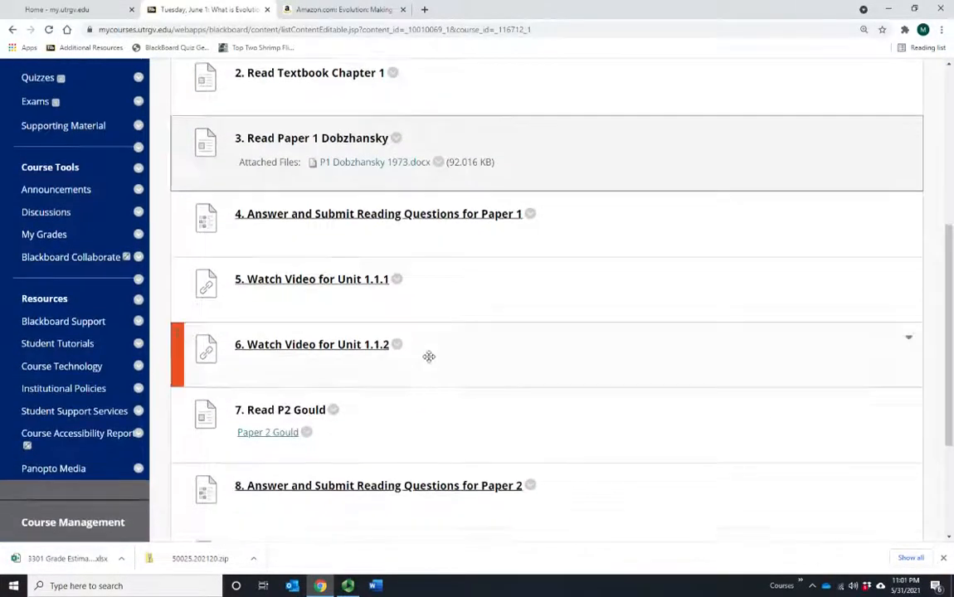
scroll("down", 3)
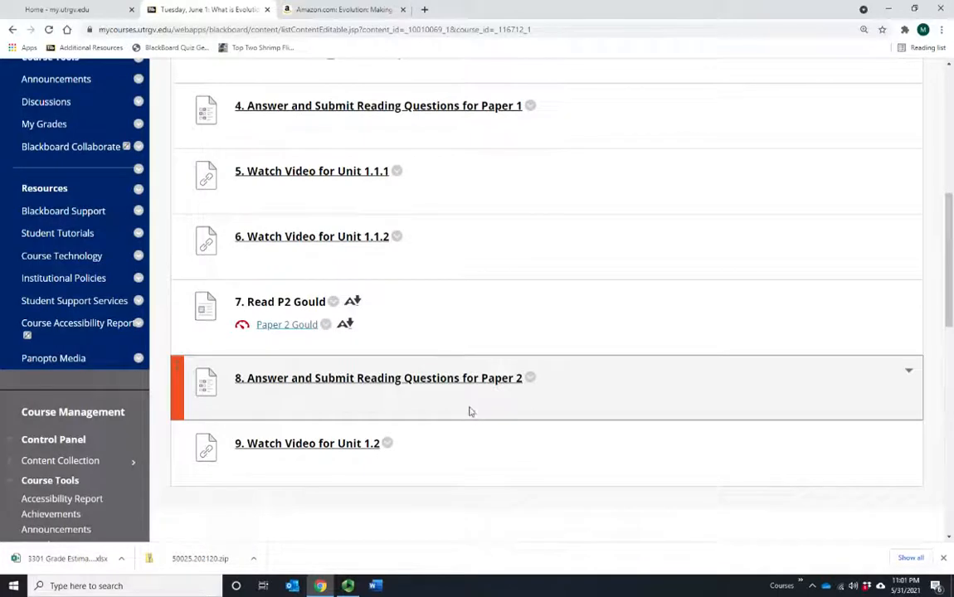
scroll("up", 3)
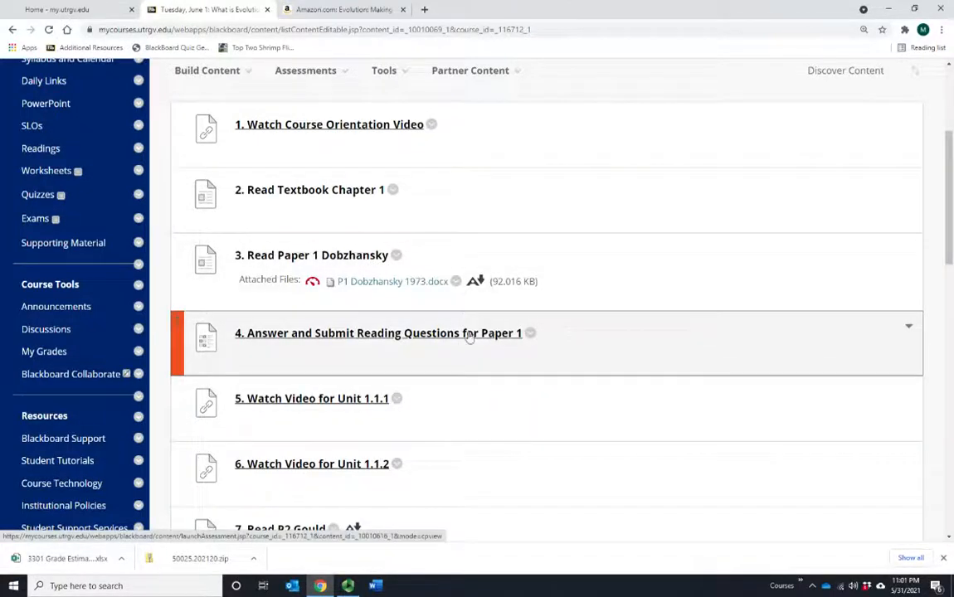
scroll("down", 3)
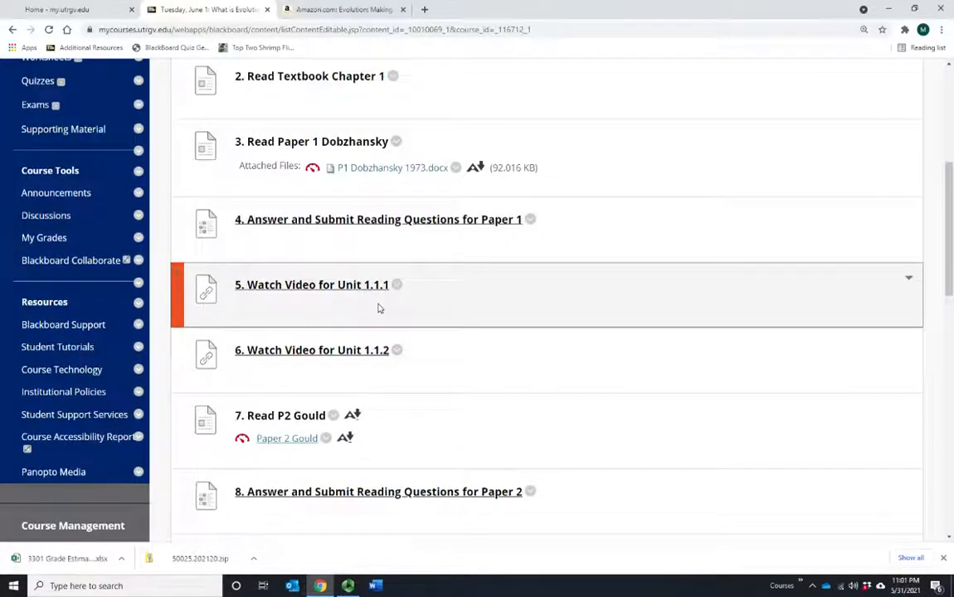
mouse_move(369, 311)
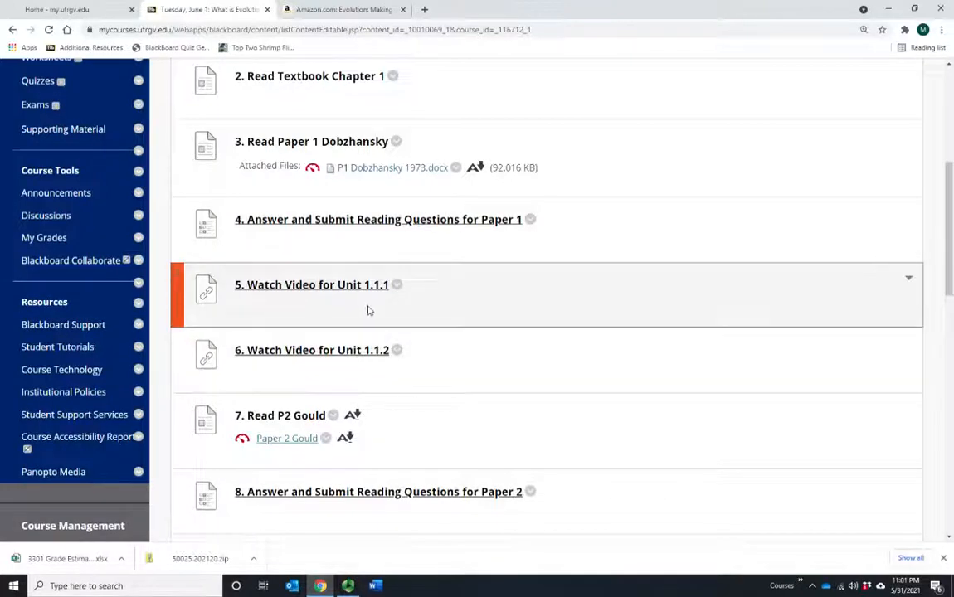
mouse_move(393, 332)
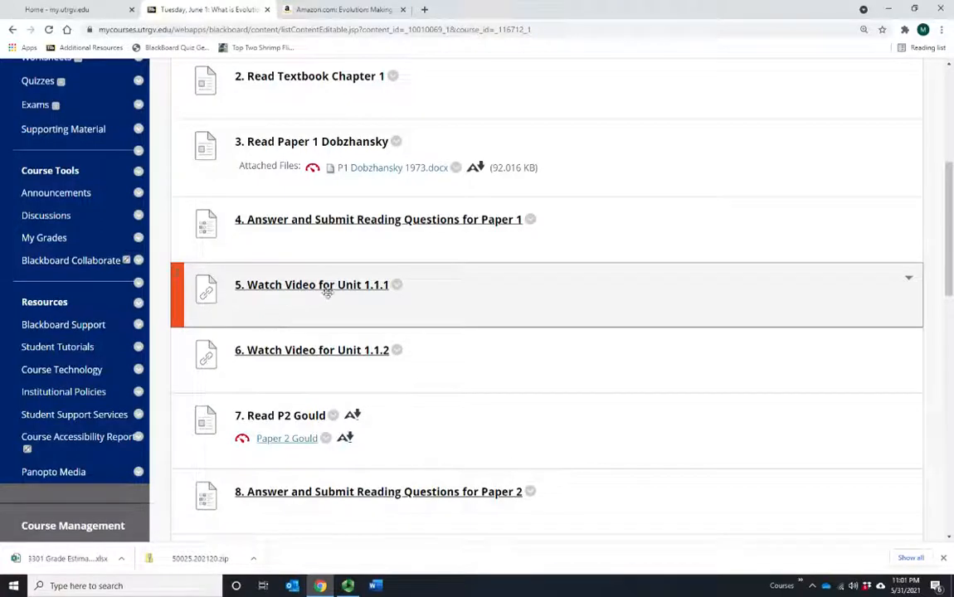
mouse_move(369, 322)
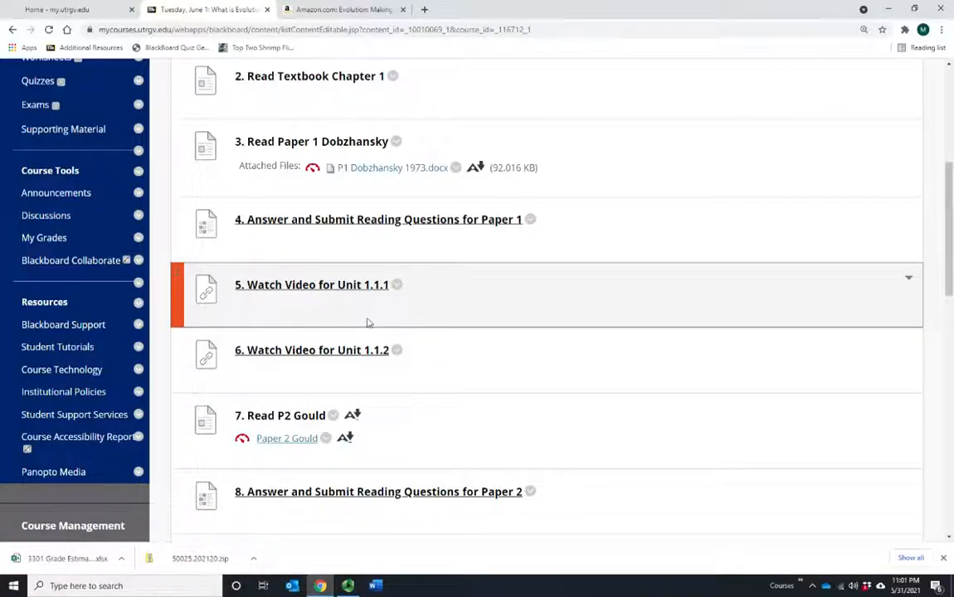
mouse_move(340, 297)
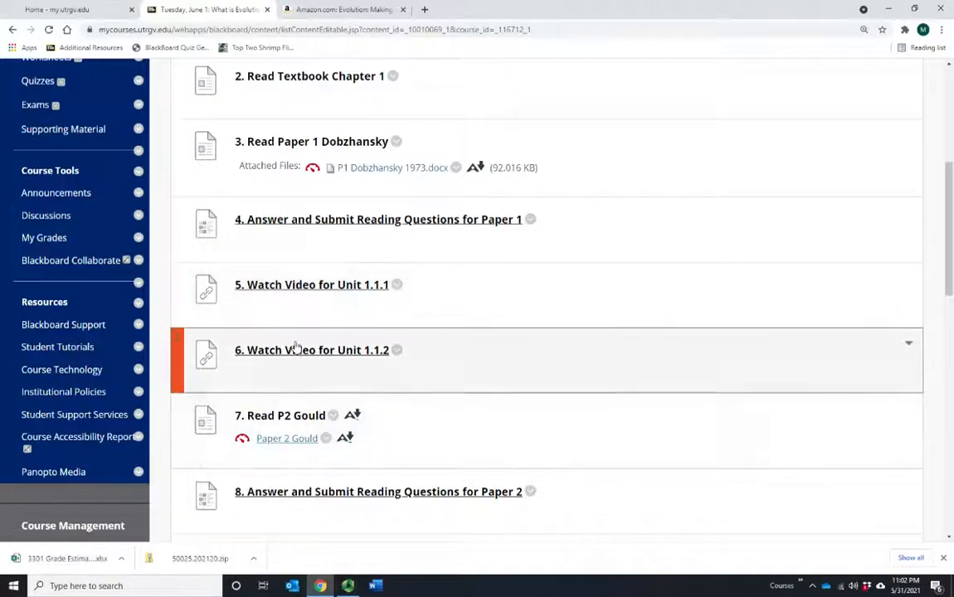
scroll("down", 3)
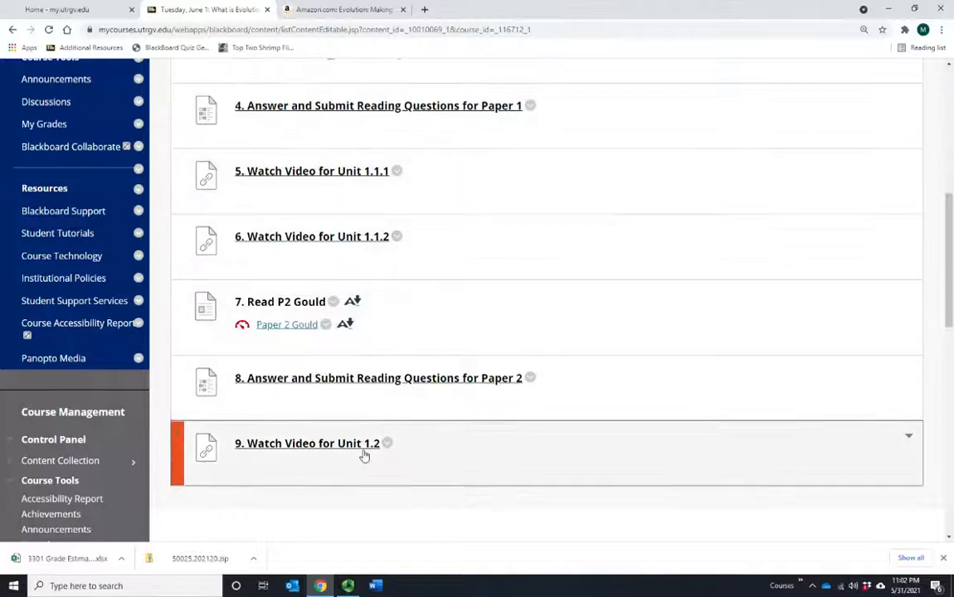
left_click(307, 443)
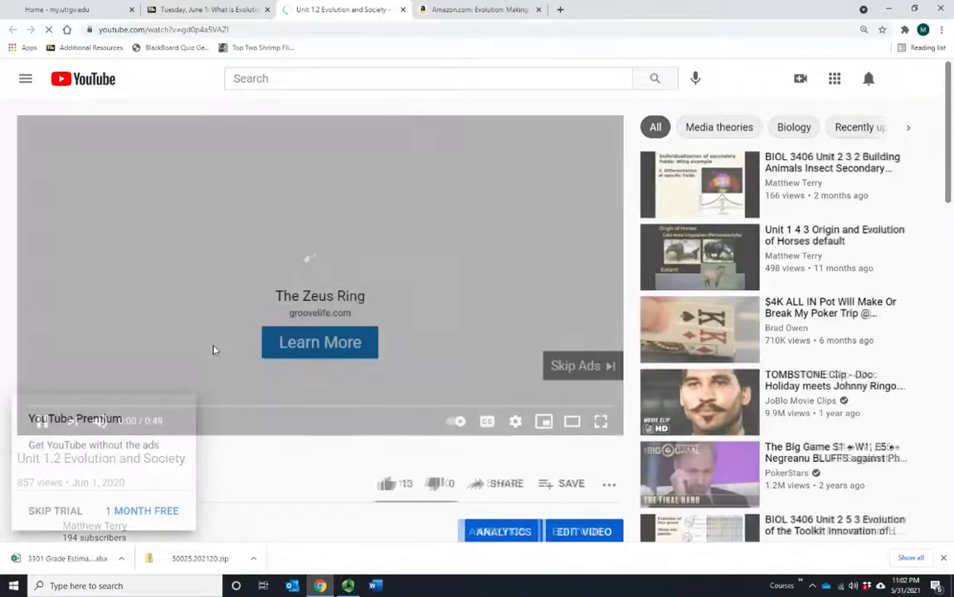
left_click(401, 10)
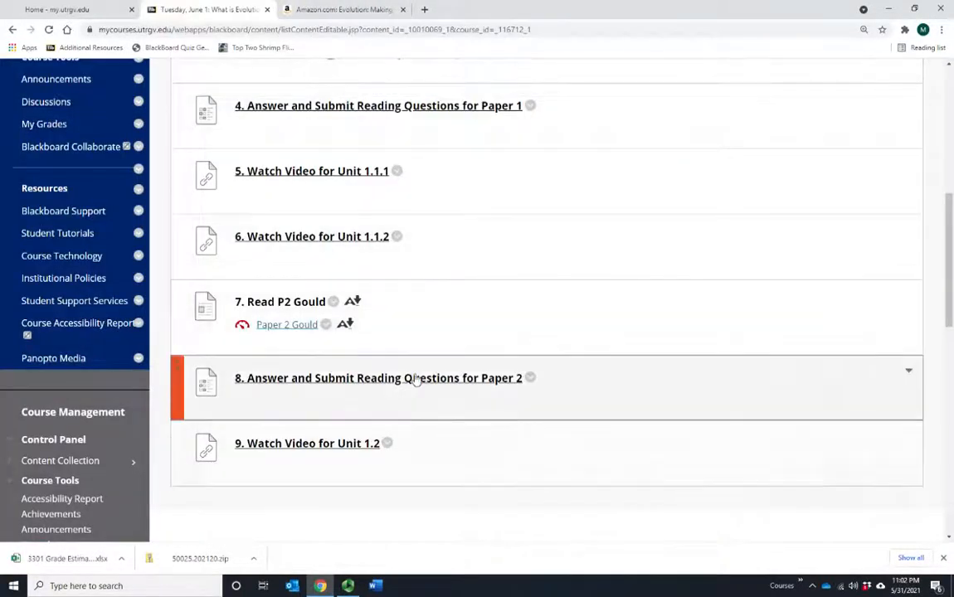
Step: Scroll the Tuesday, June 1 task list back toward the top of the page
scroll("up", 3)
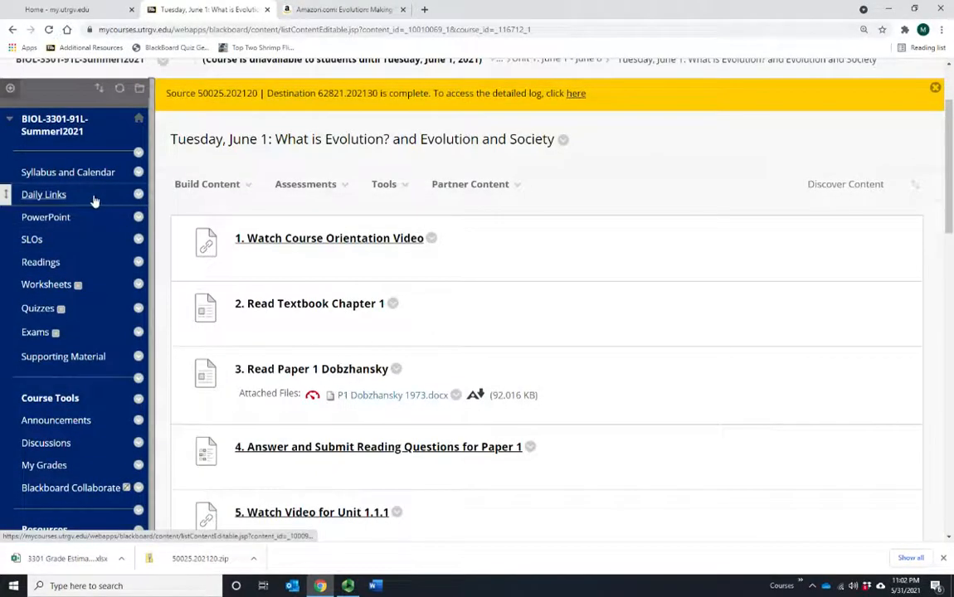
scroll("down", 3)
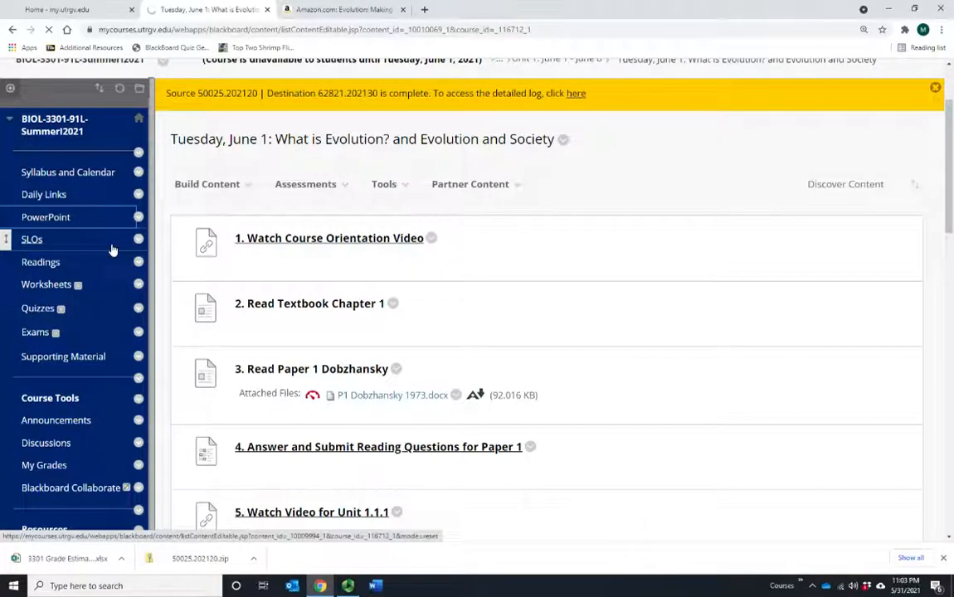
mouse_move(103, 253)
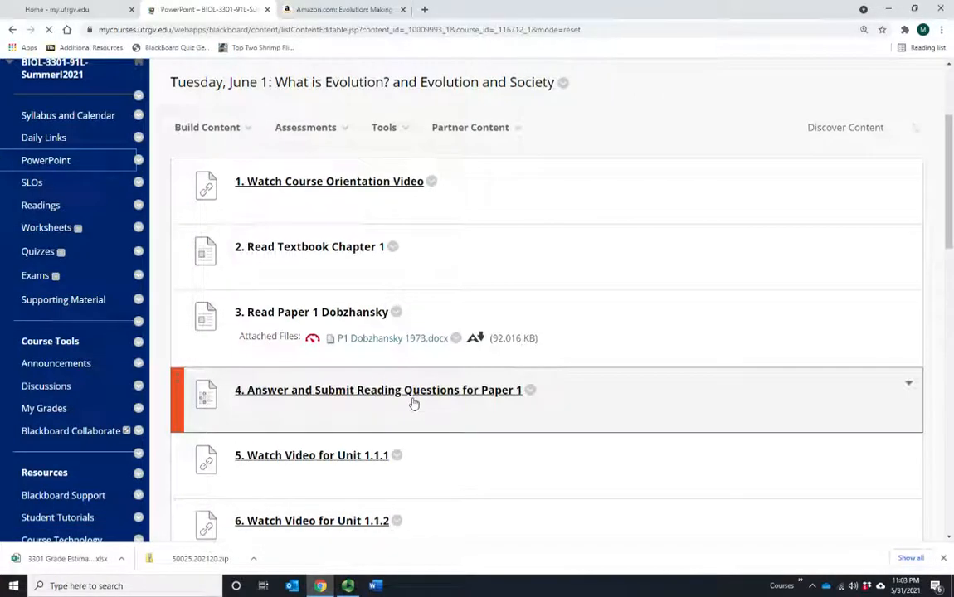
left_click(46, 160)
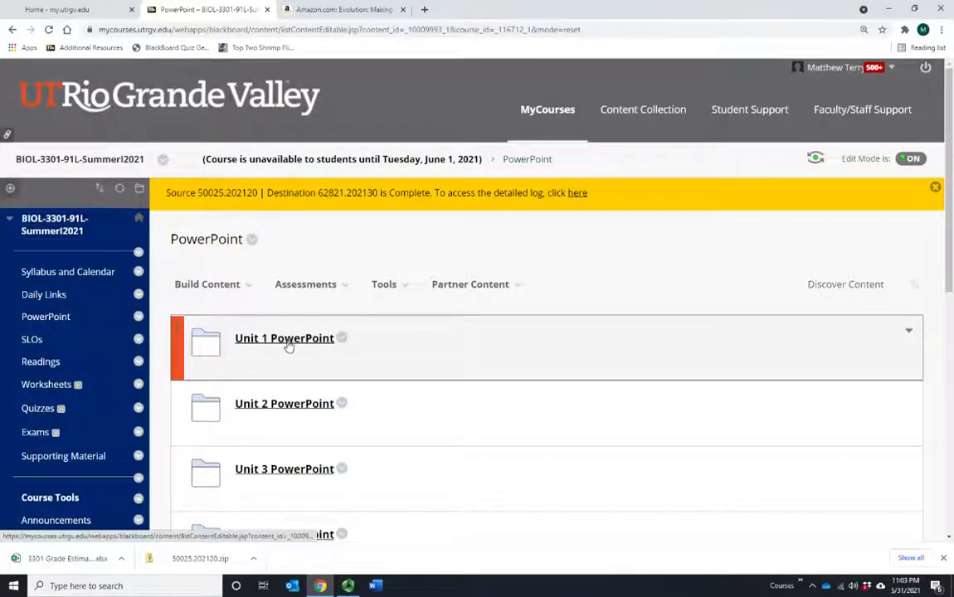
left_click(284, 338)
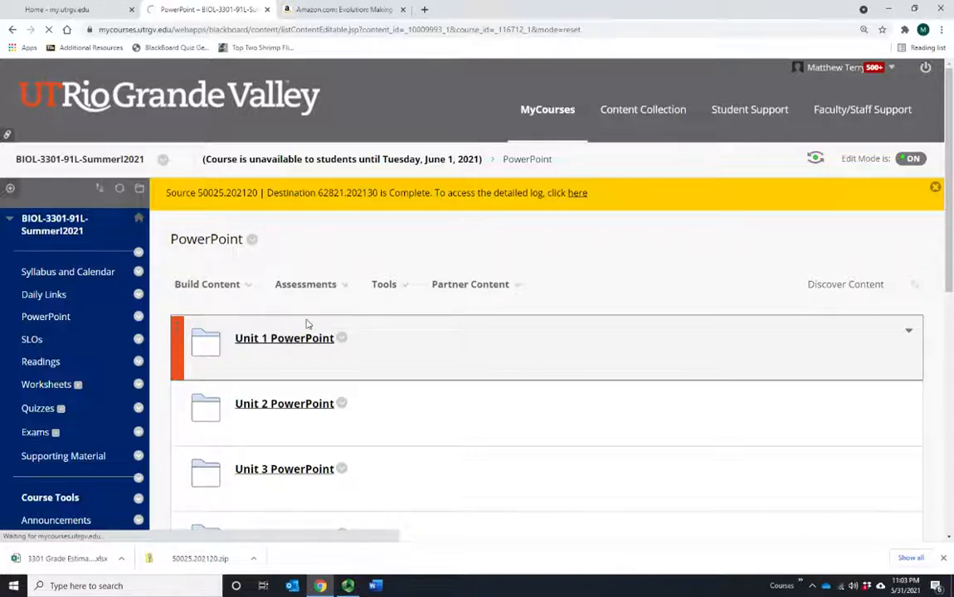
scroll("down", 3)
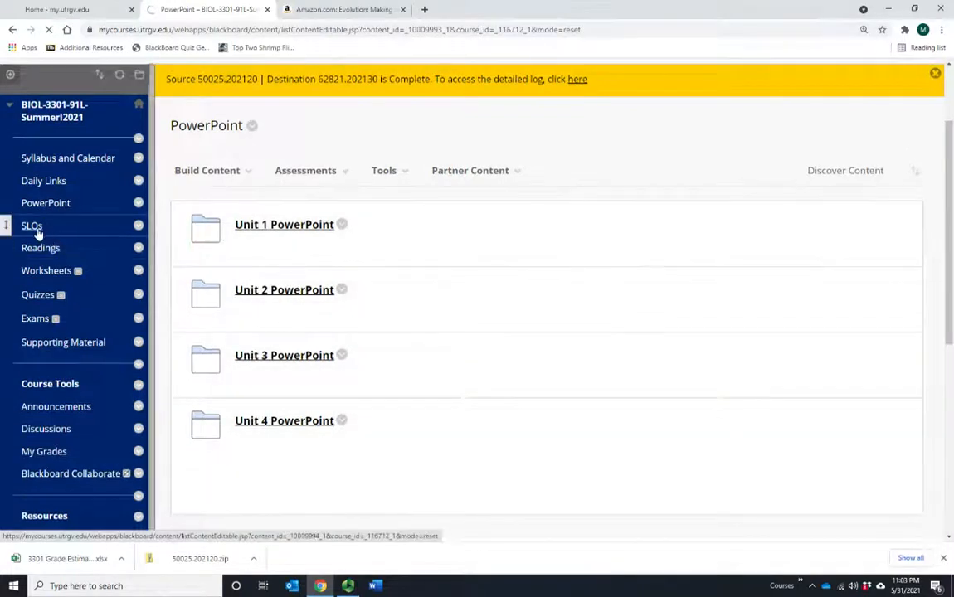
Step: Show the SLOs course area listing the Unit 1 through Unit 4 SLOs folders
left_click(31, 226)
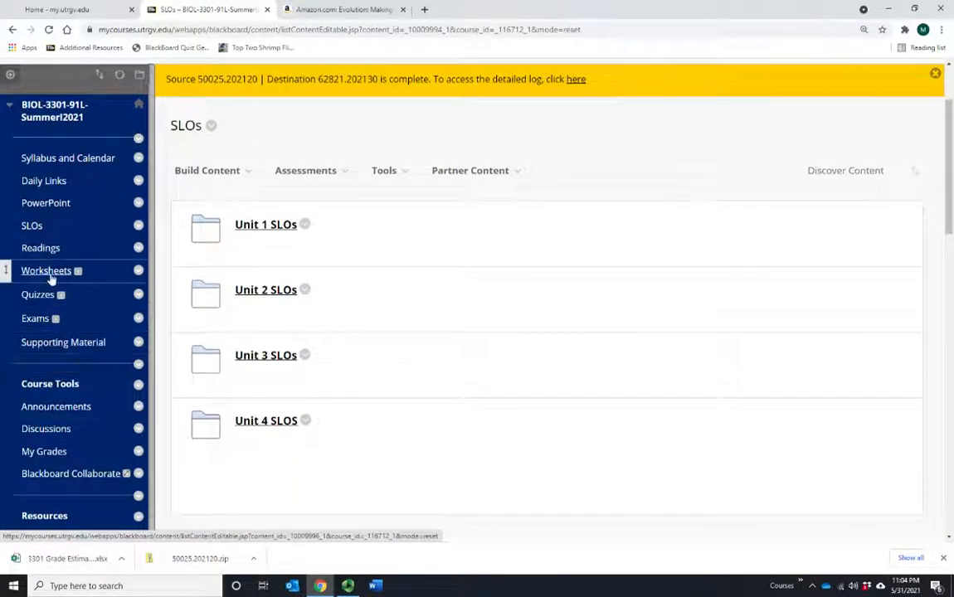
mouse_move(63, 342)
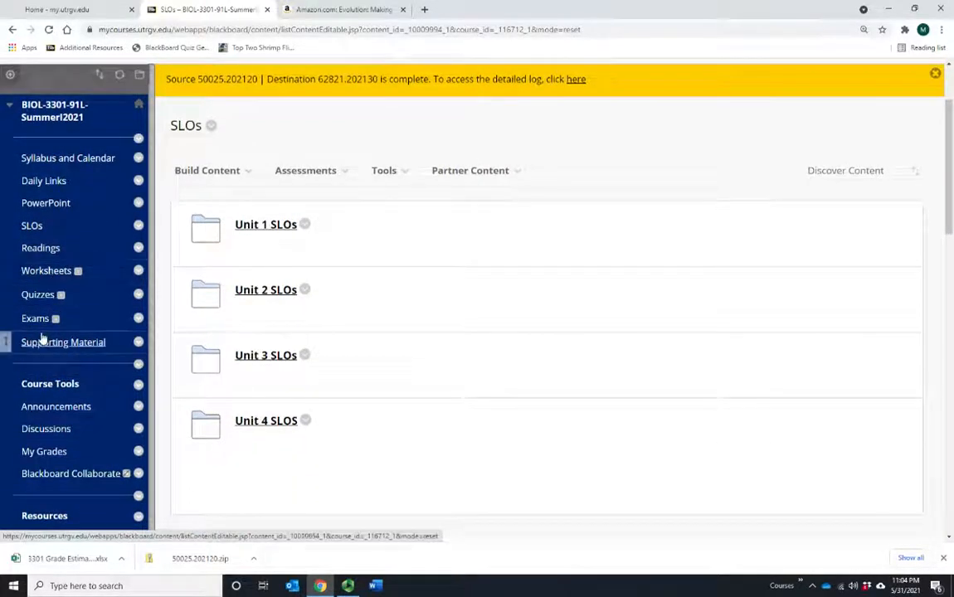
mouse_move(46, 270)
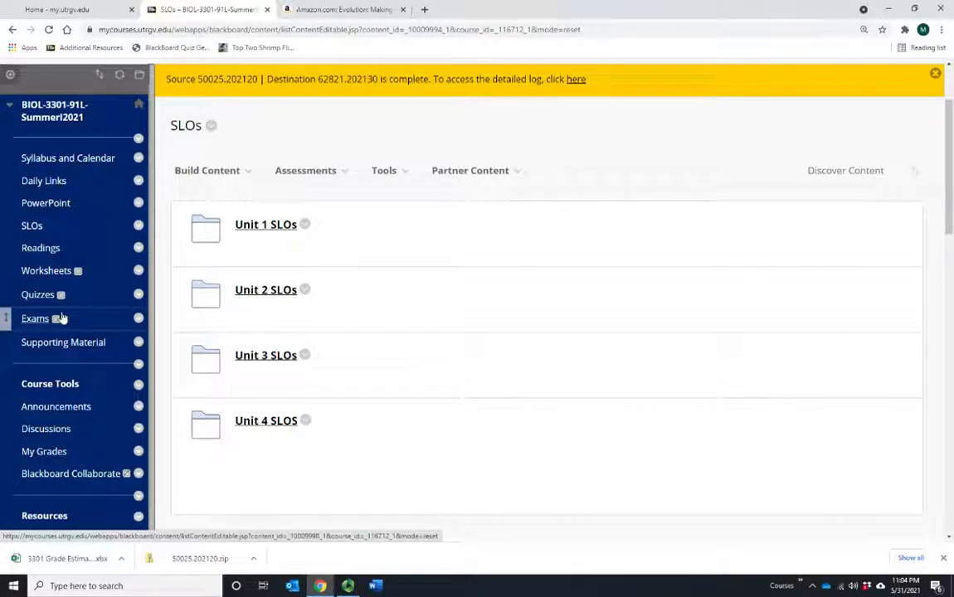
mouse_move(46, 202)
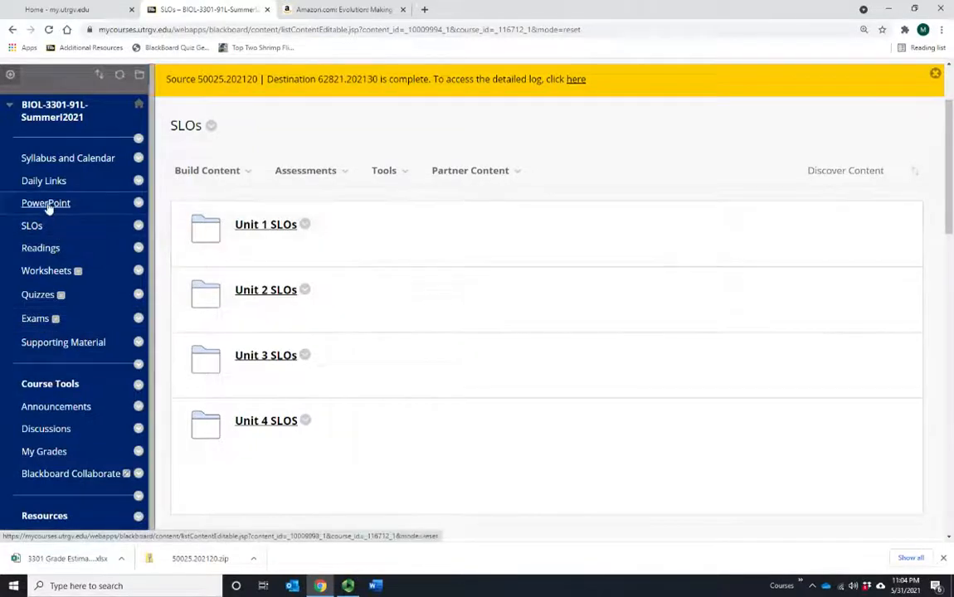
mouse_move(40, 247)
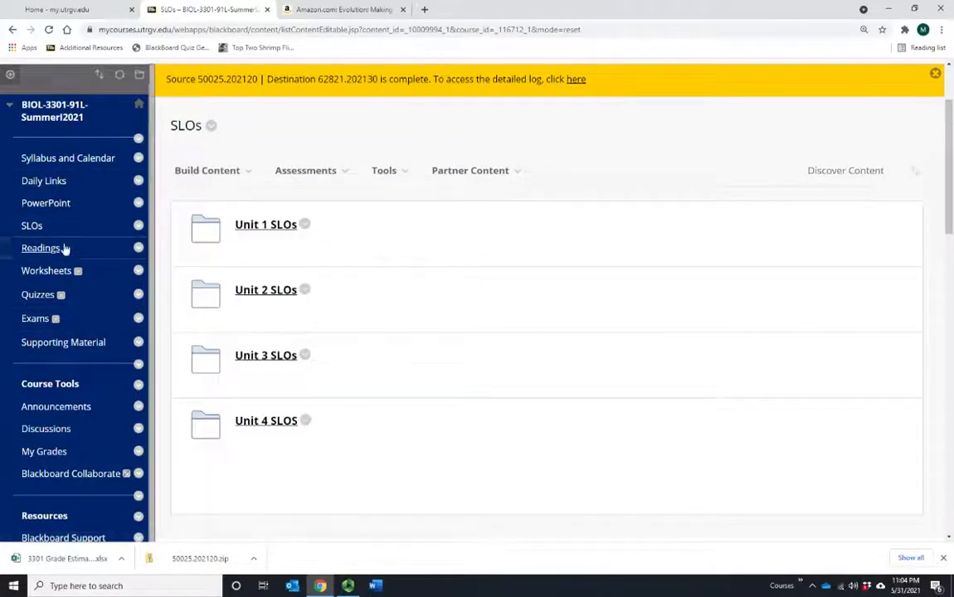
mouse_move(46, 271)
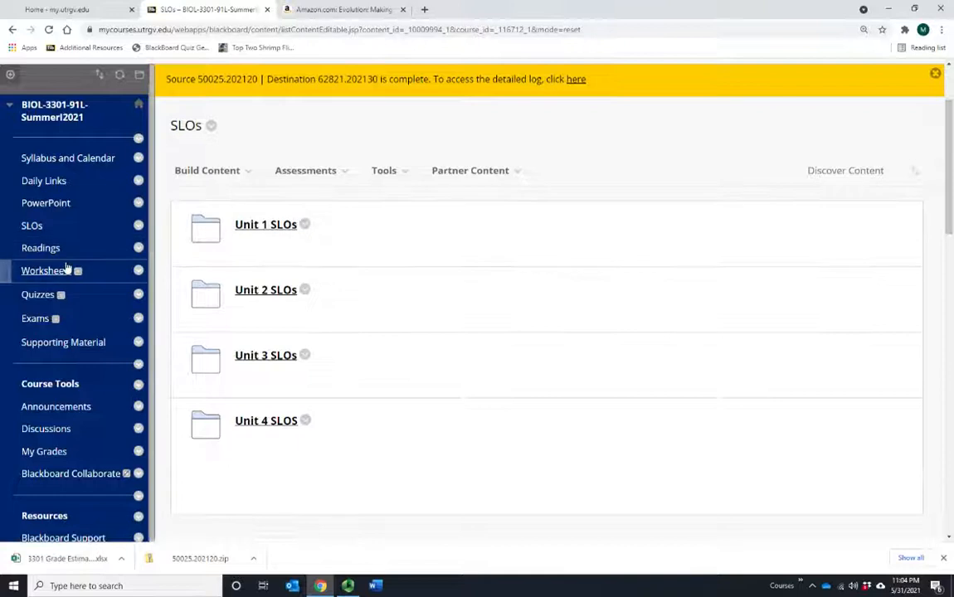
mouse_move(113, 271)
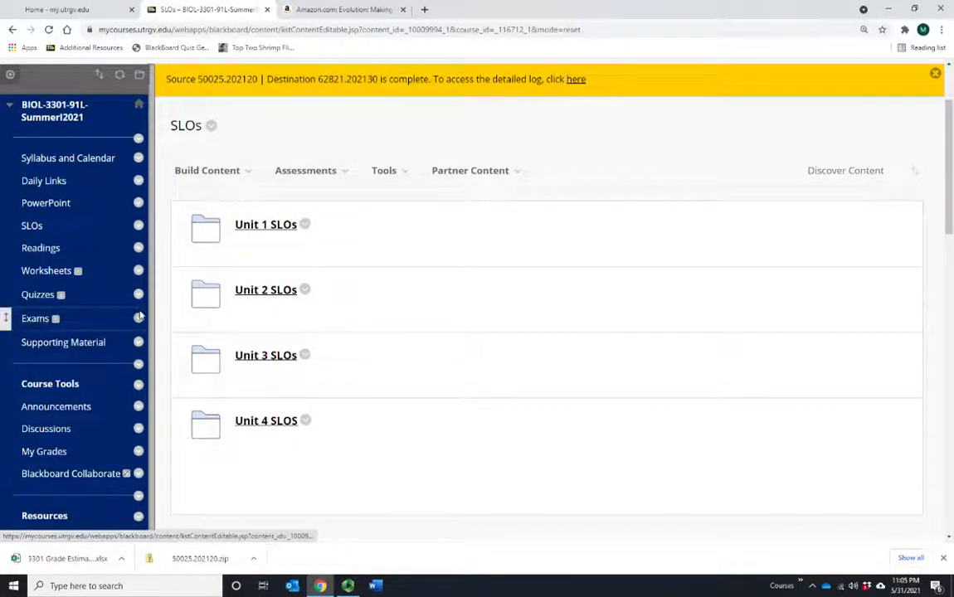
mouse_move(63, 341)
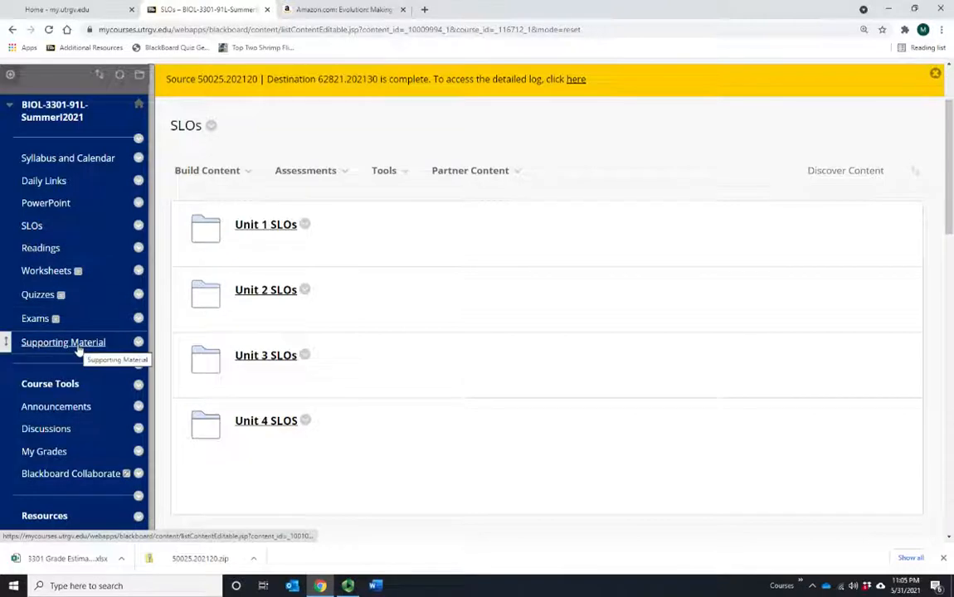
Step: Show the Supporting Material folder and open the downloaded 3301 Grade Estimator workbook
left_click(63, 342)
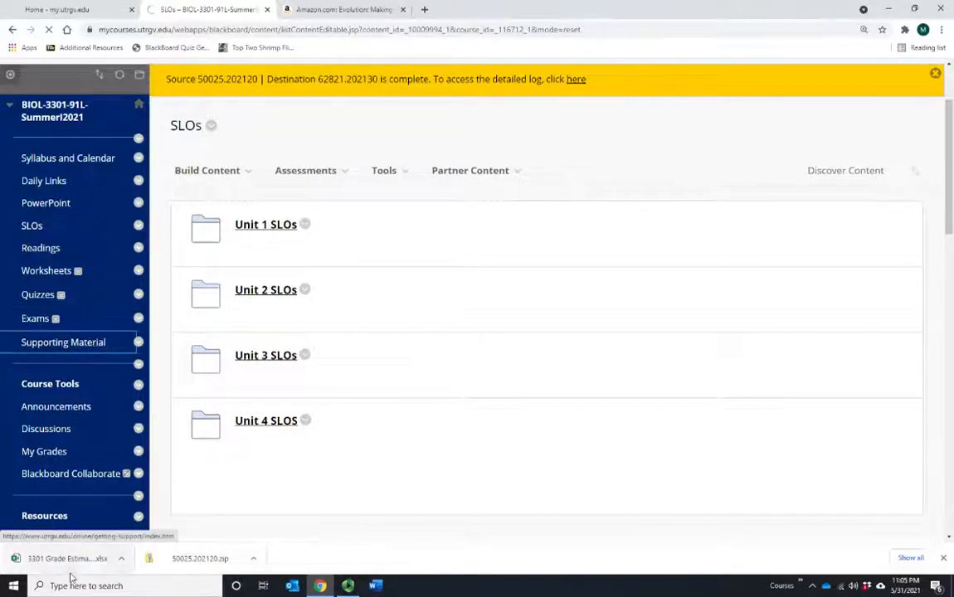
mouse_move(68, 557)
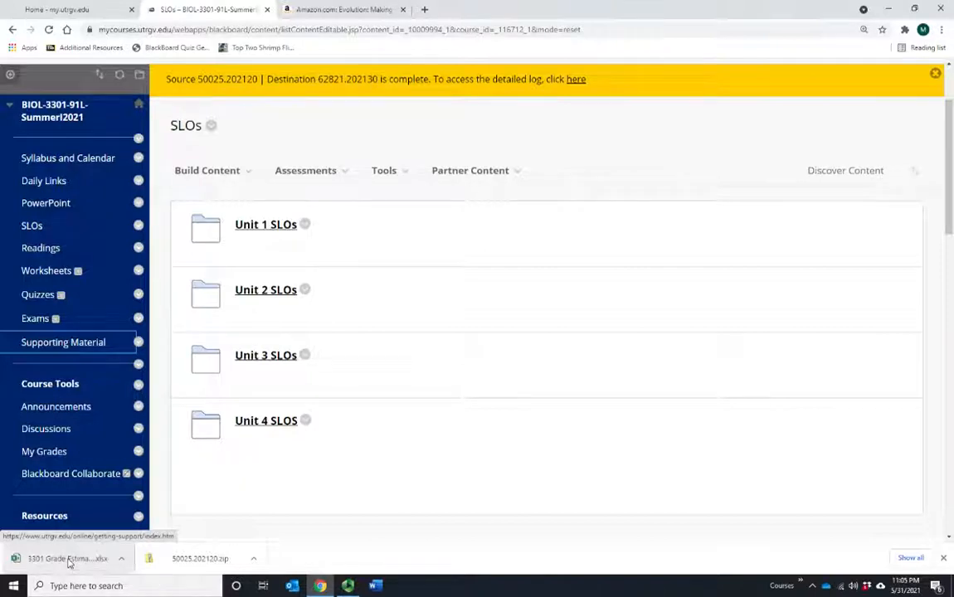
left_click(63, 342)
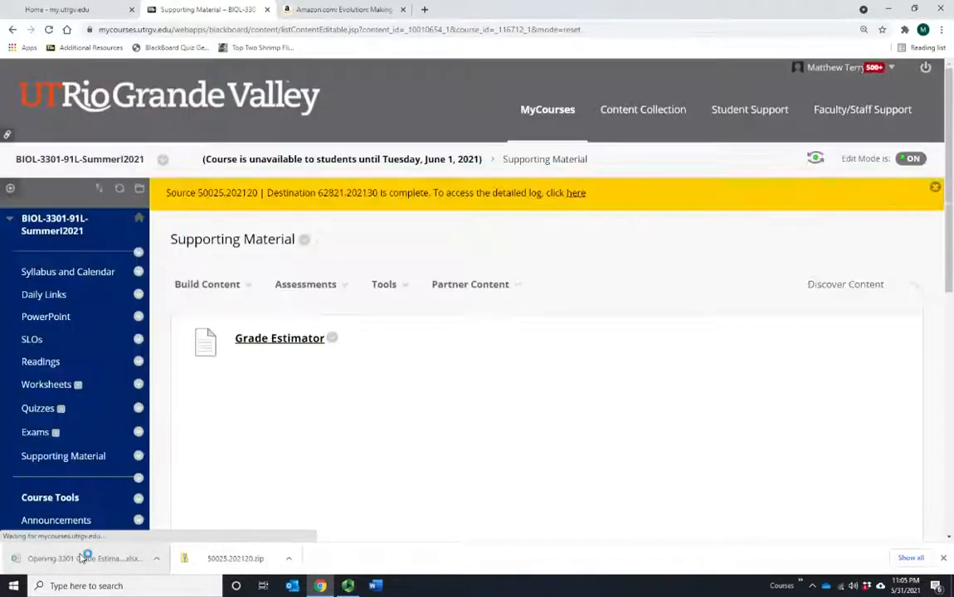
Step: Enter a 75% exam average in B1 and check the 77.50% Course Average formula in B8
left_click(83, 558)
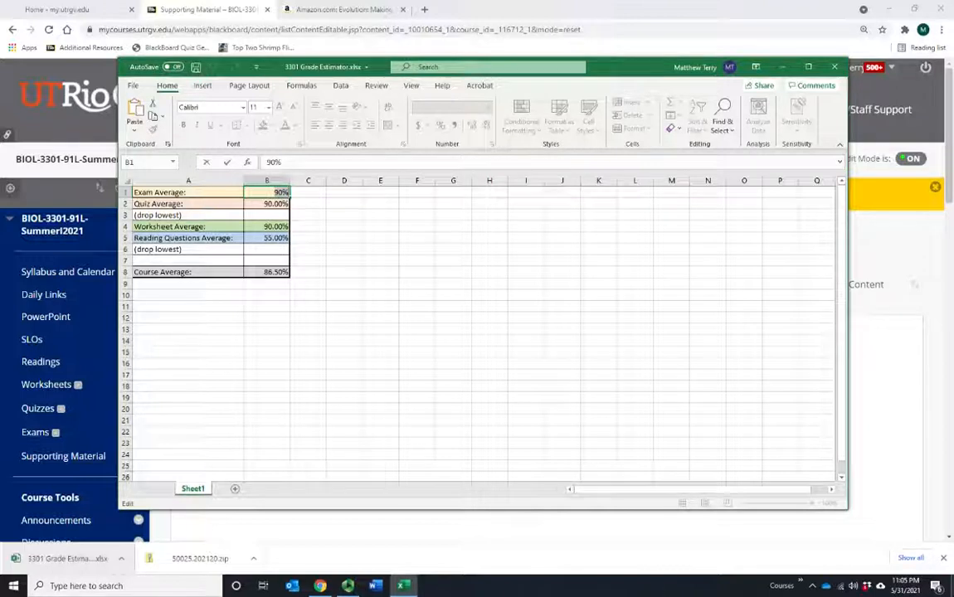
type("750")
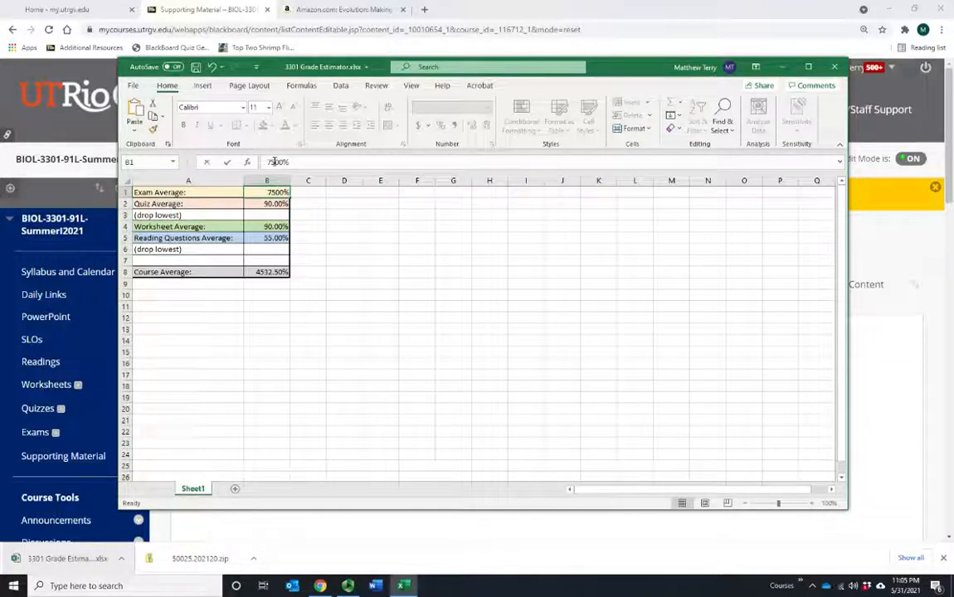
left_click(266, 203)
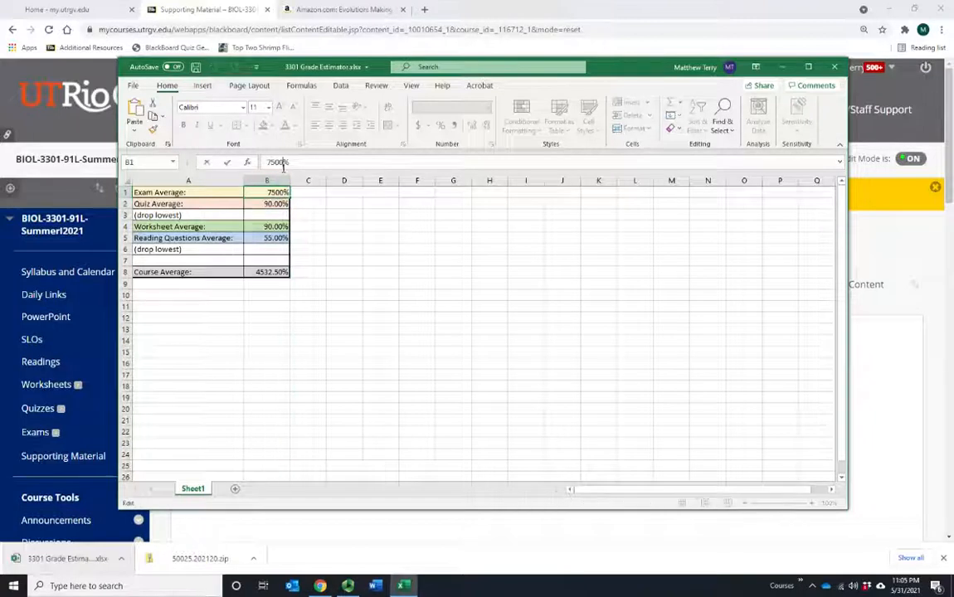
type("75")
key("Return")
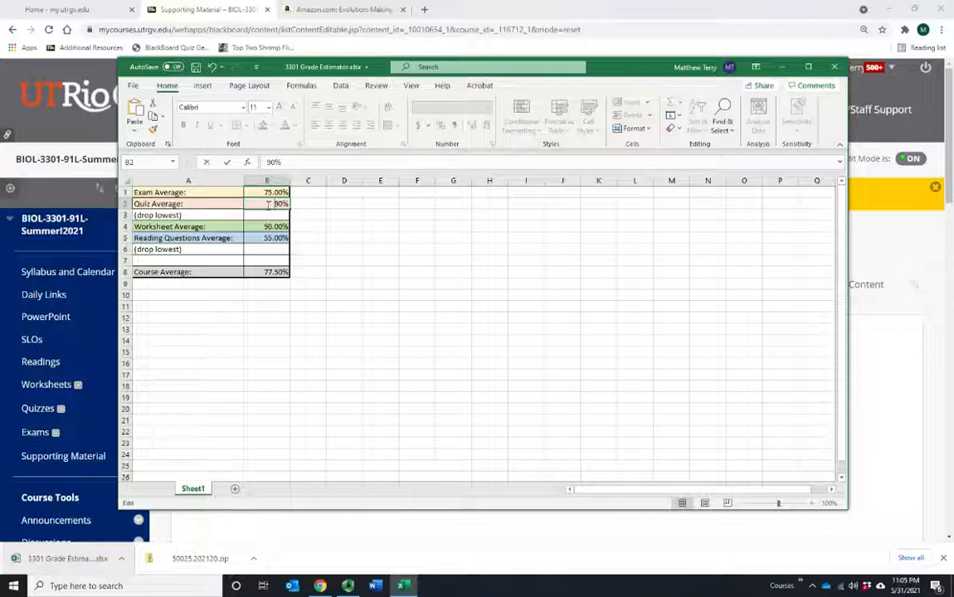
key("Return")
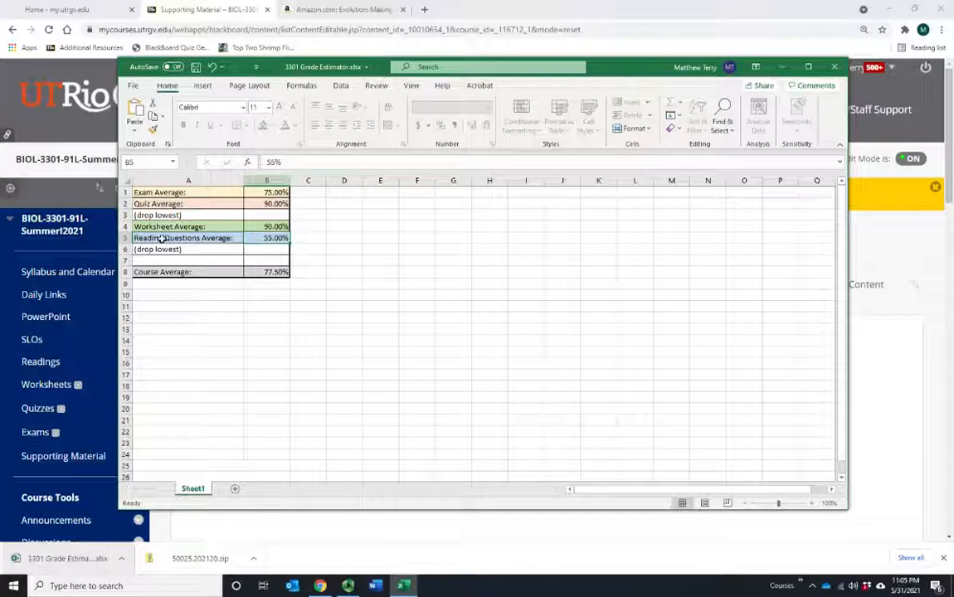
left_click(265, 272)
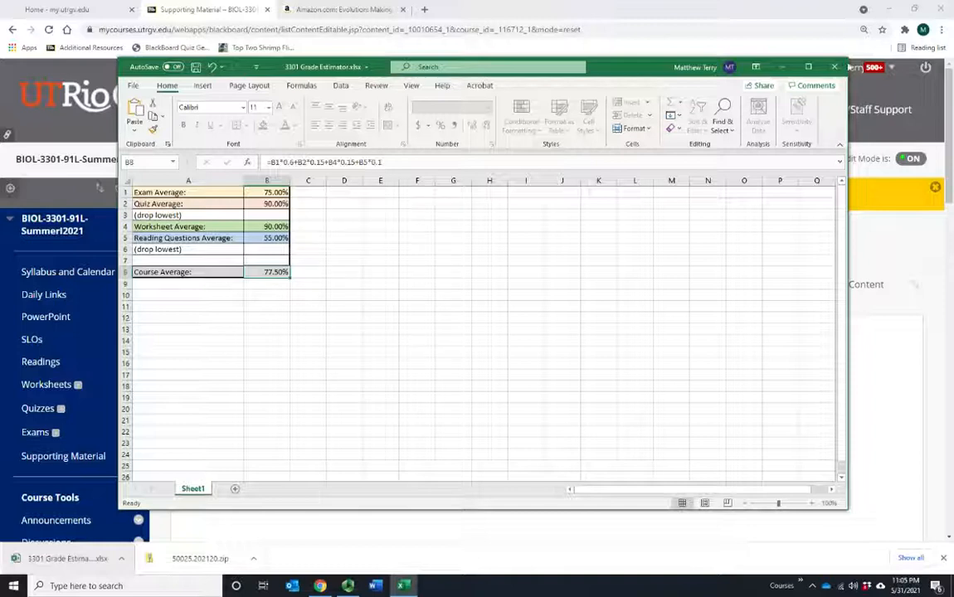
Step: Close the grade estimator workbook without saving the changes
left_click(835, 66)
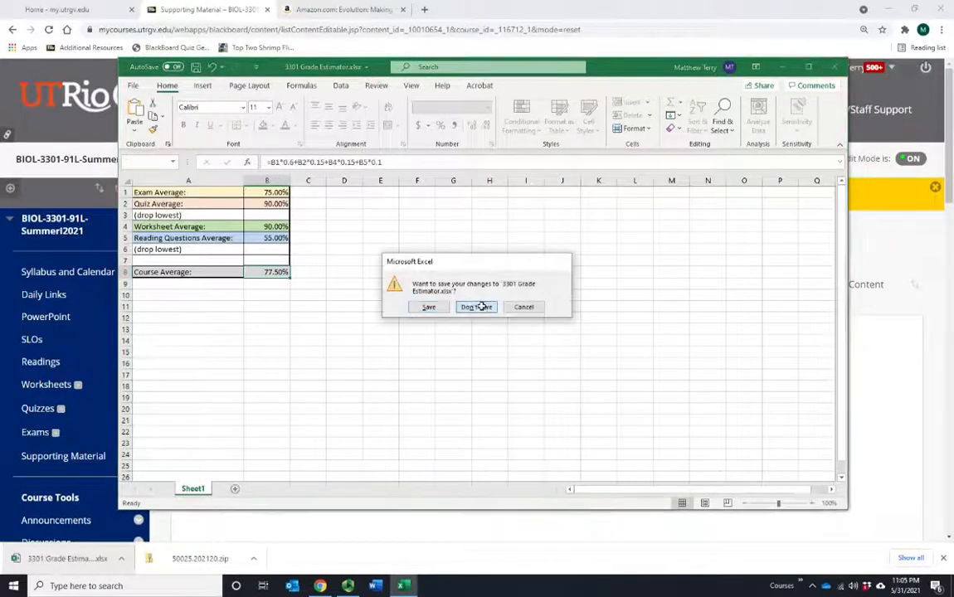
left_click(474, 307)
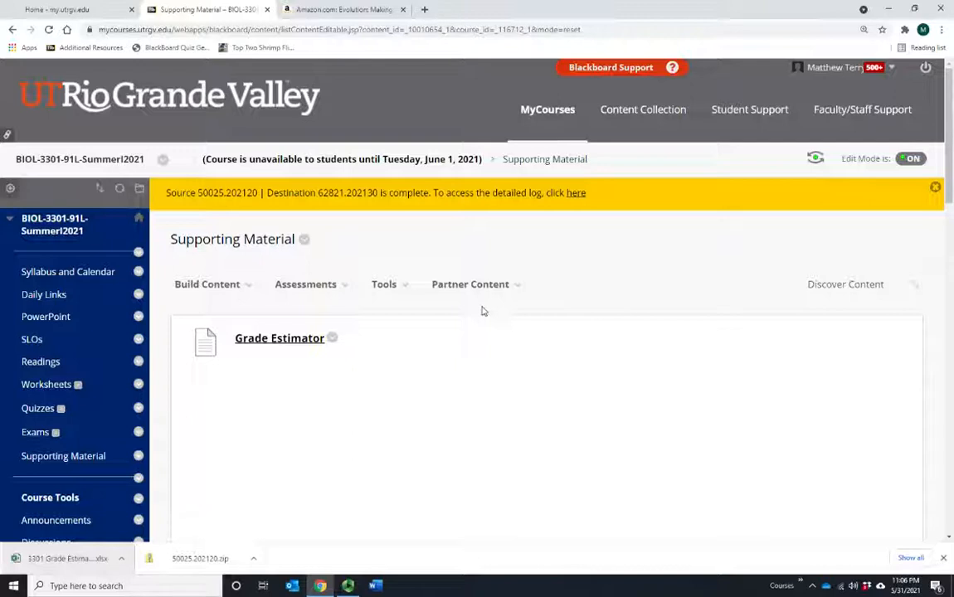
mouse_move(345, 316)
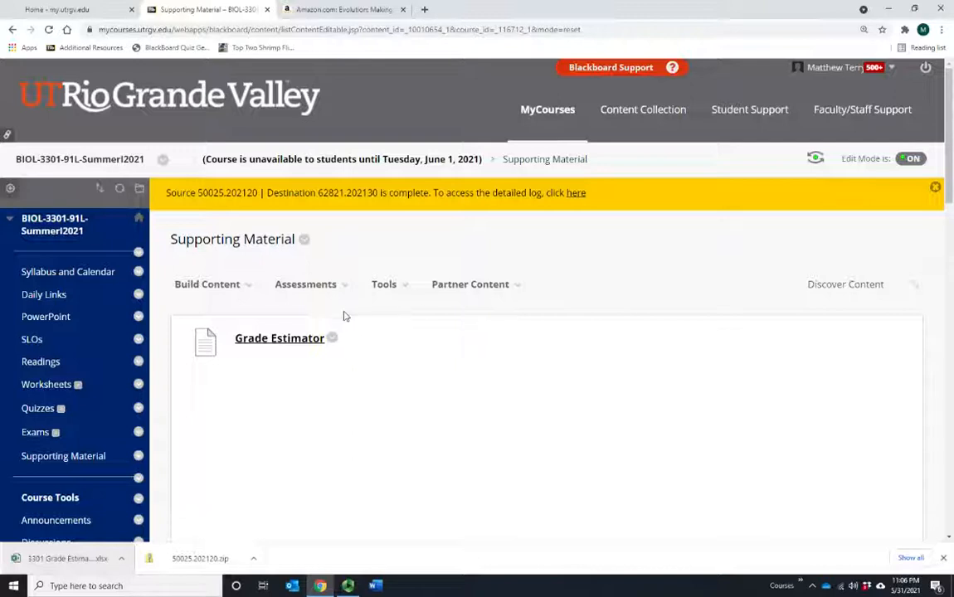
mouse_move(382, 348)
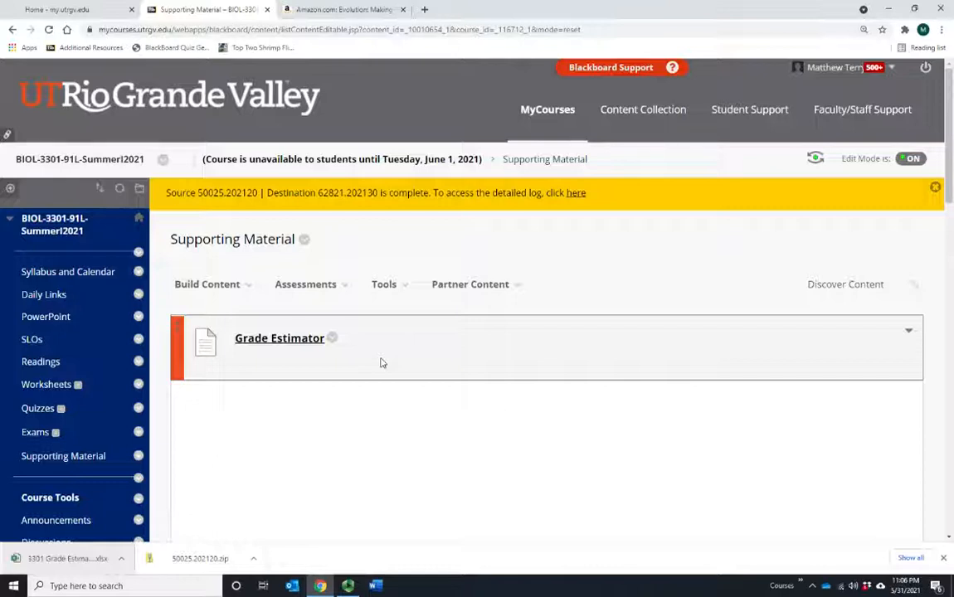
mouse_move(329, 405)
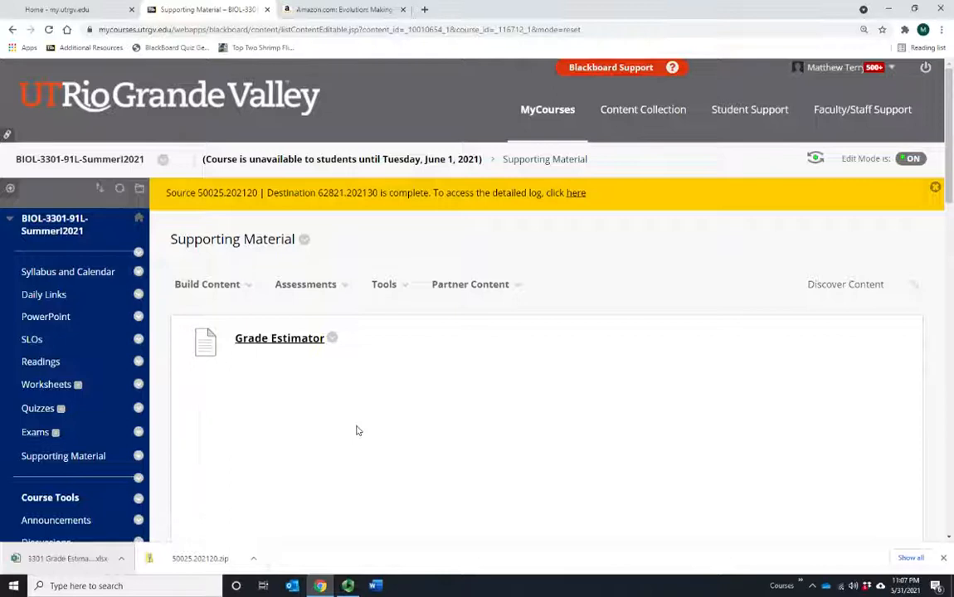
mouse_move(345, 432)
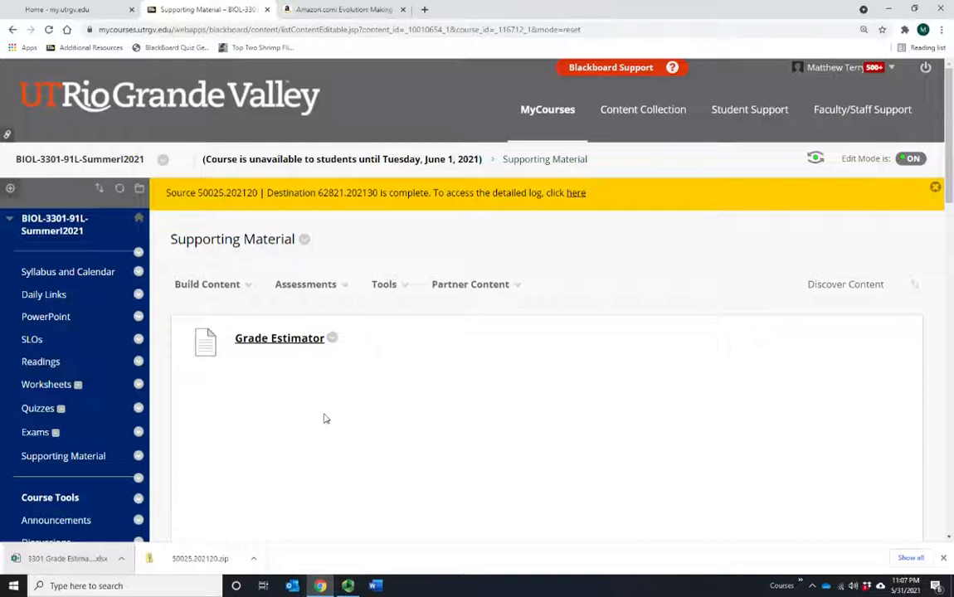
mouse_move(314, 488)
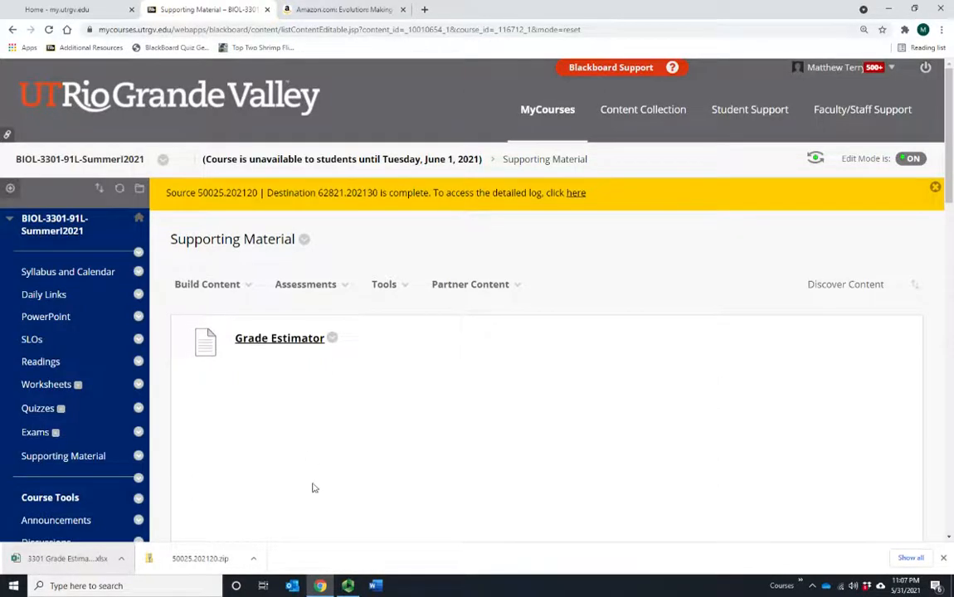